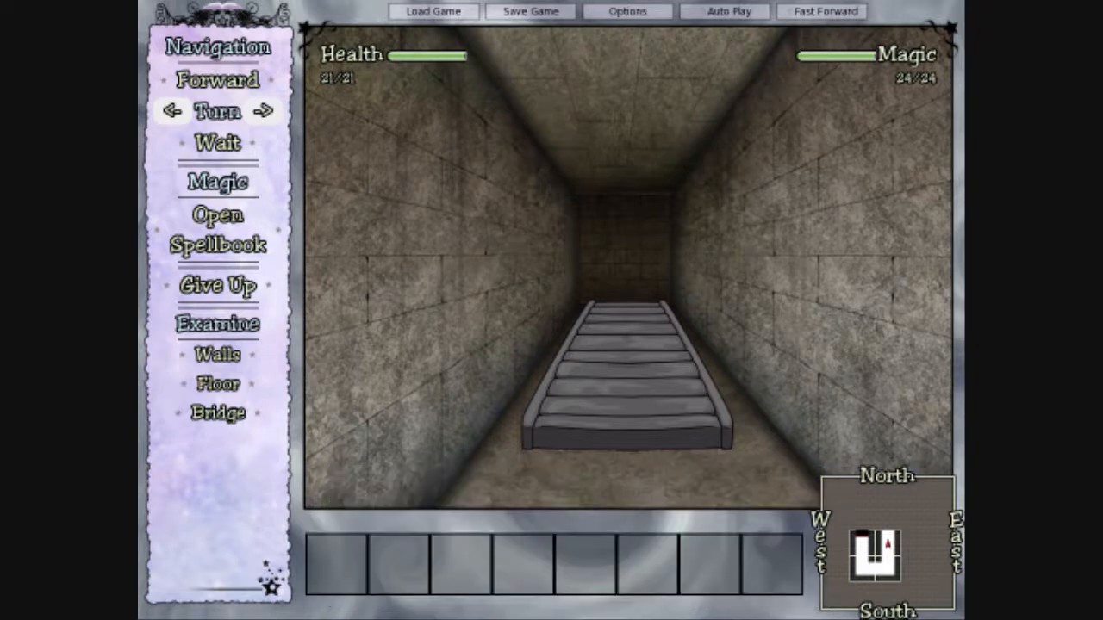
Step: Browse the spellbook's first page, reading each spell from Inscription through Push Object
{"action": "left_click", "coordinate": [217, 355]}
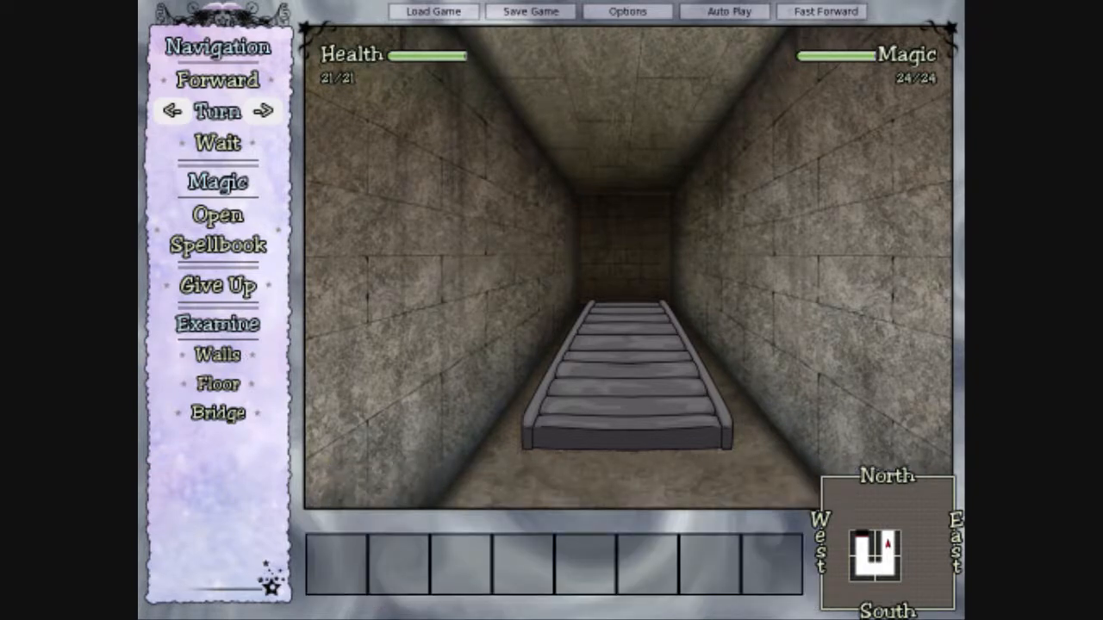
{"action": "left_click", "coordinate": [264, 110]}
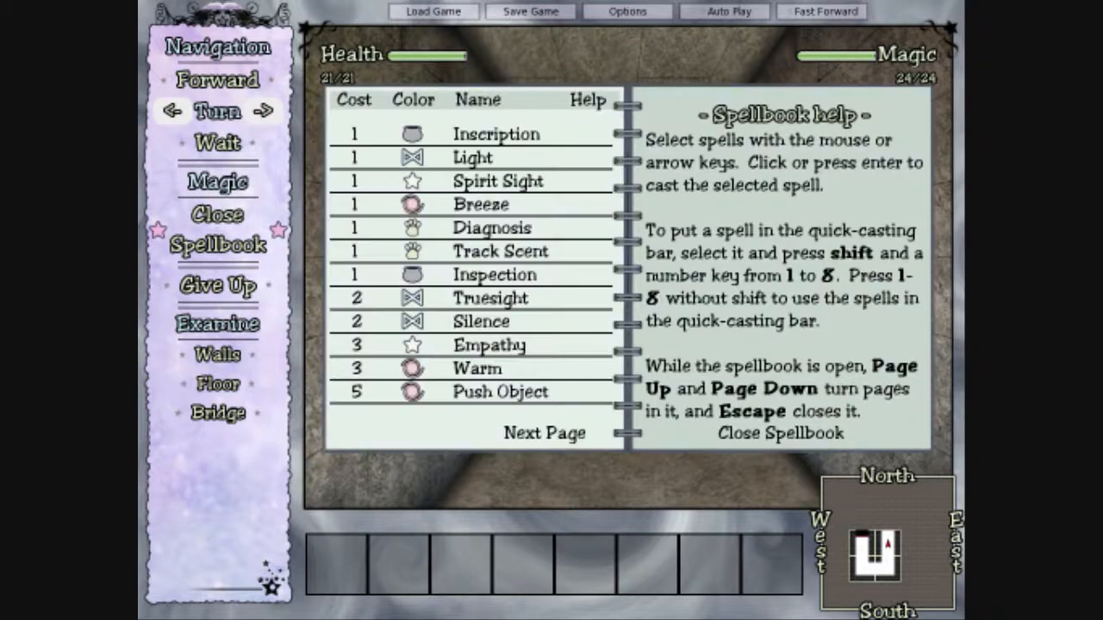
{"action": "left_click", "coordinate": [497, 135]}
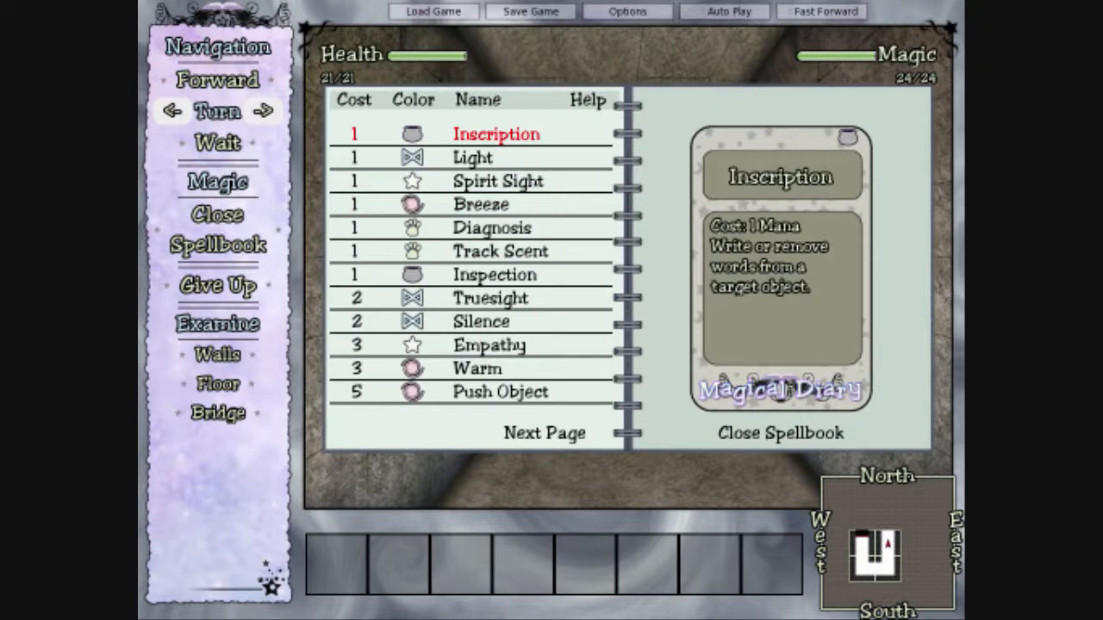
{"action": "left_click", "coordinate": [472, 157]}
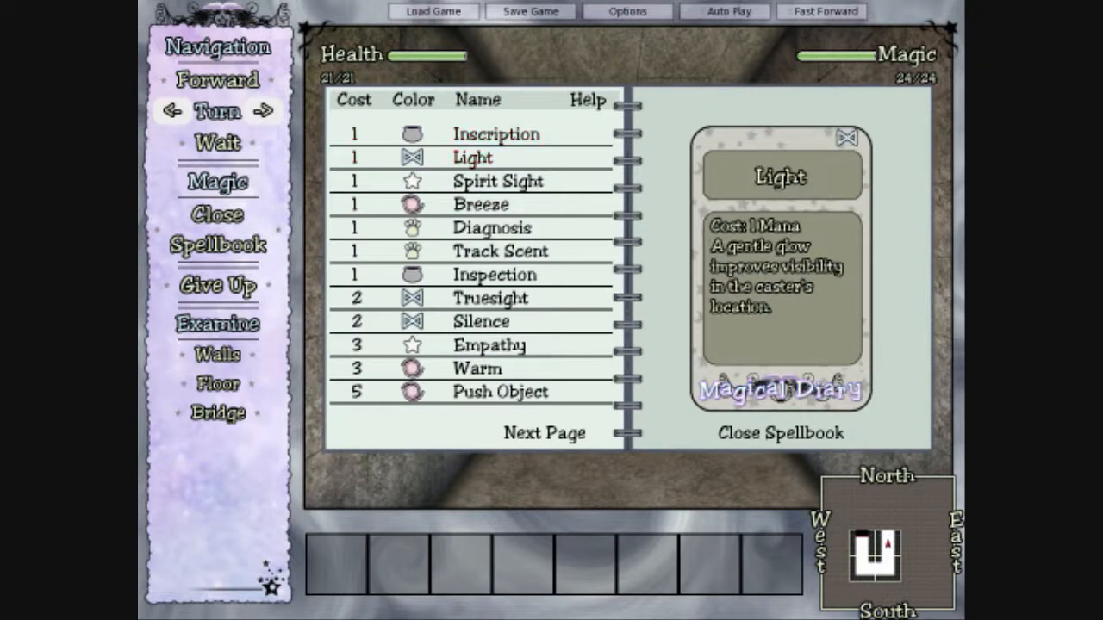
{"action": "left_click", "coordinate": [497, 181]}
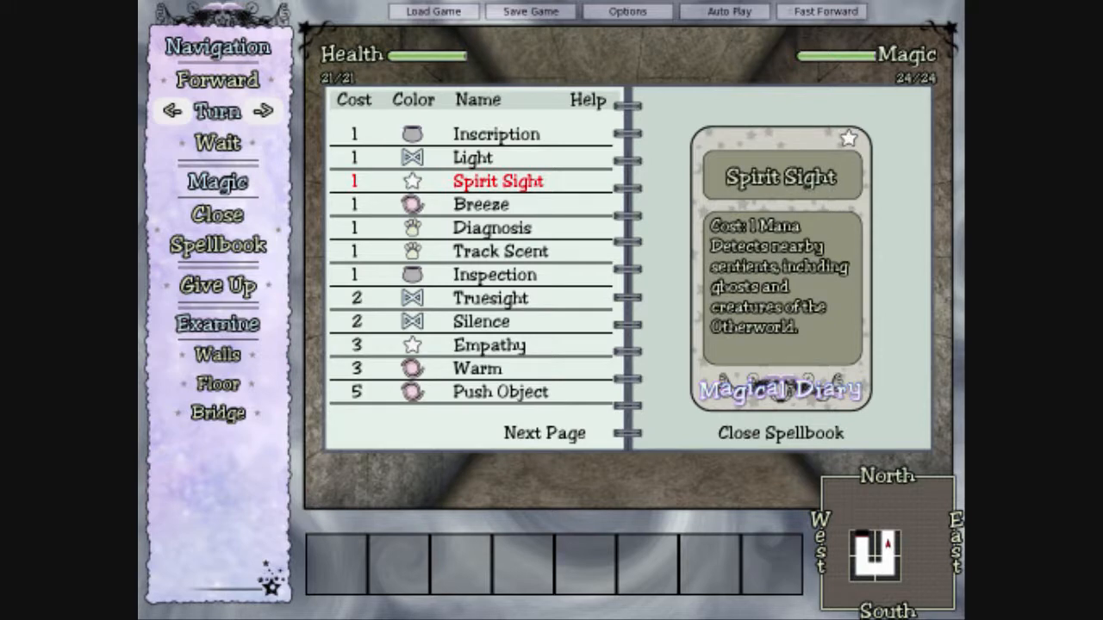
{"action": "left_click", "coordinate": [481, 203]}
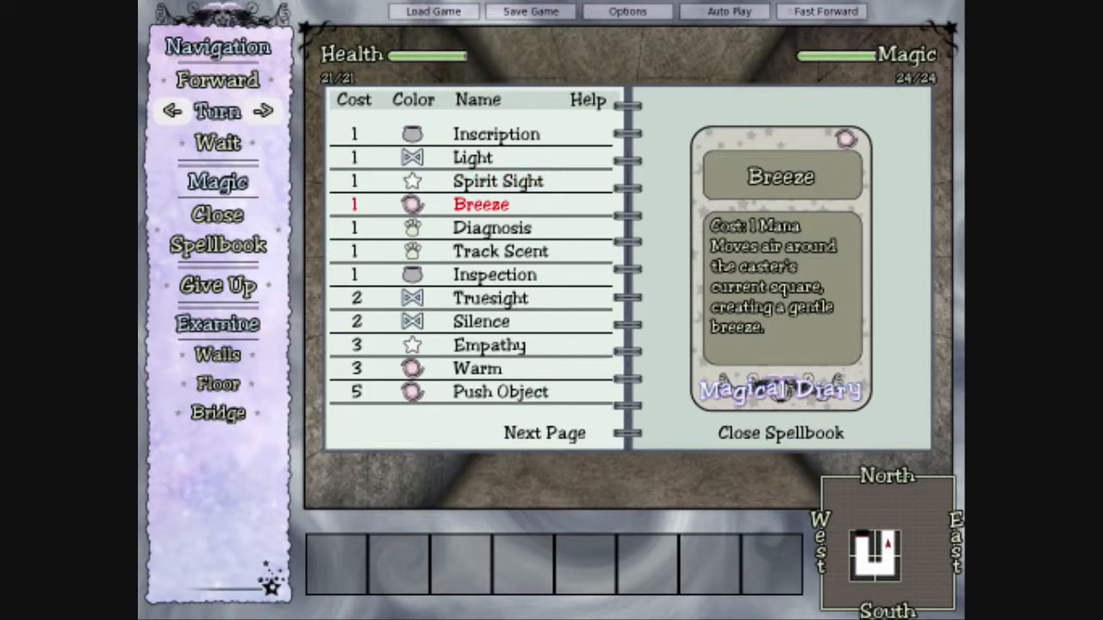
{"action": "left_click", "coordinate": [491, 228]}
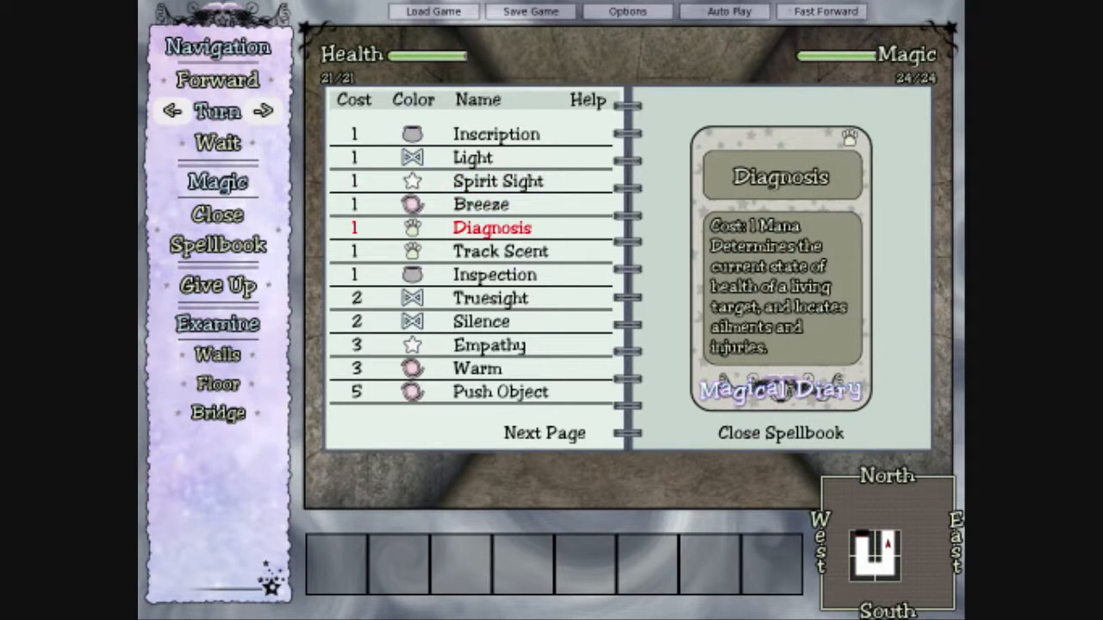
{"action": "left_click", "coordinate": [499, 251]}
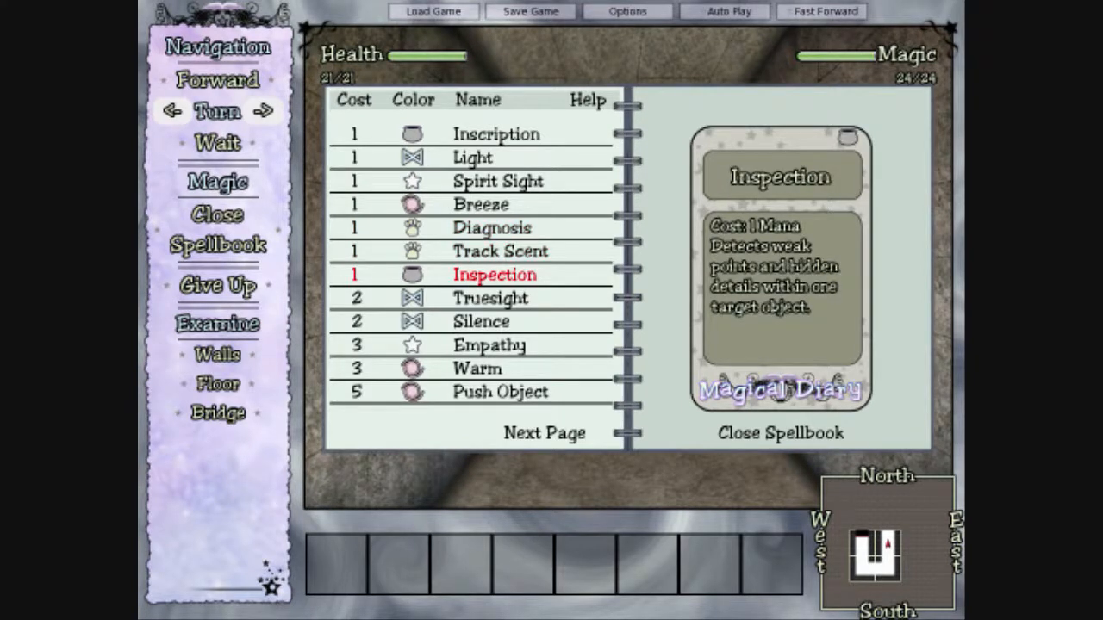
{"action": "left_click", "coordinate": [490, 296]}
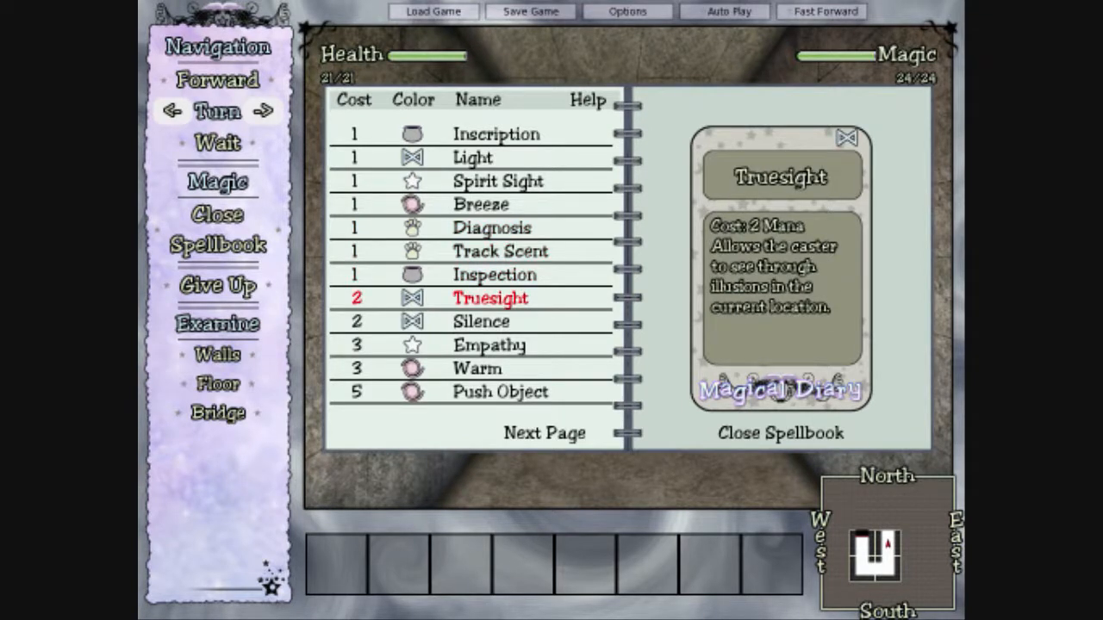
{"action": "left_click", "coordinate": [481, 320]}
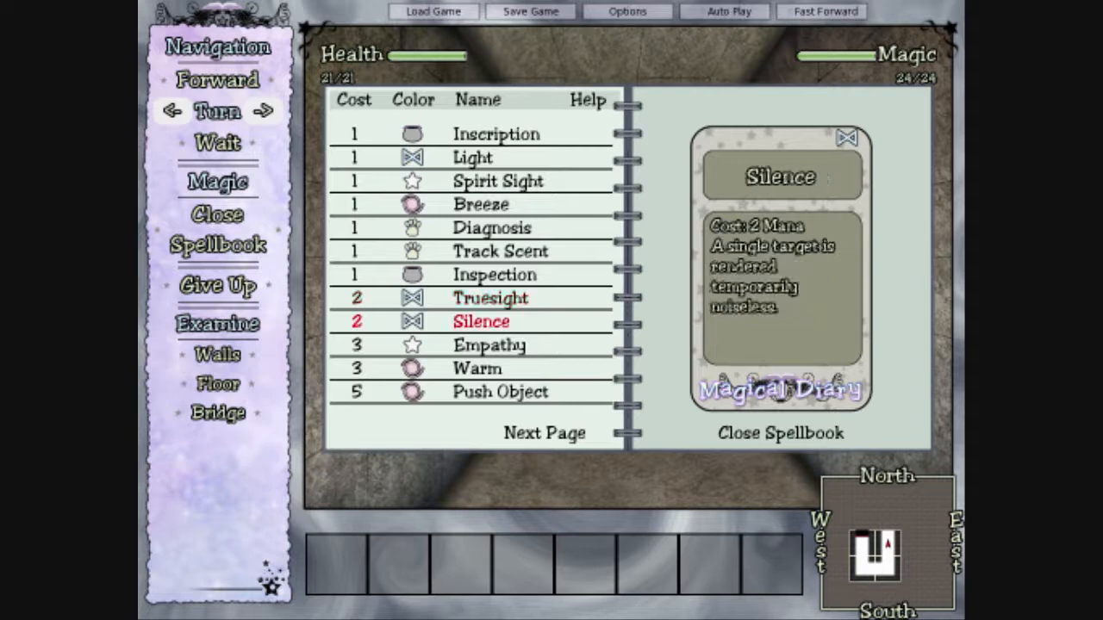
{"action": "left_click", "coordinate": [490, 345]}
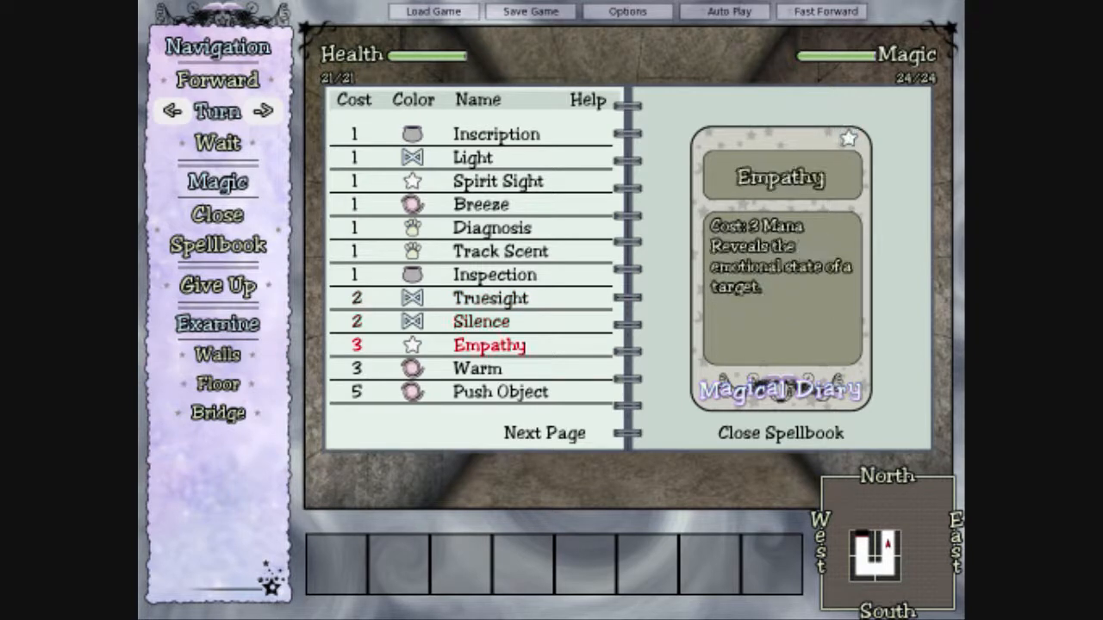
{"action": "left_click", "coordinate": [479, 369]}
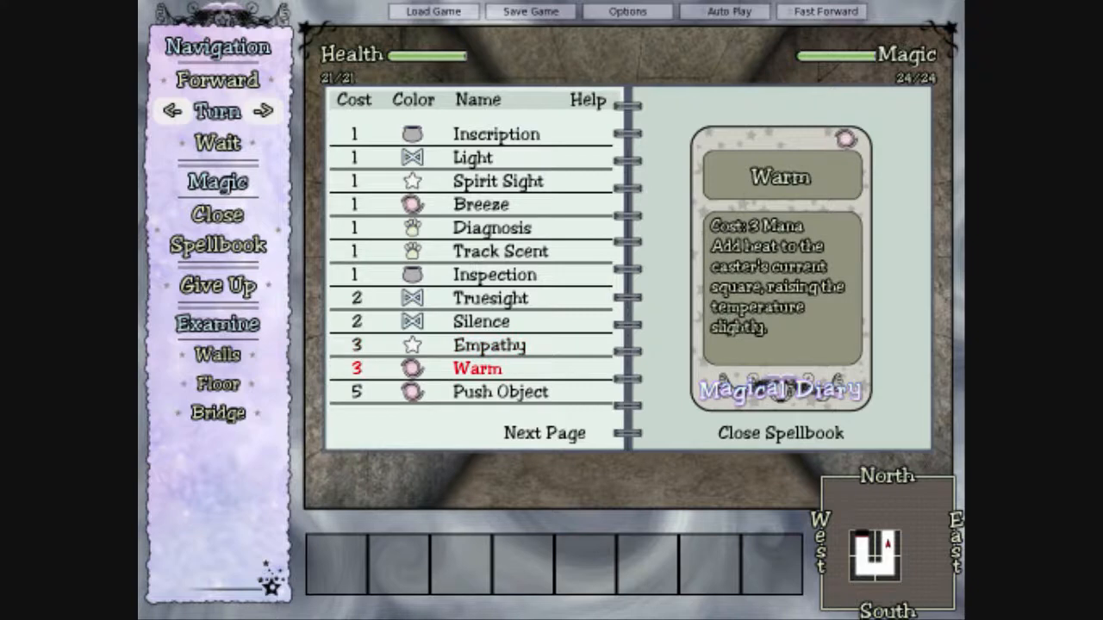
{"action": "left_click", "coordinate": [500, 391]}
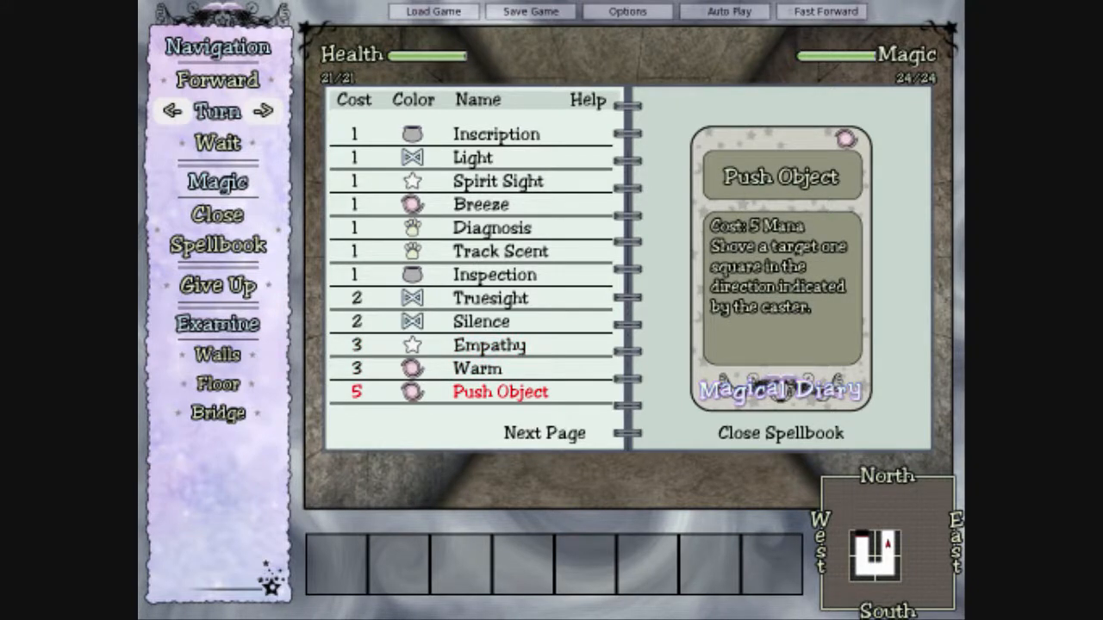
Step: Check Communication on the second page, reread Silence, and close the spellbook
{"action": "left_click", "coordinate": [544, 432]}
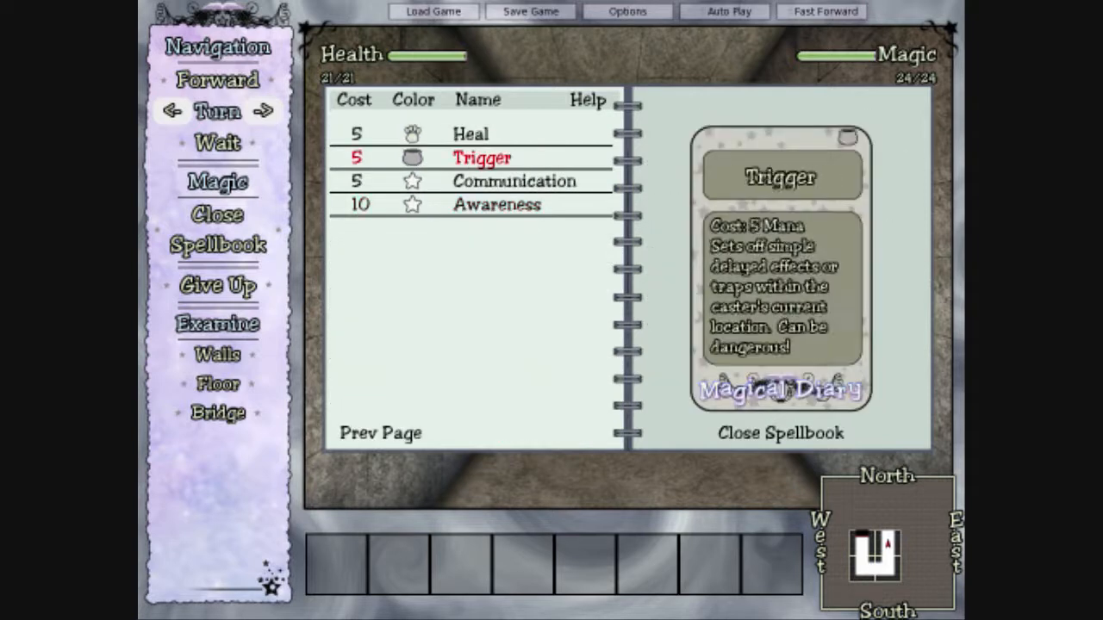
{"action": "left_click", "coordinate": [513, 181]}
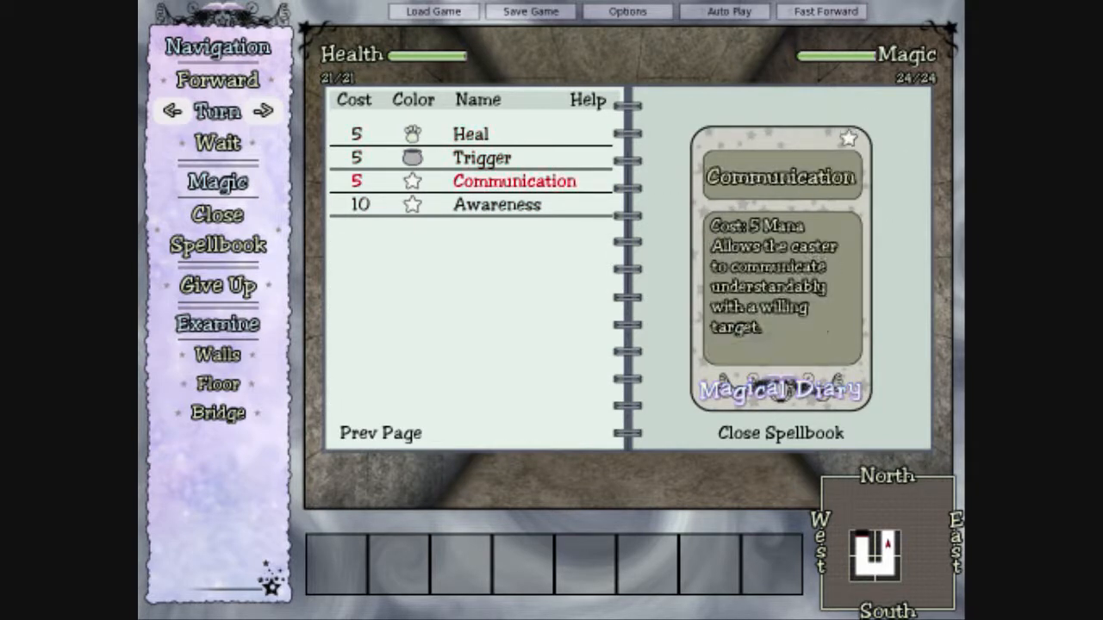
{"action": "left_click", "coordinate": [496, 204]}
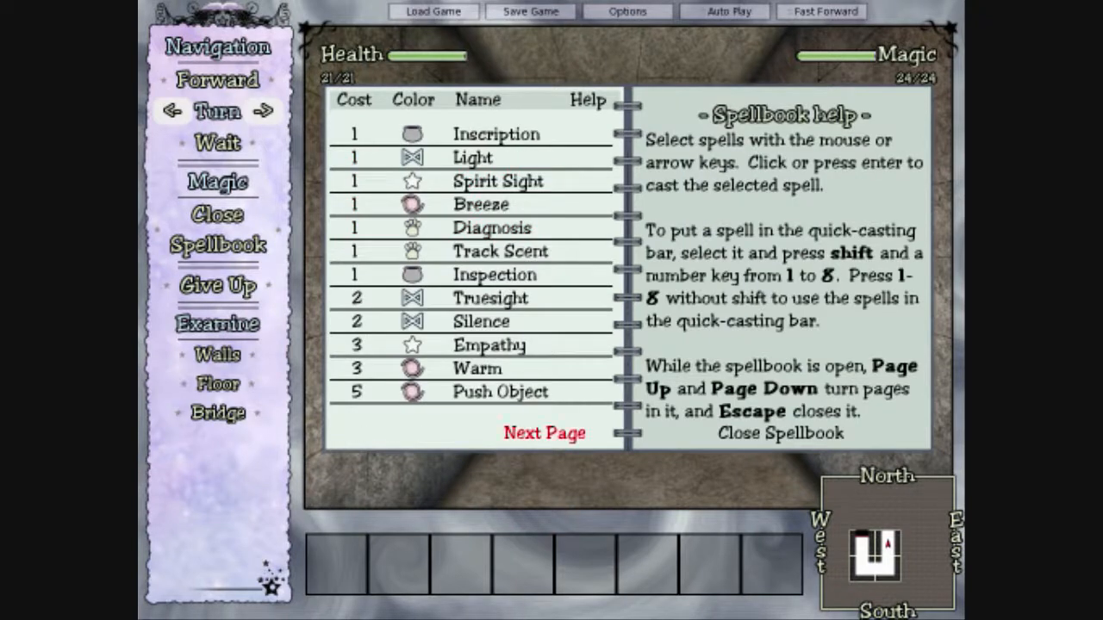
{"action": "left_click", "coordinate": [481, 321]}
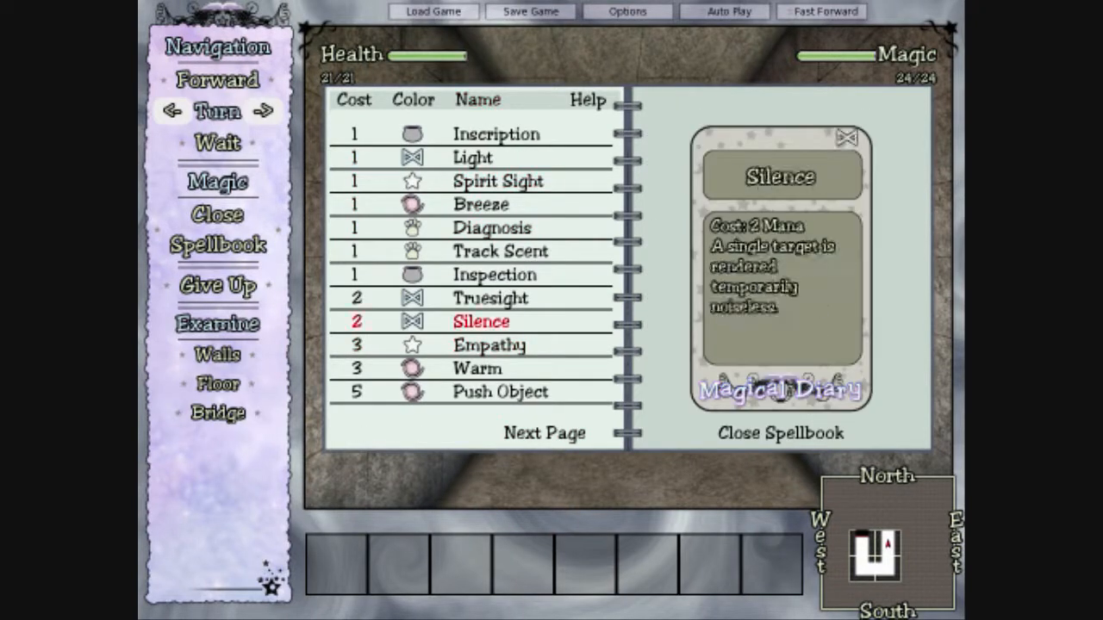
{"action": "left_click", "coordinate": [779, 432]}
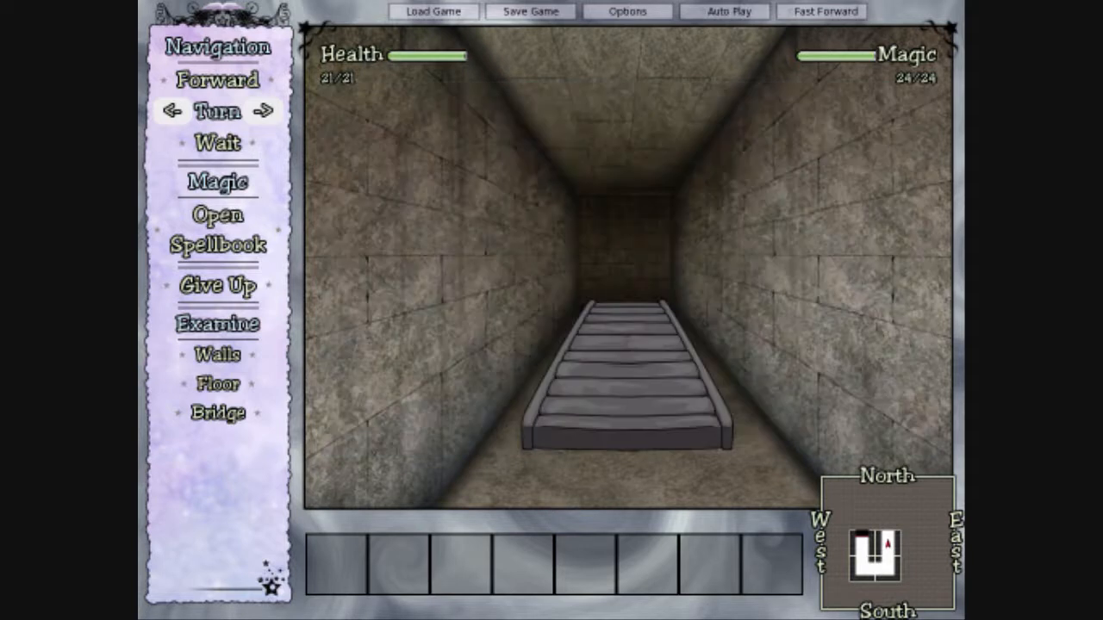
{"action": "mouse_move", "coordinate": [217, 79]}
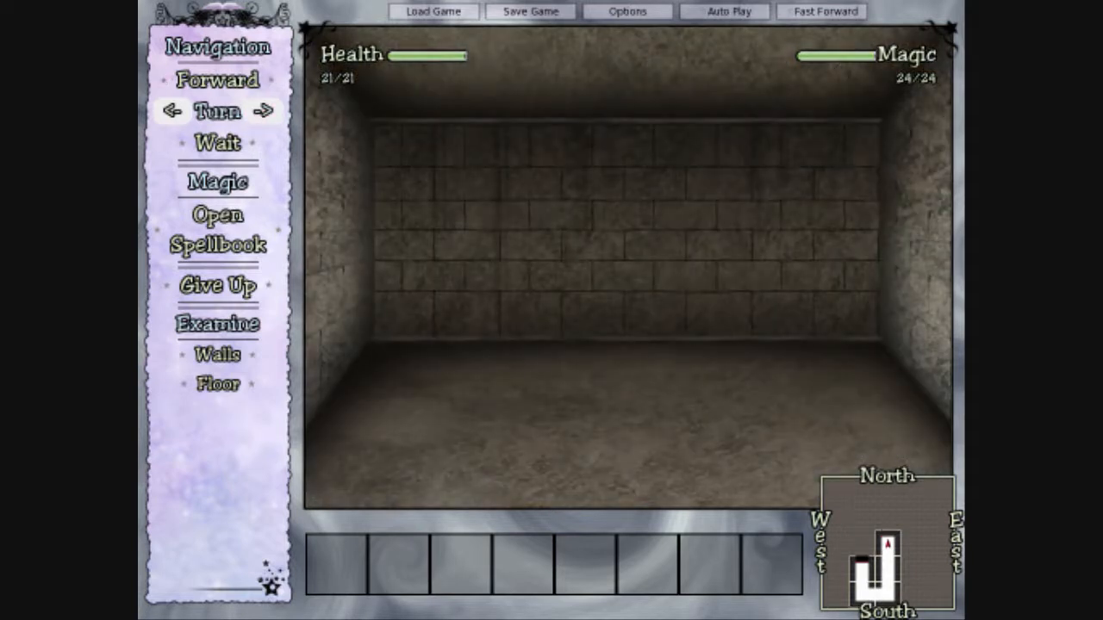
Step: Cast Push Object on the Bridge End and shove it south
{"action": "left_click", "coordinate": [172, 110]}
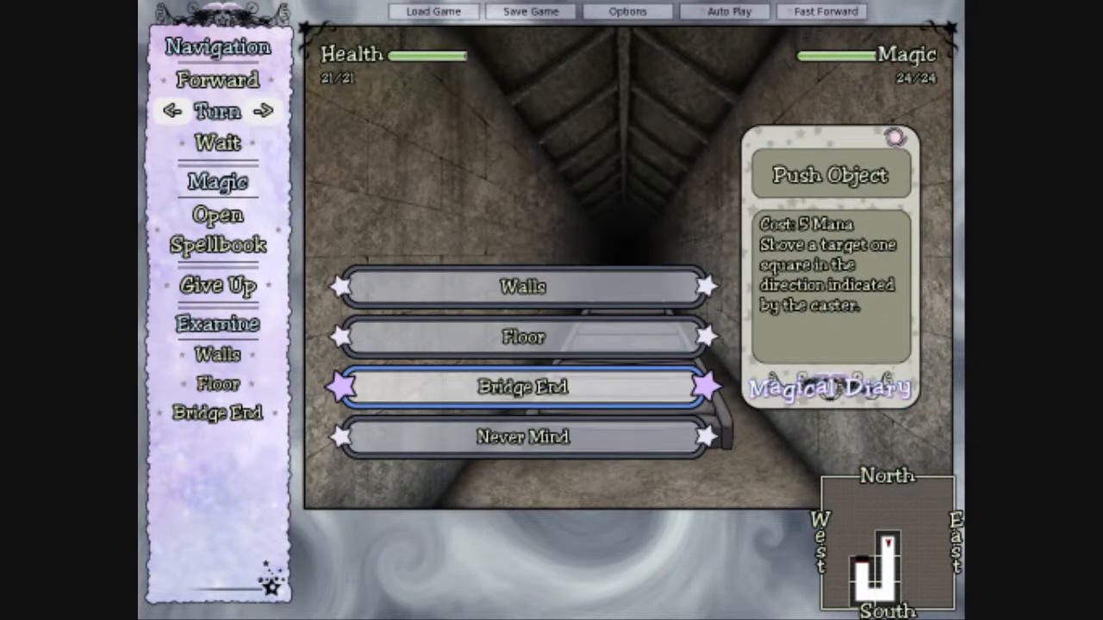
{"action": "left_click", "coordinate": [523, 386]}
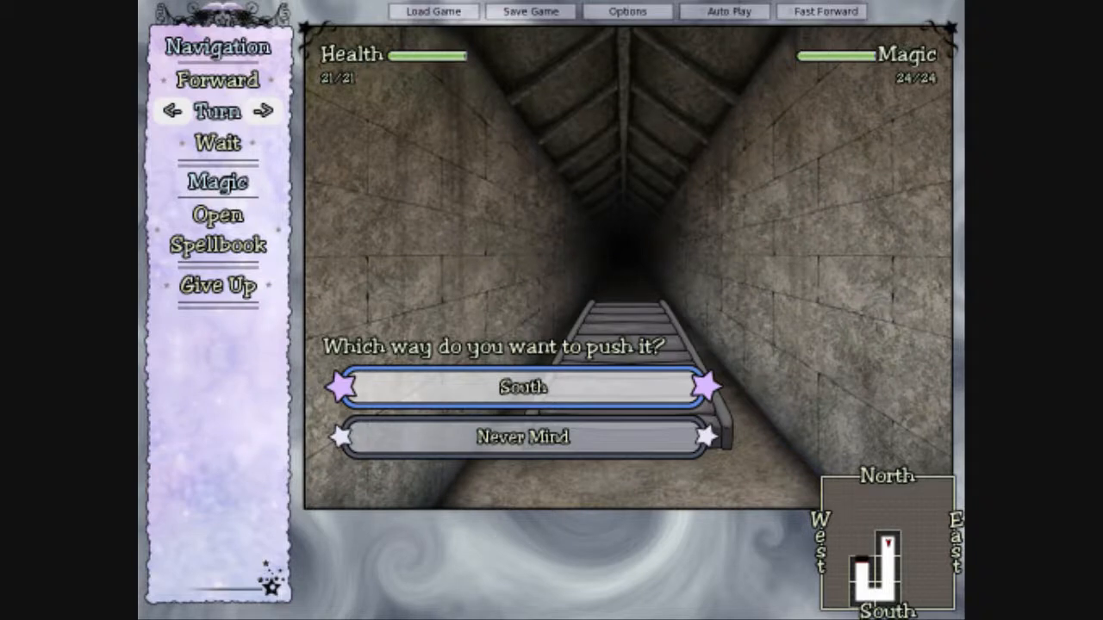
{"action": "left_click", "coordinate": [520, 386]}
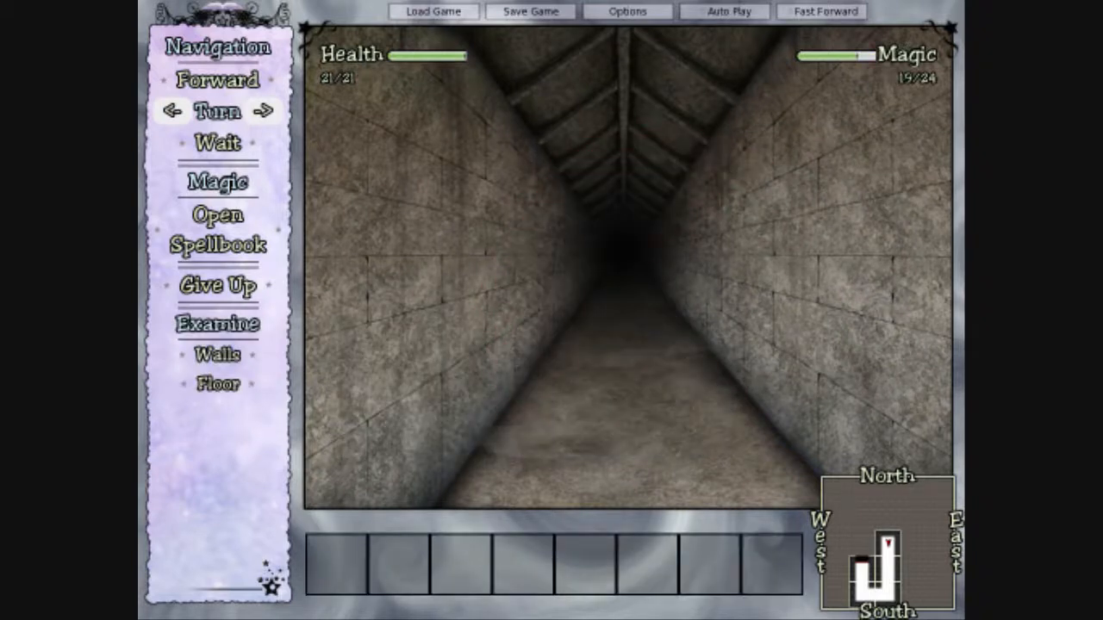
Step: Move on and cast Push Object on the Bridge, pushing it south
{"action": "left_click", "coordinate": [217, 79]}
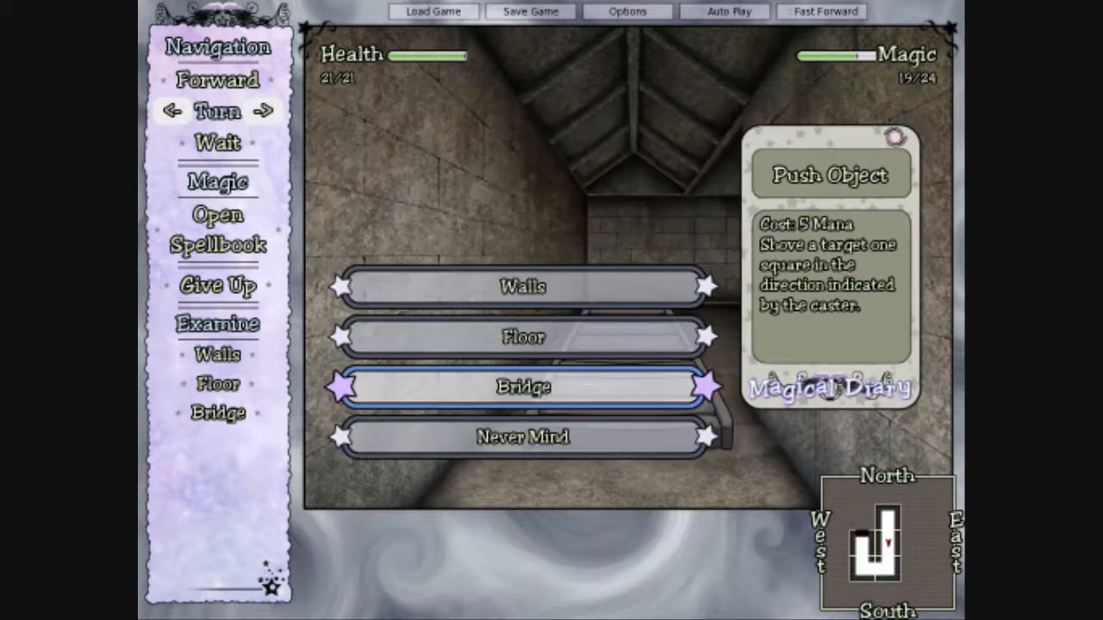
{"action": "left_click", "coordinate": [520, 386]}
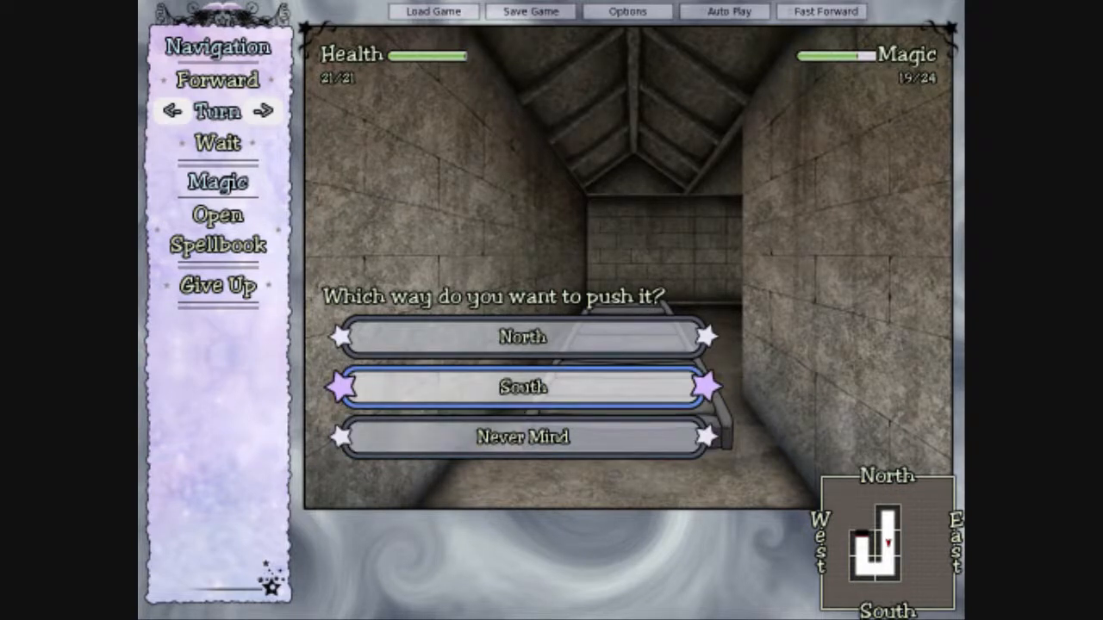
{"action": "left_click", "coordinate": [520, 386]}
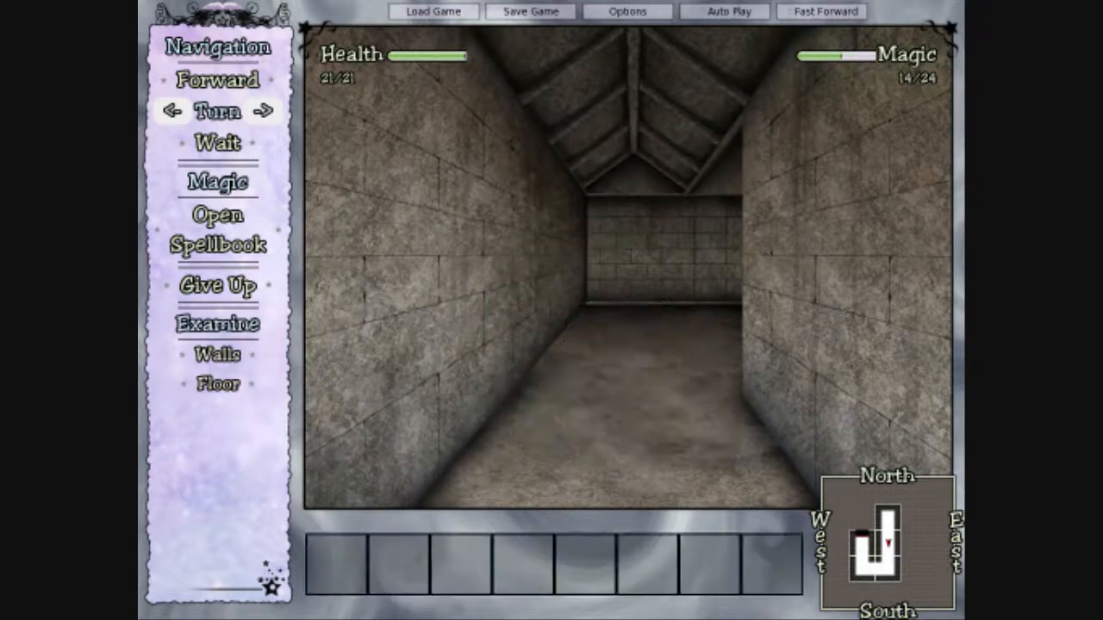
Step: Turn toward the bridge and cast Push Object on it a third time
{"action": "left_click", "coordinate": [217, 79]}
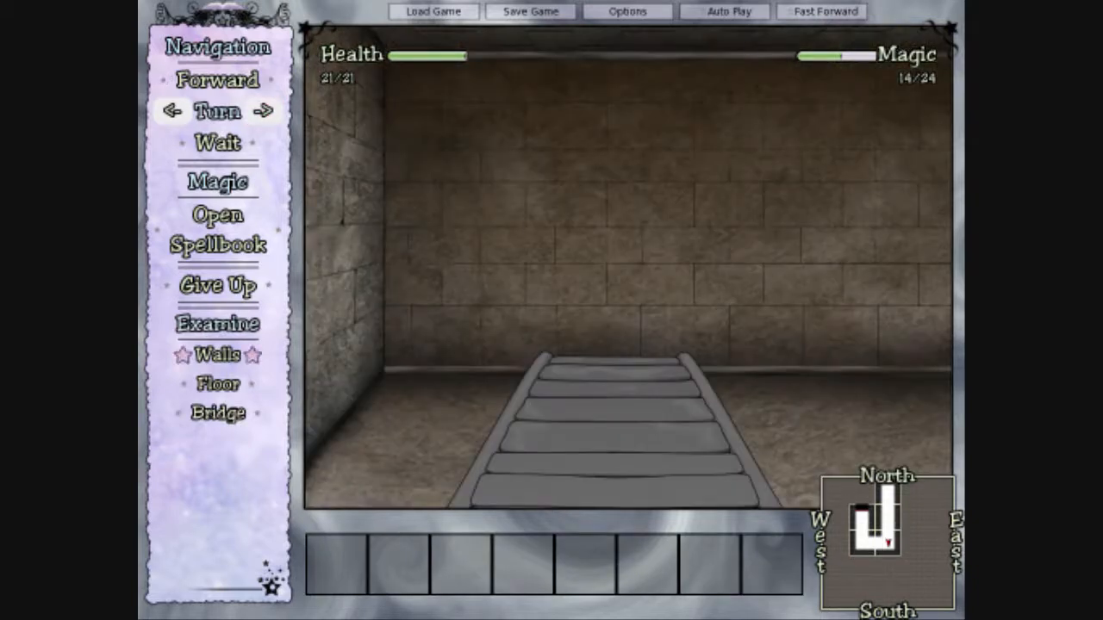
{"action": "left_click", "coordinate": [264, 111]}
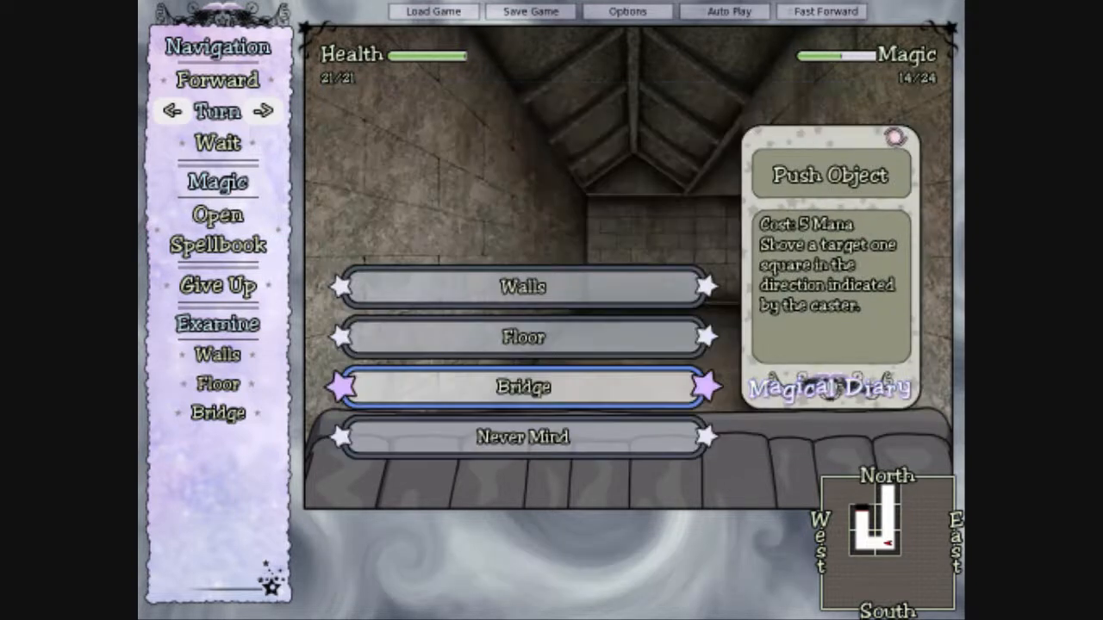
{"action": "left_click", "coordinate": [521, 386]}
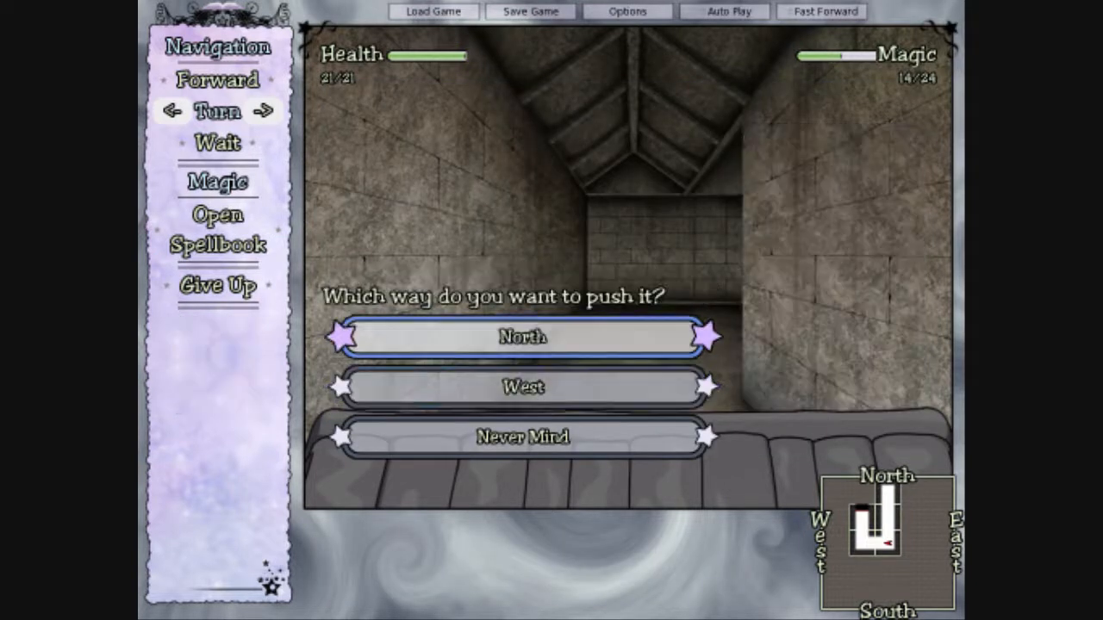
{"action": "mouse_move", "coordinate": [524, 386]}
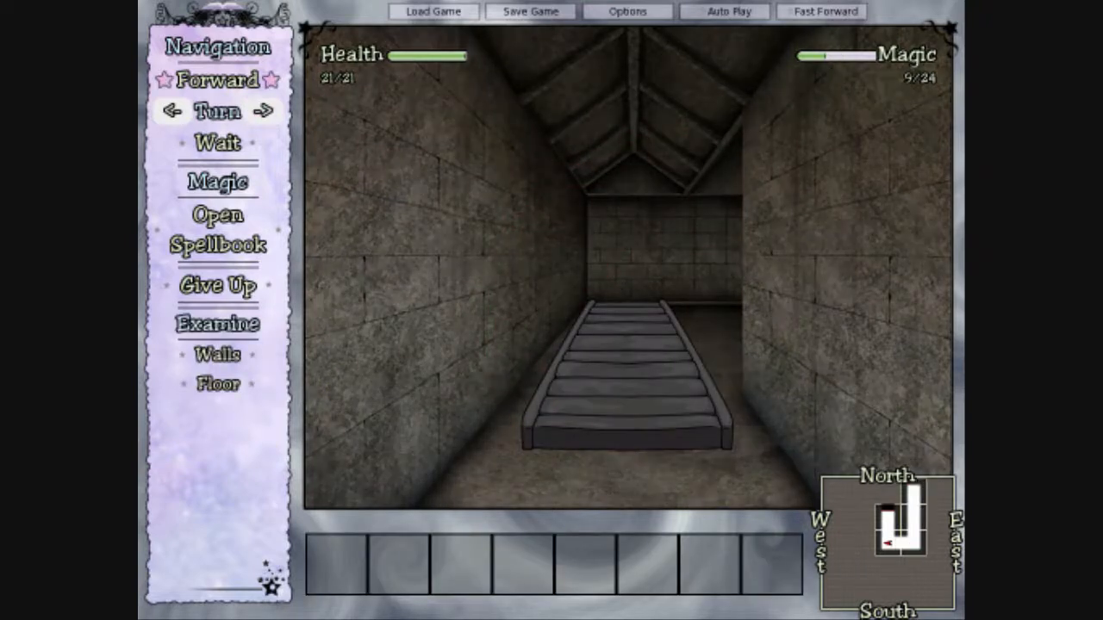
Step: Turn right and walk down the long corridor to the pile of rocks before the abyss
{"action": "left_click", "coordinate": [264, 111]}
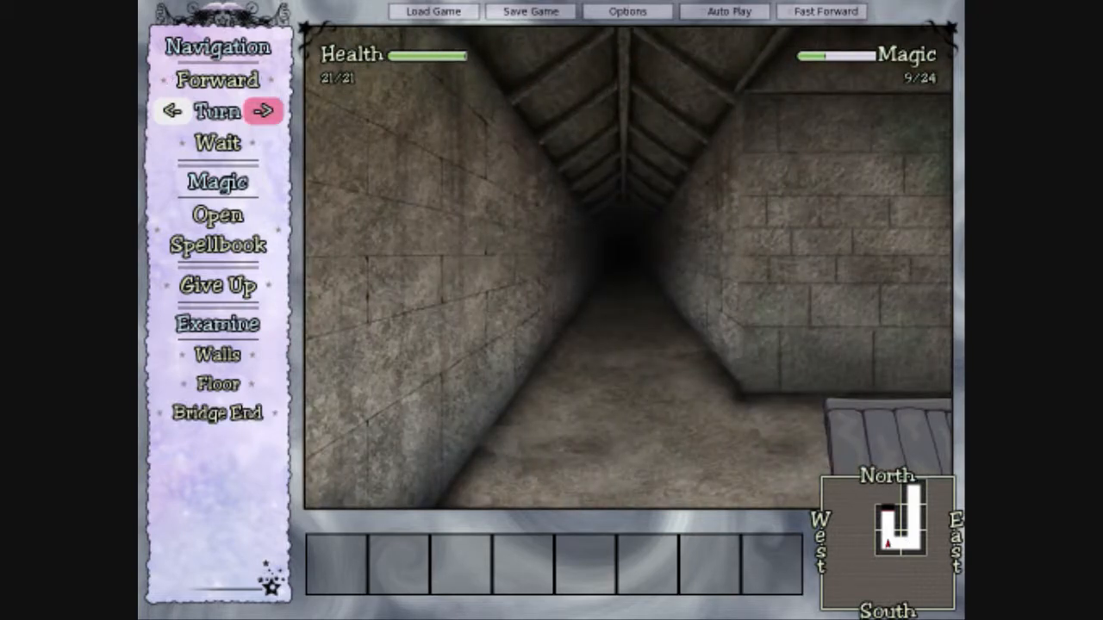
{"action": "left_click", "coordinate": [265, 111]}
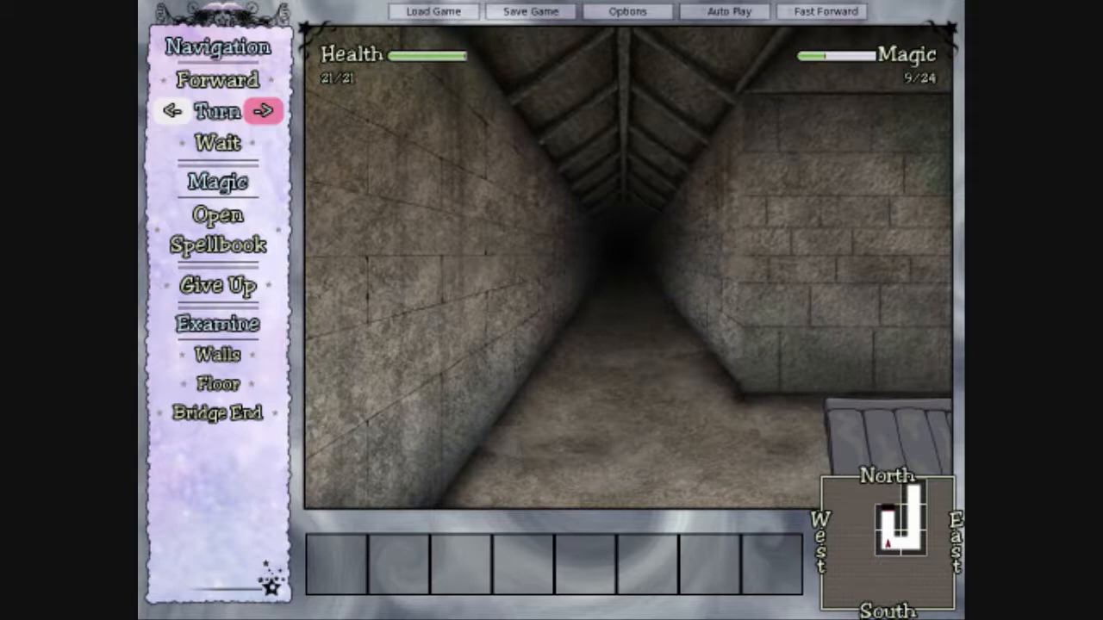
{"action": "left_click", "coordinate": [262, 110]}
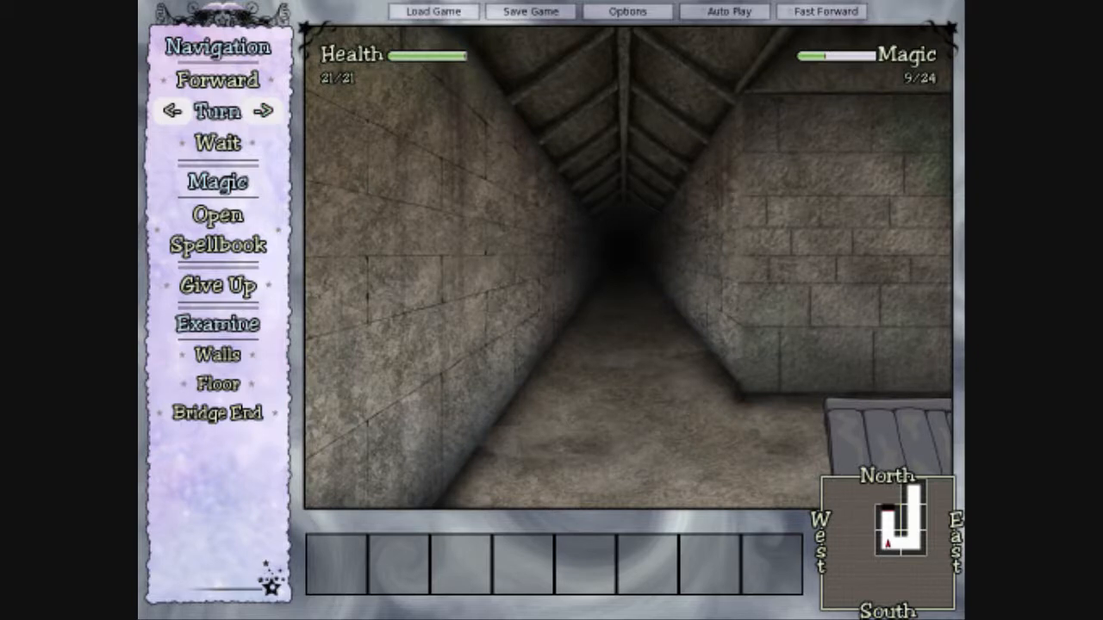
{"action": "left_click", "coordinate": [434, 10]}
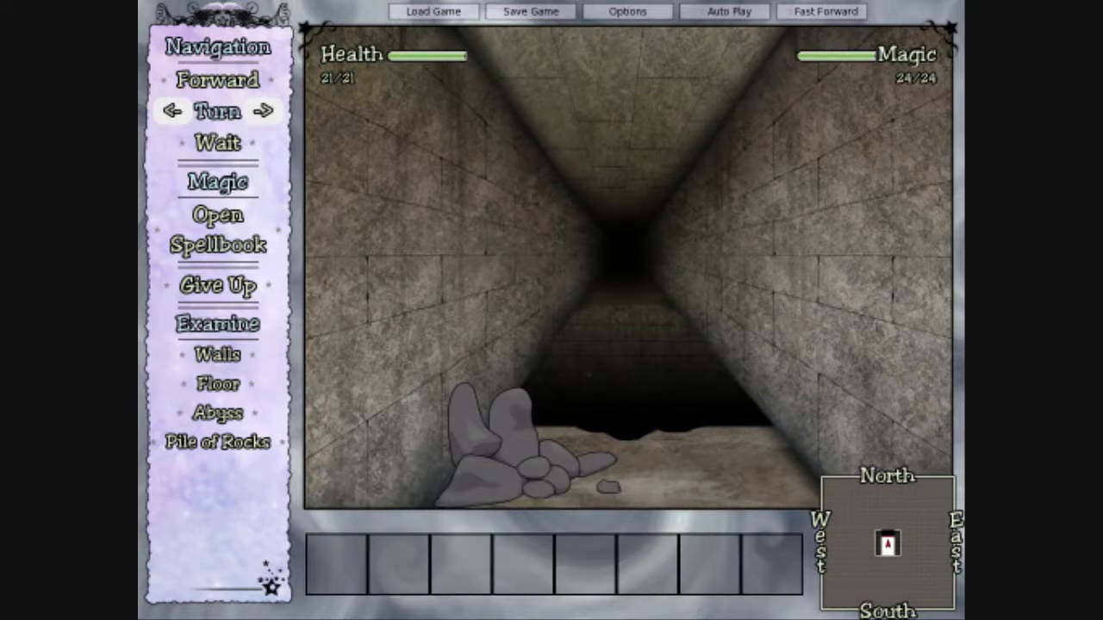
{"action": "mouse_move", "coordinate": [217, 229]}
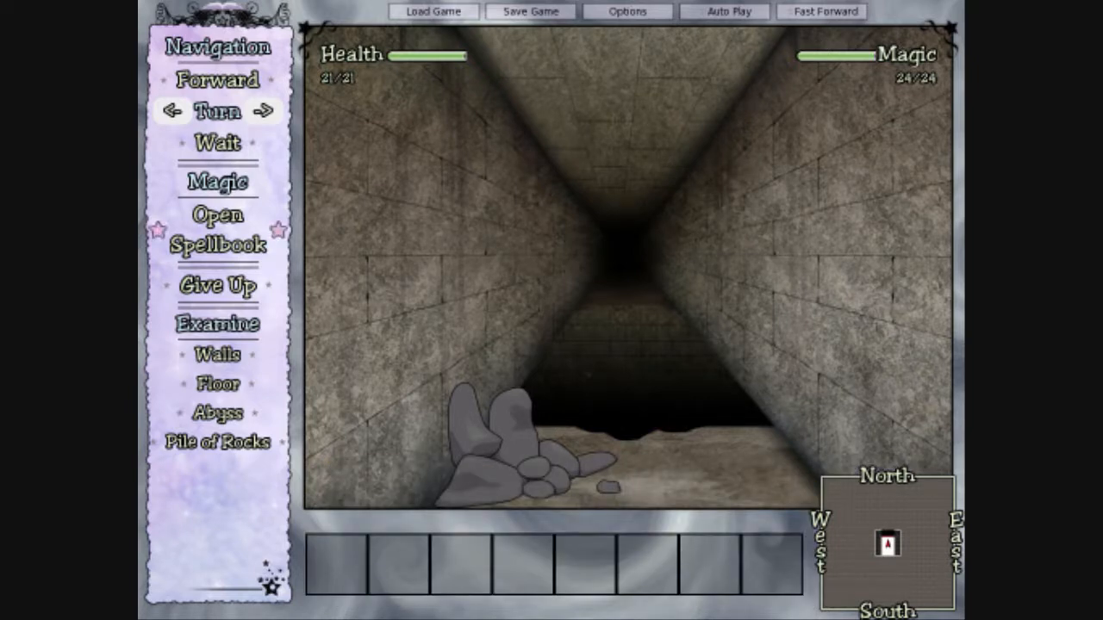
Step: Cast a spell from the list, then examine the pile of rocks as loosely piled stone
{"action": "left_click", "coordinate": [218, 231]}
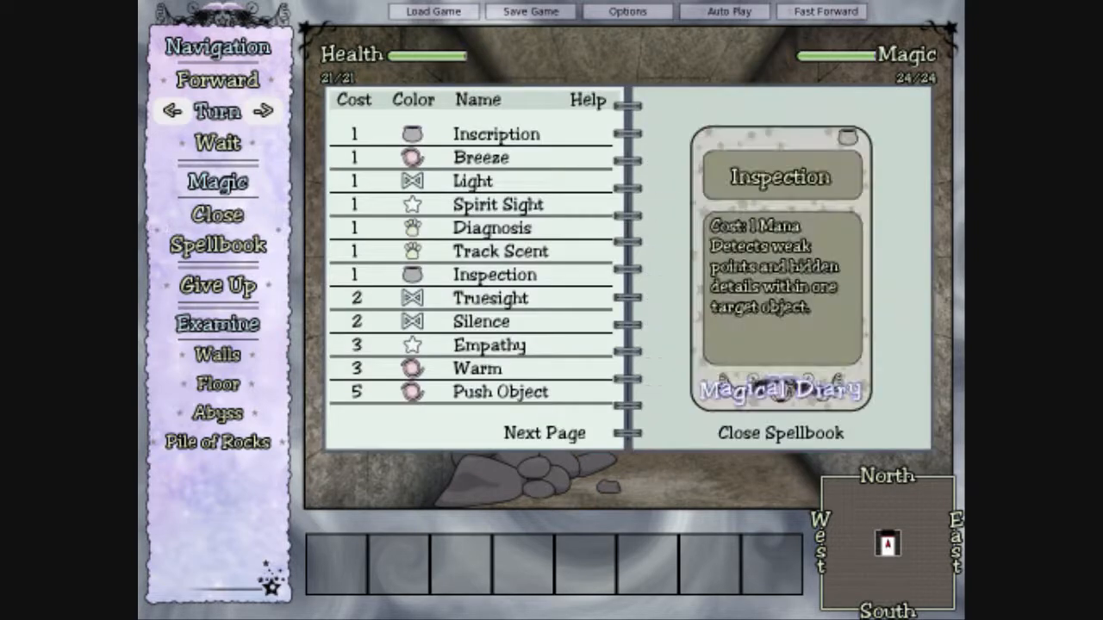
{"action": "left_click", "coordinate": [490, 297]}
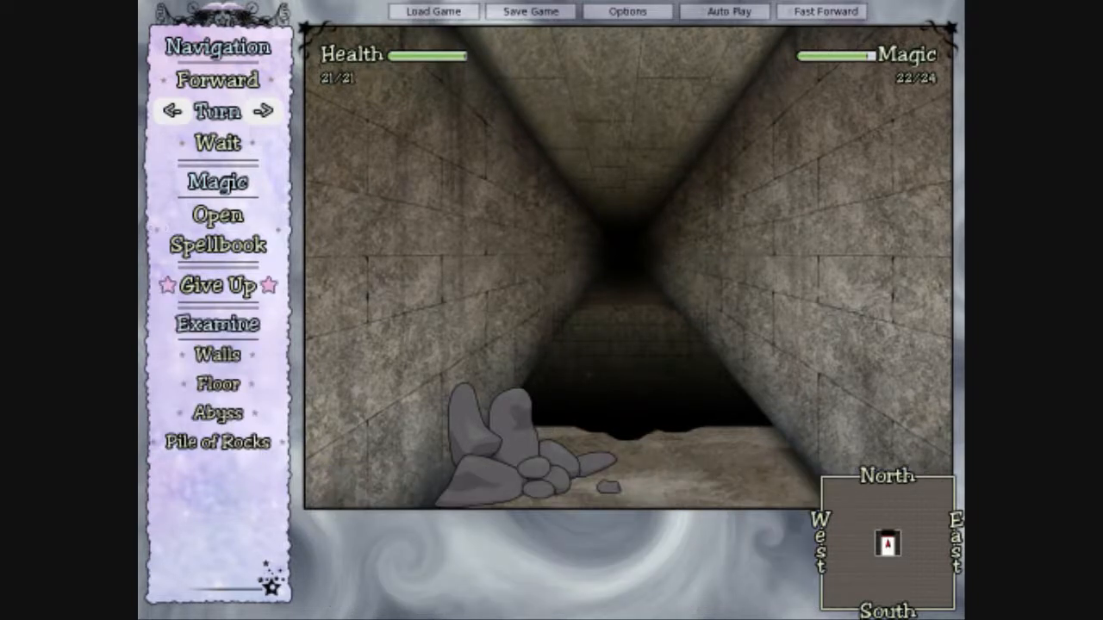
{"action": "left_click", "coordinate": [217, 228]}
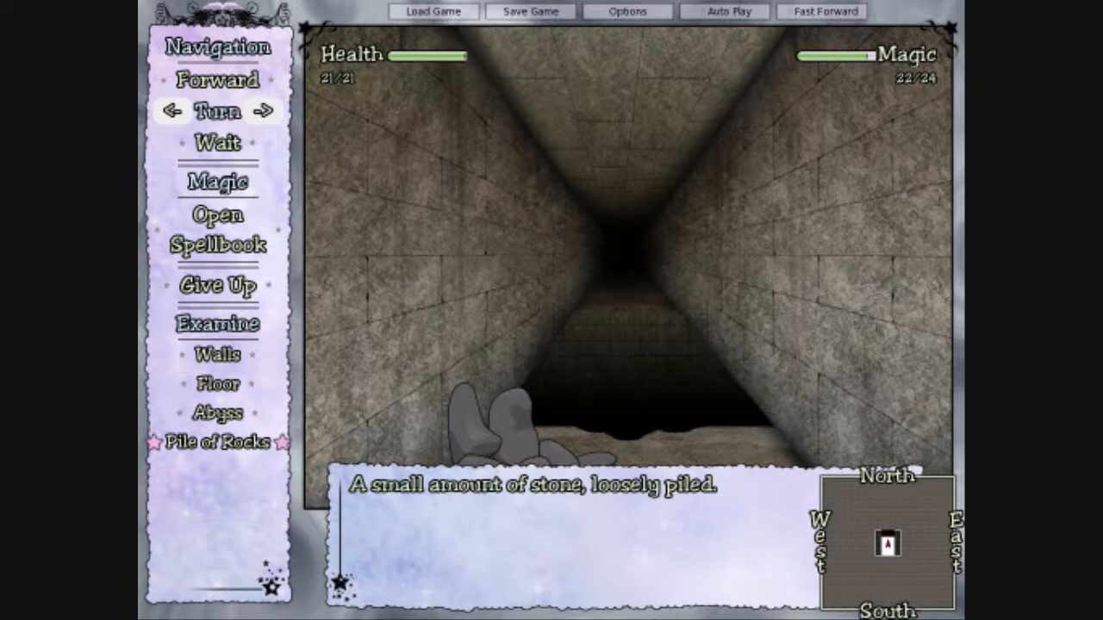
{"action": "mouse_move", "coordinate": [217, 286]}
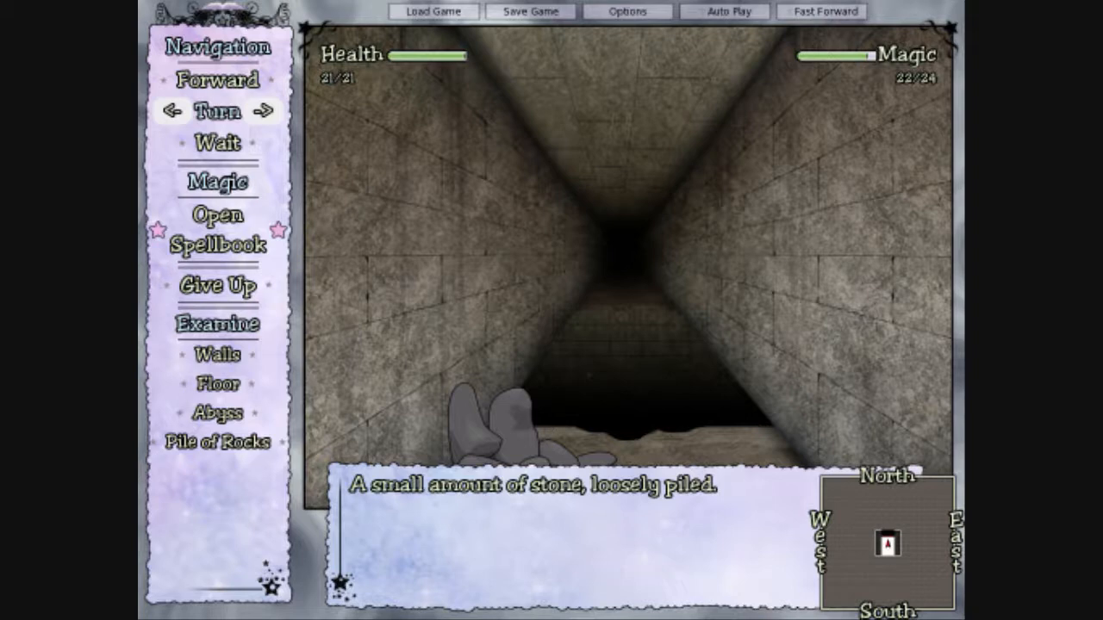
Step: Reread Spirit Sight, Inspection, Truesight and Communication, then cast Track Scent
{"action": "left_click", "coordinate": [217, 231]}
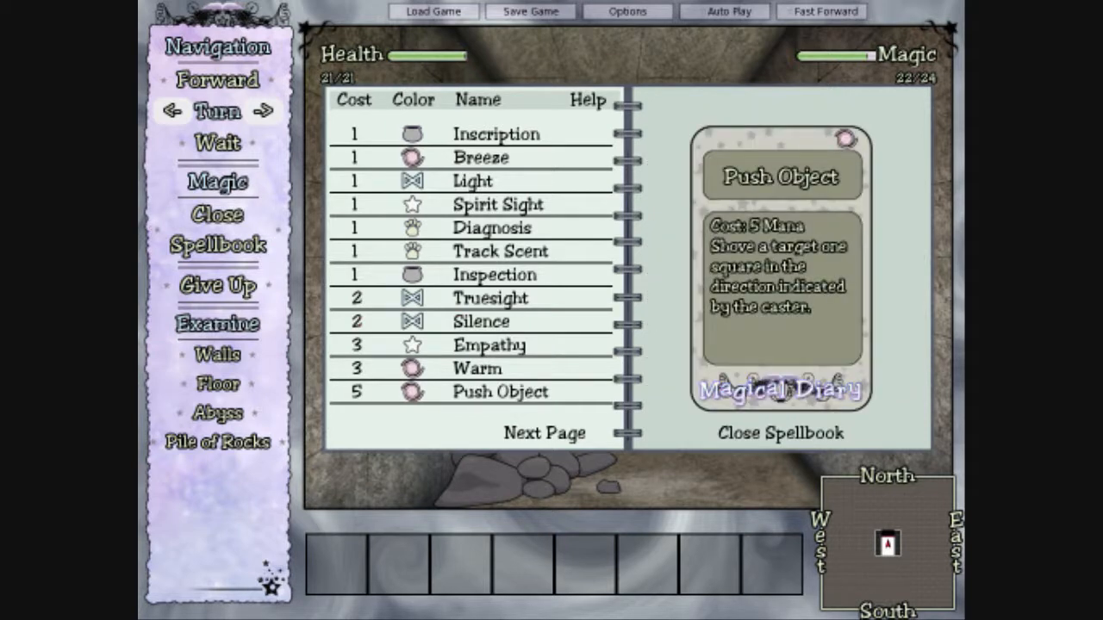
{"action": "left_click", "coordinate": [498, 203]}
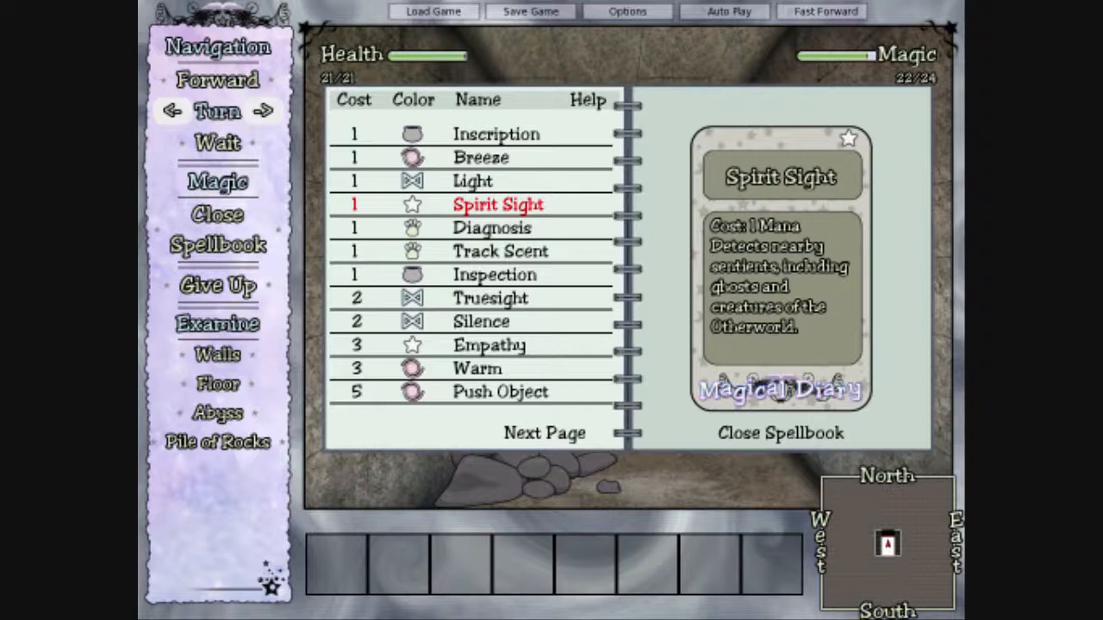
{"action": "left_click", "coordinate": [494, 274]}
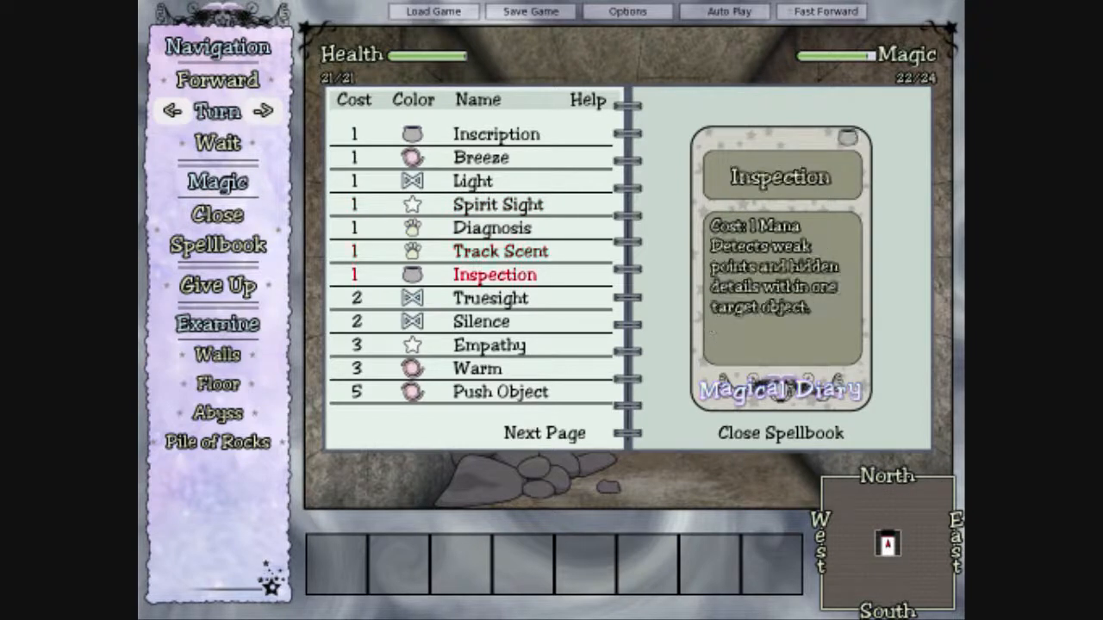
{"action": "left_click", "coordinate": [490, 297]}
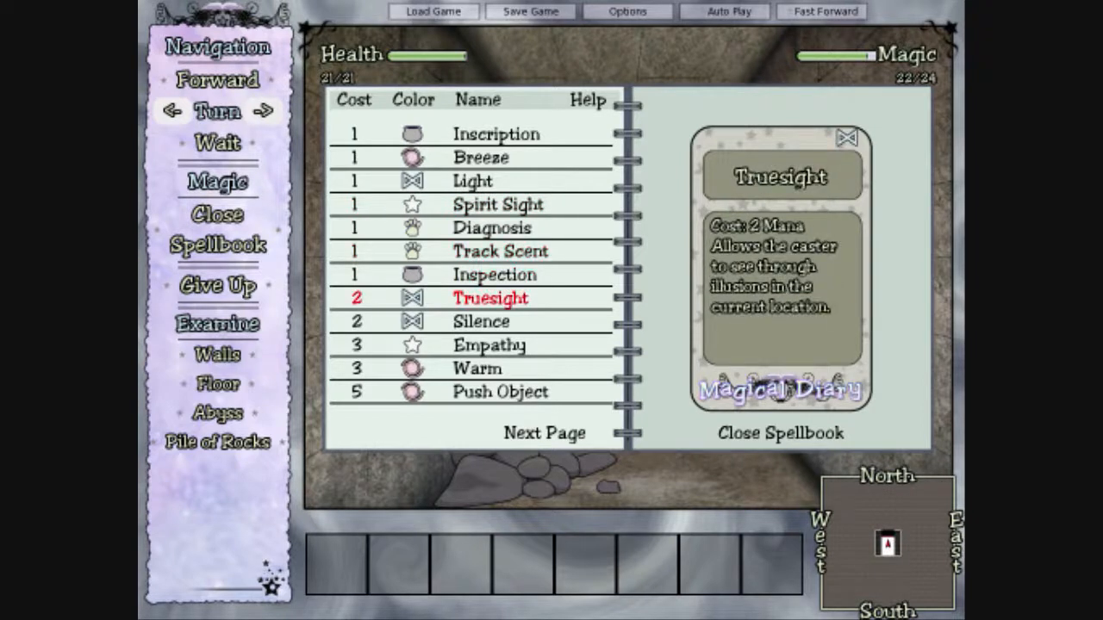
{"action": "left_click", "coordinate": [489, 345]}
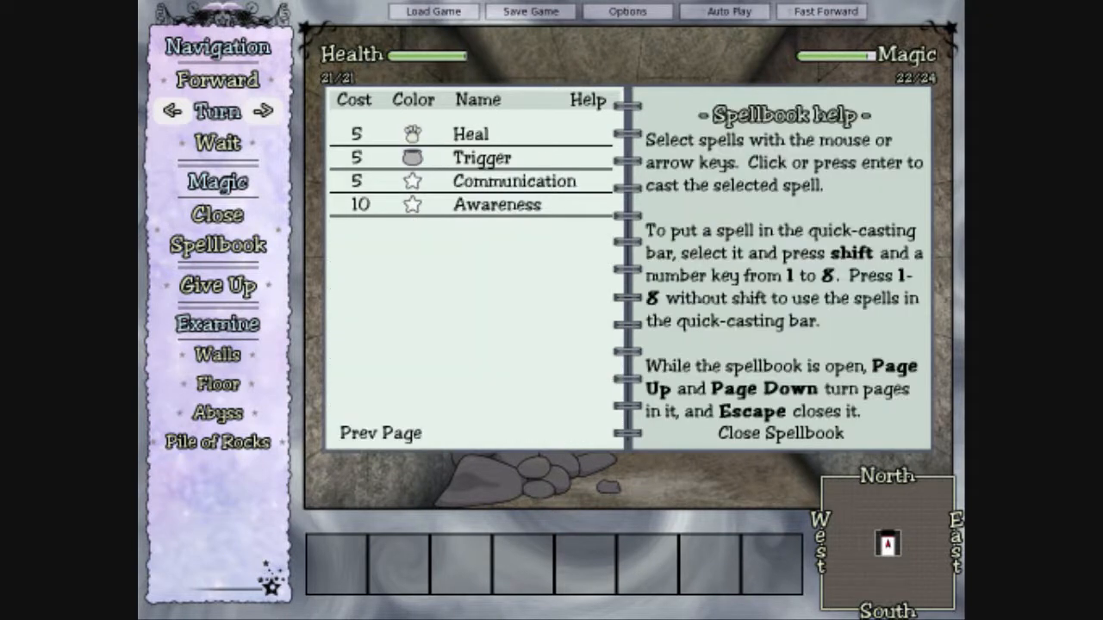
{"action": "left_click", "coordinate": [514, 181]}
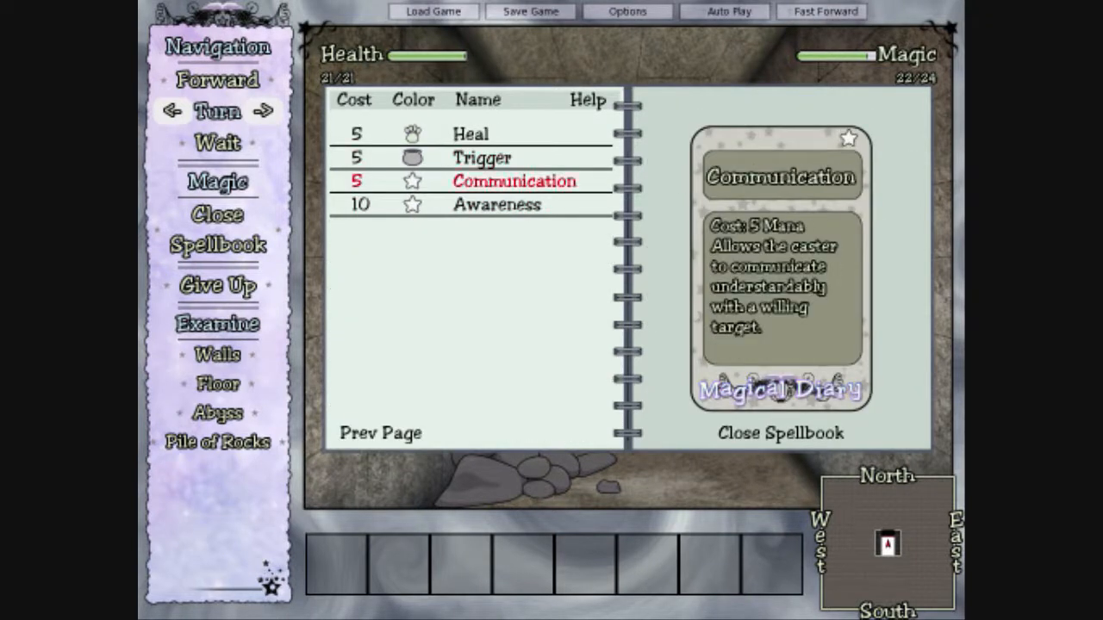
{"action": "left_click", "coordinate": [497, 204]}
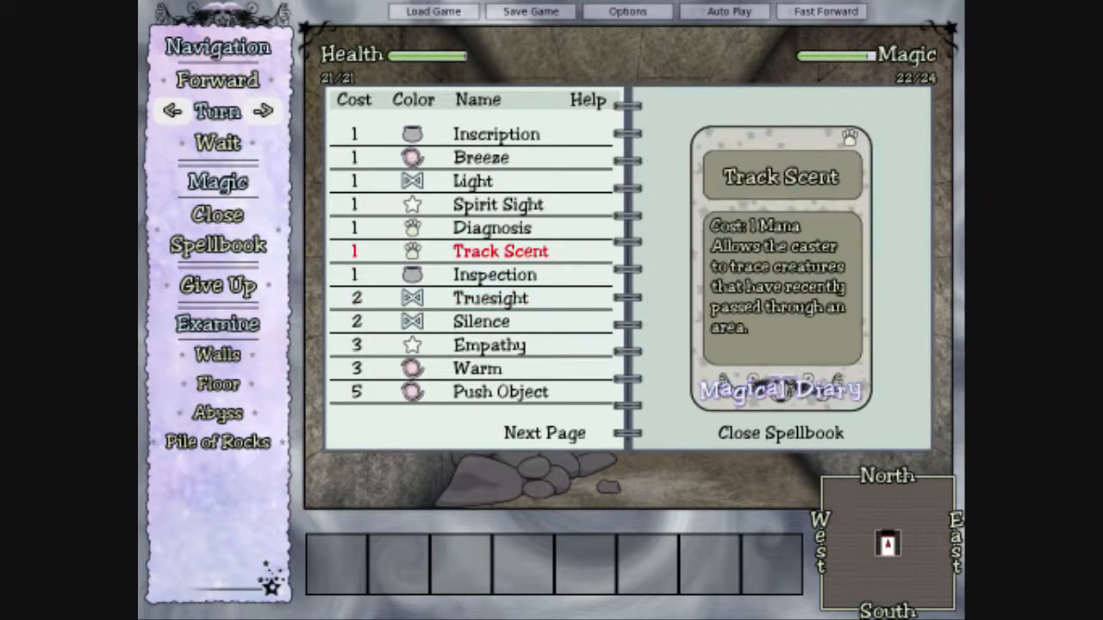
{"action": "left_click", "coordinate": [496, 204]}
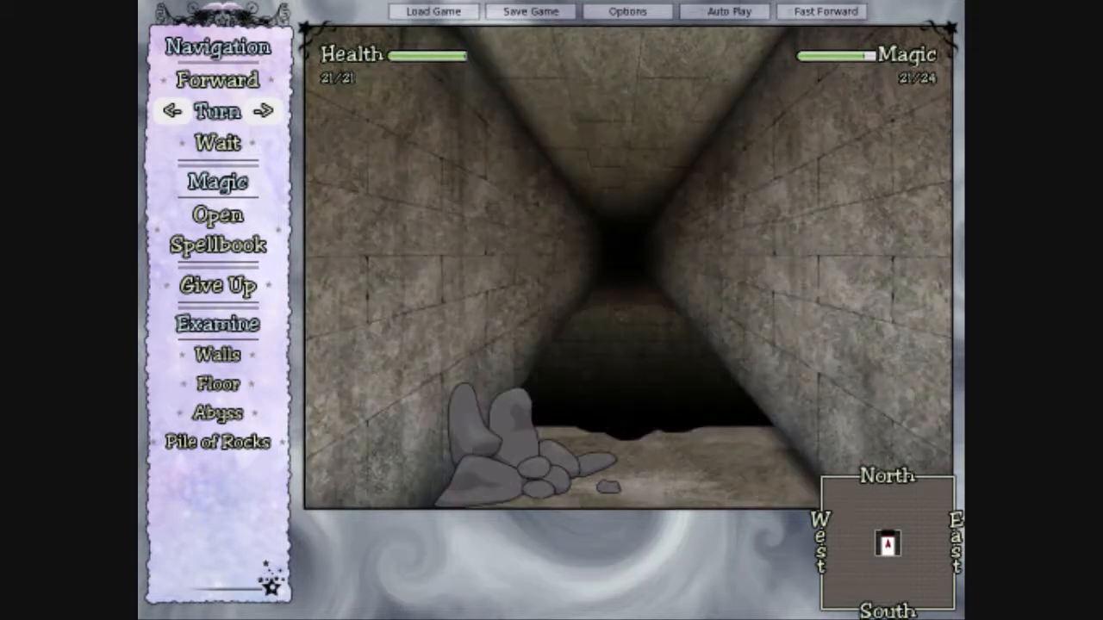
Step: Cast Push Object on the pile of rocks and send it south, clearing the corridor
{"action": "left_click", "coordinate": [217, 324]}
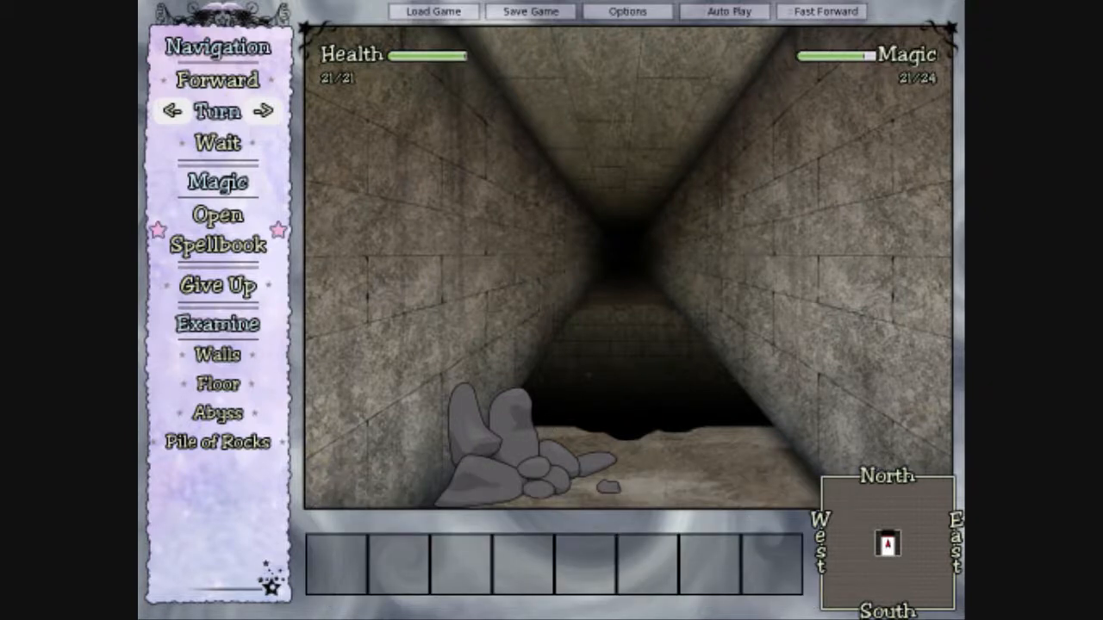
{"action": "left_click", "coordinate": [217, 231]}
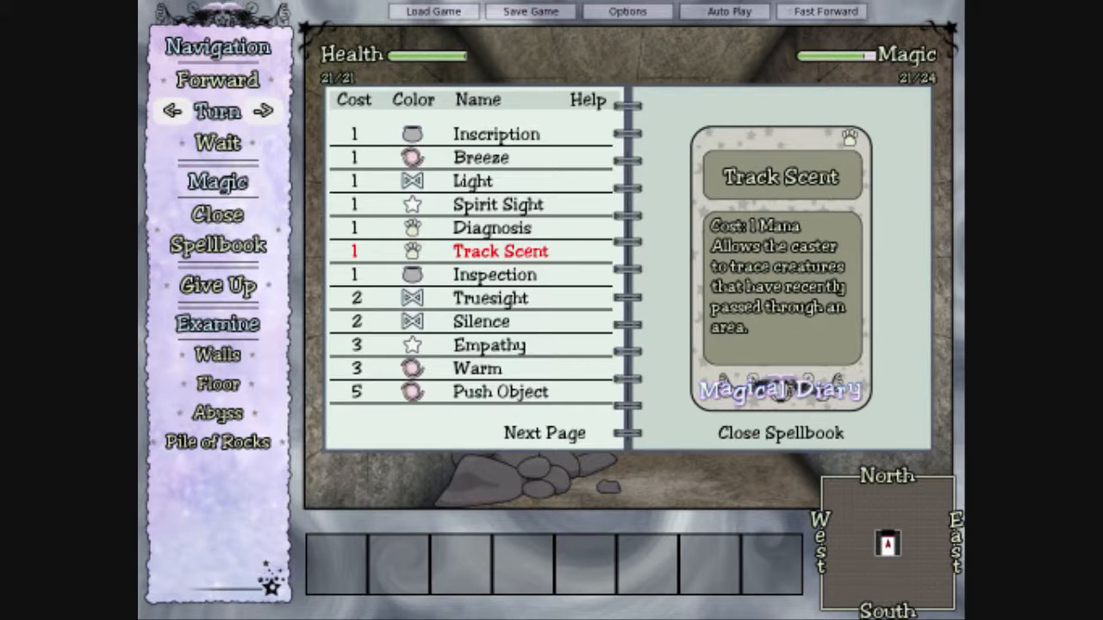
{"action": "left_click", "coordinate": [500, 391]}
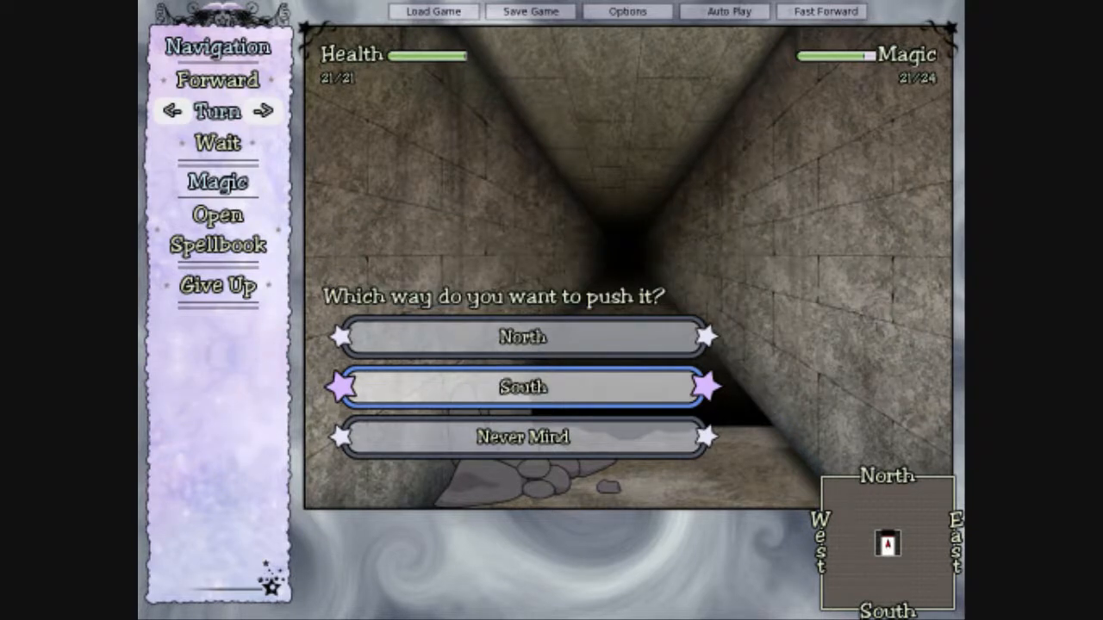
{"action": "left_click", "coordinate": [522, 386]}
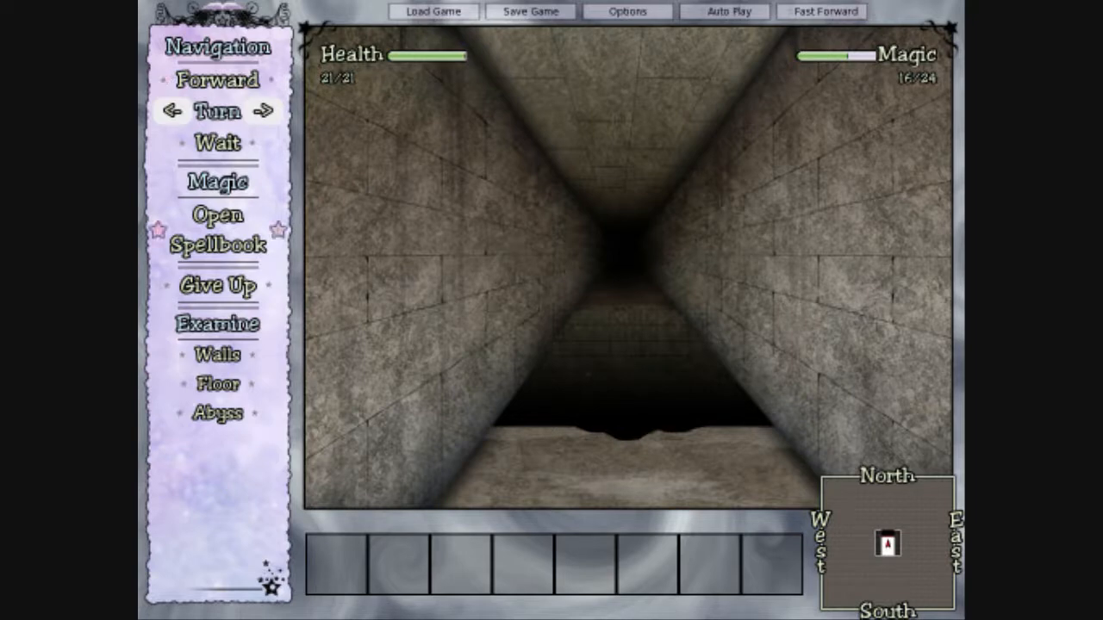
Step: Cast Light to brighten the corridor, then examine the abyss and the floor
{"action": "left_click", "coordinate": [217, 229]}
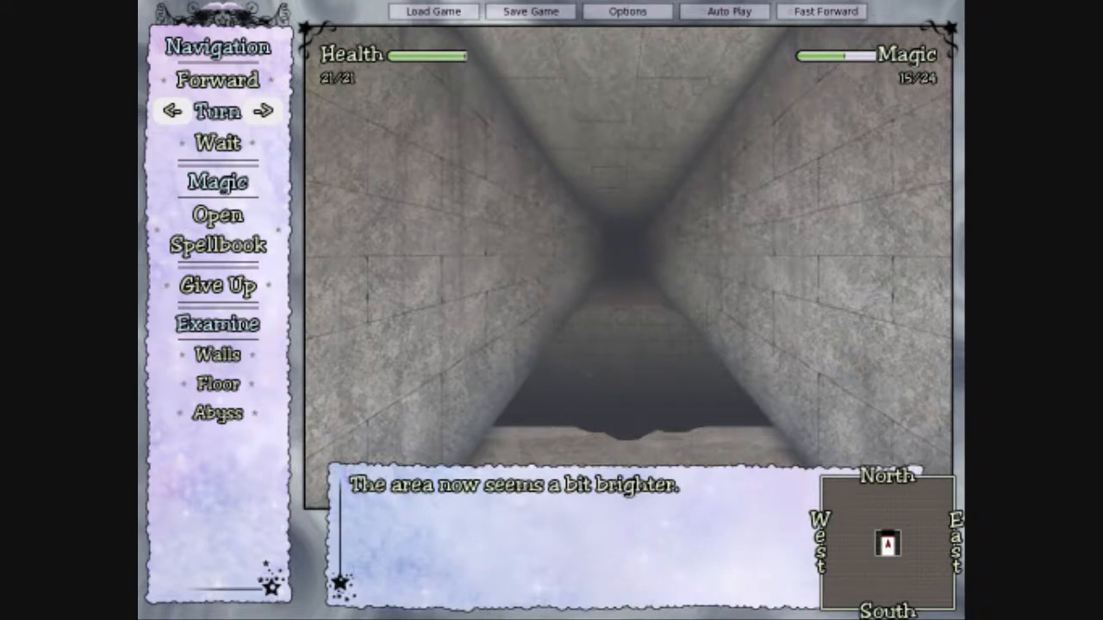
{"action": "left_click", "coordinate": [218, 411]}
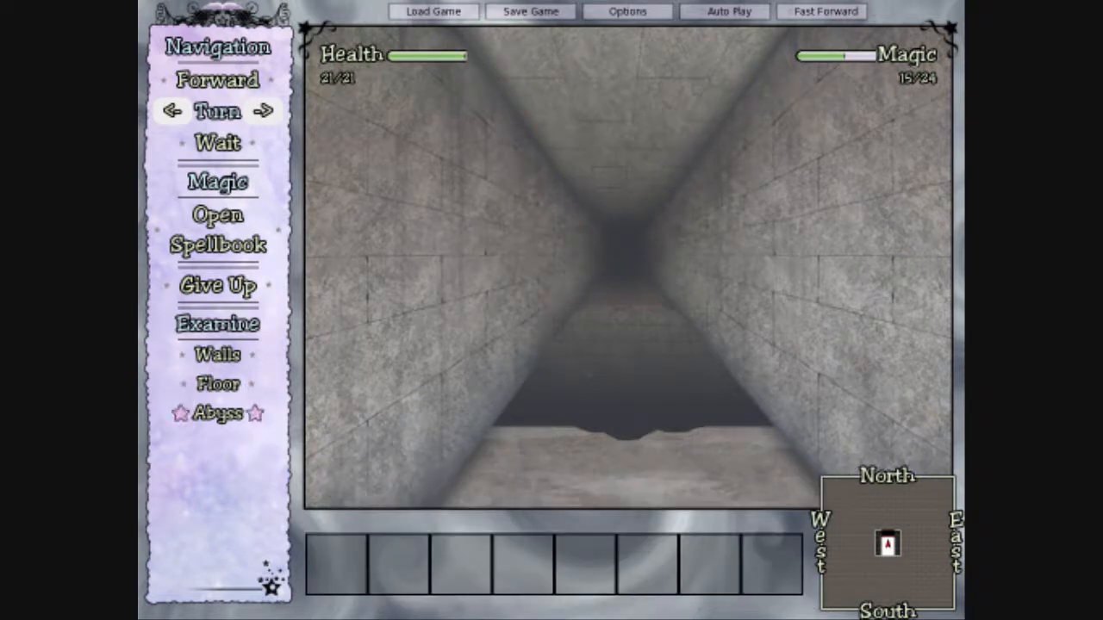
{"action": "left_click", "coordinate": [217, 412]}
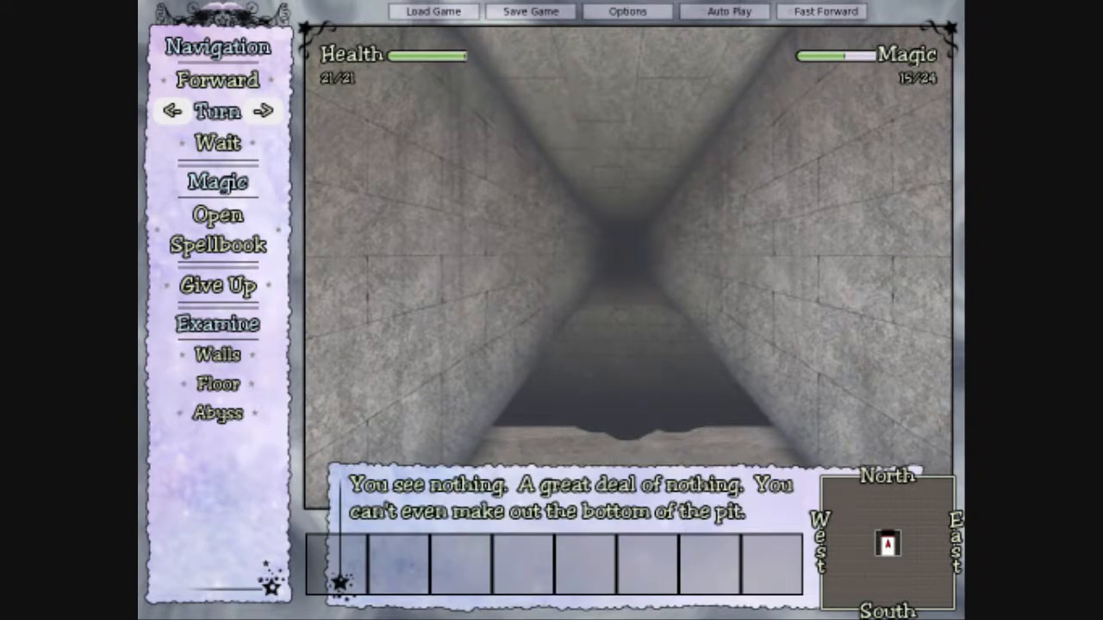
{"action": "left_click", "coordinate": [217, 355]}
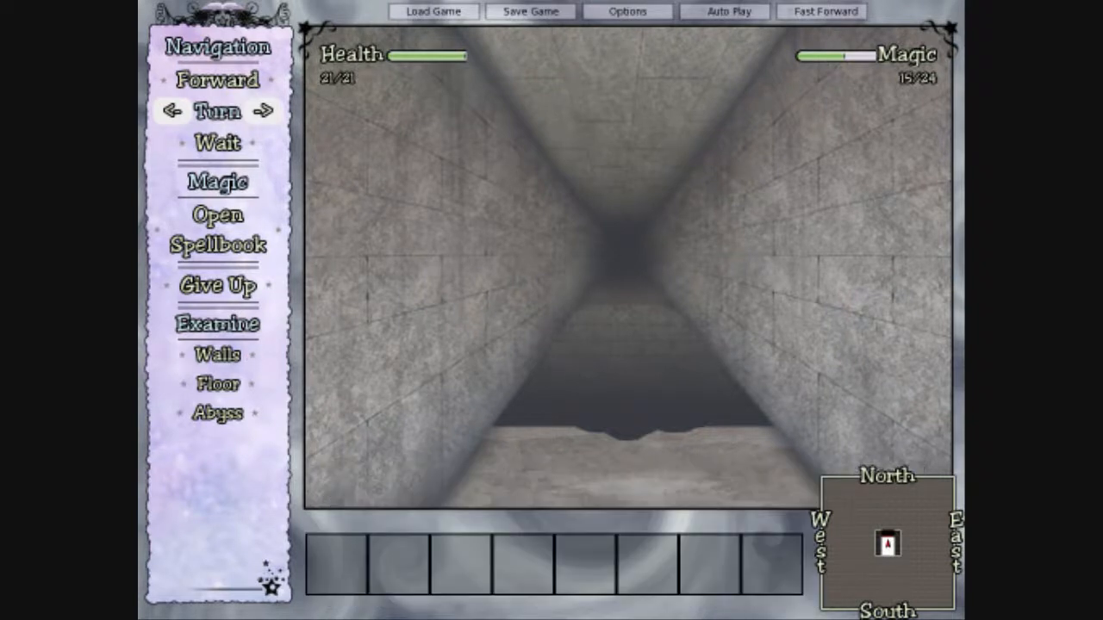
{"action": "left_click", "coordinate": [217, 383]}
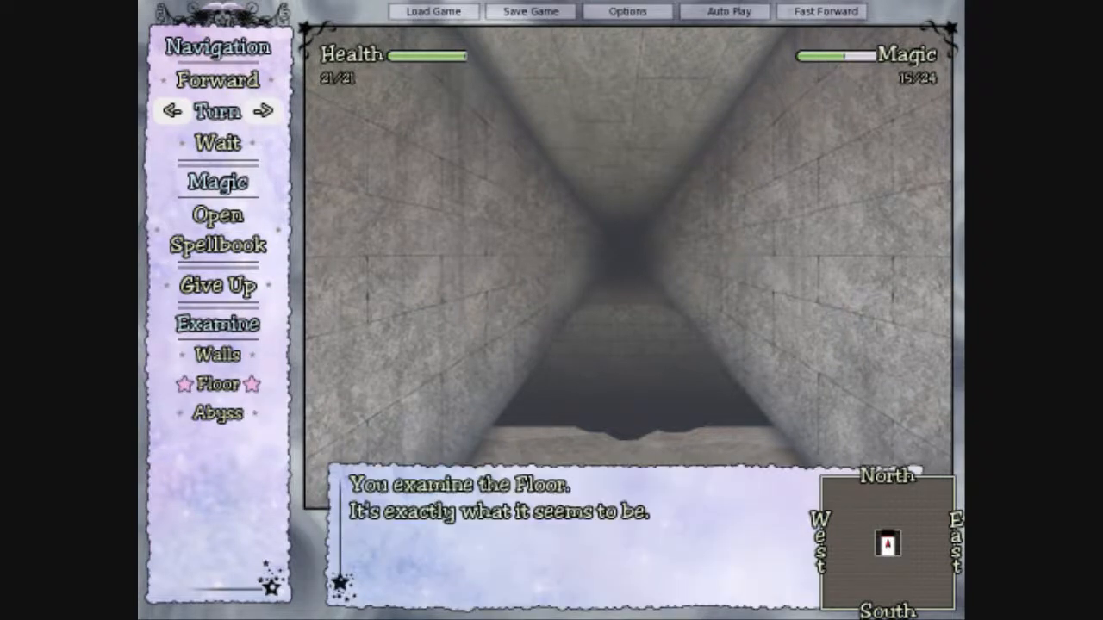
{"action": "left_click", "coordinate": [217, 227]}
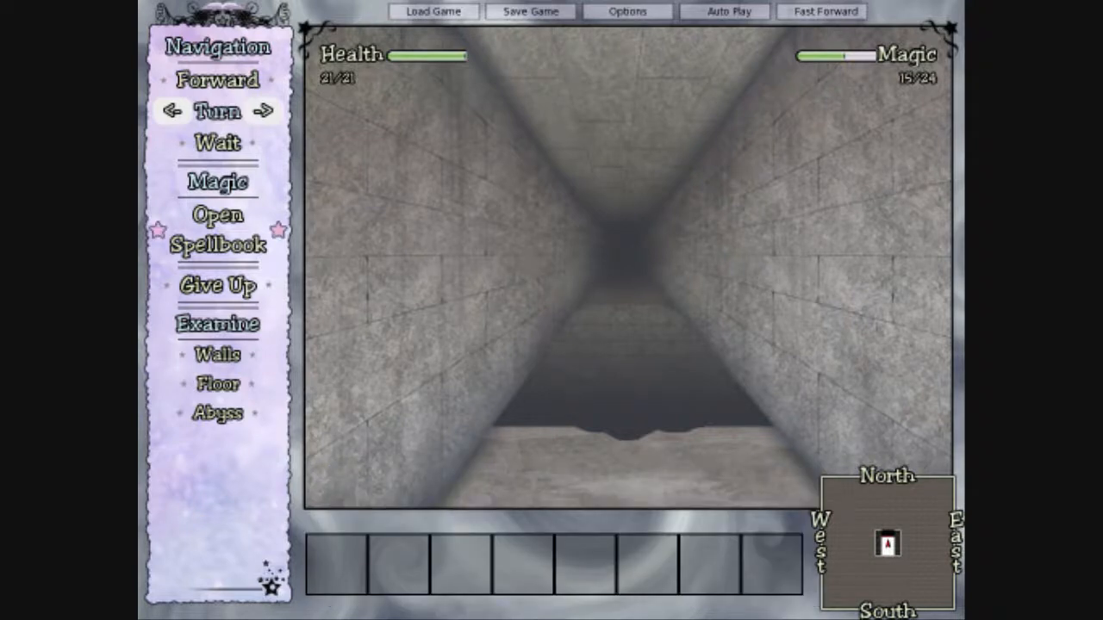
Step: Cast Inspection on the abyss
{"action": "left_click", "coordinate": [217, 231]}
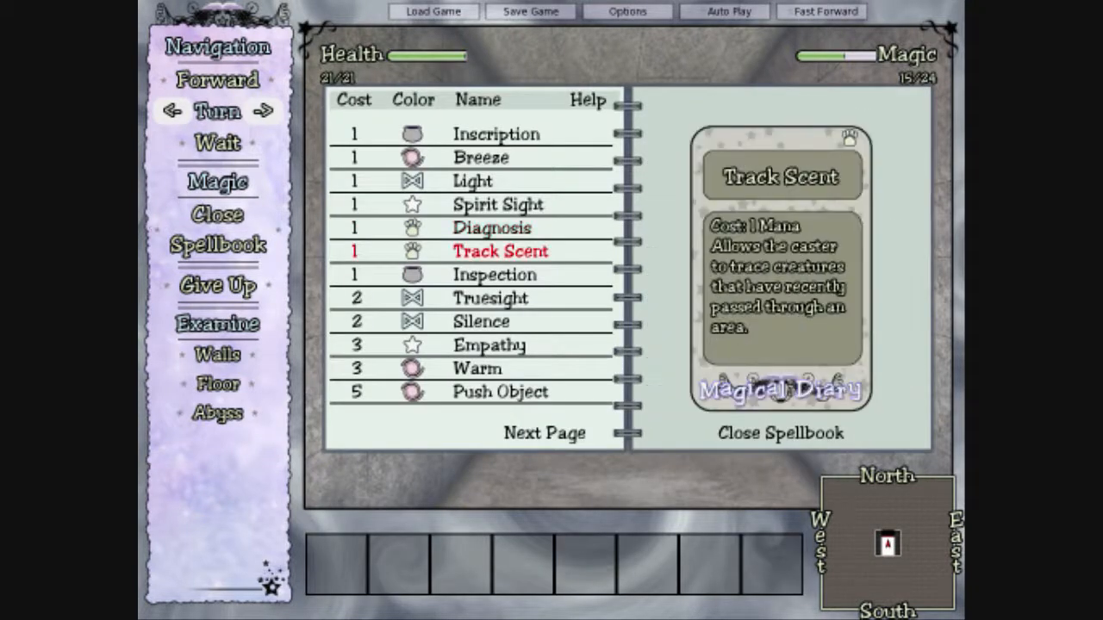
{"action": "left_click", "coordinate": [495, 274]}
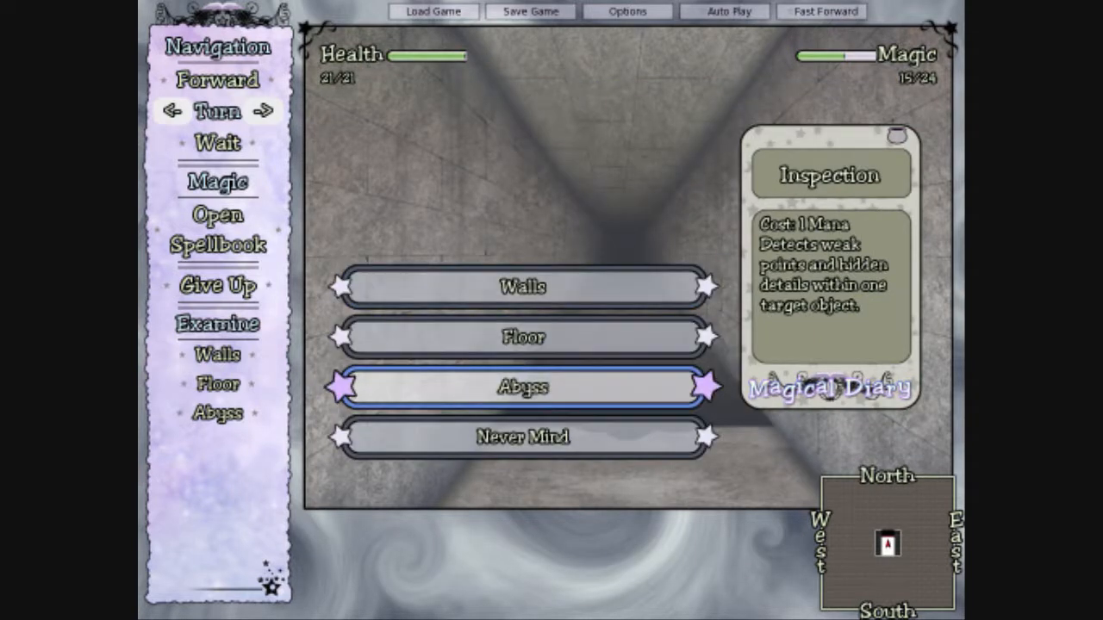
{"action": "left_click", "coordinate": [522, 386]}
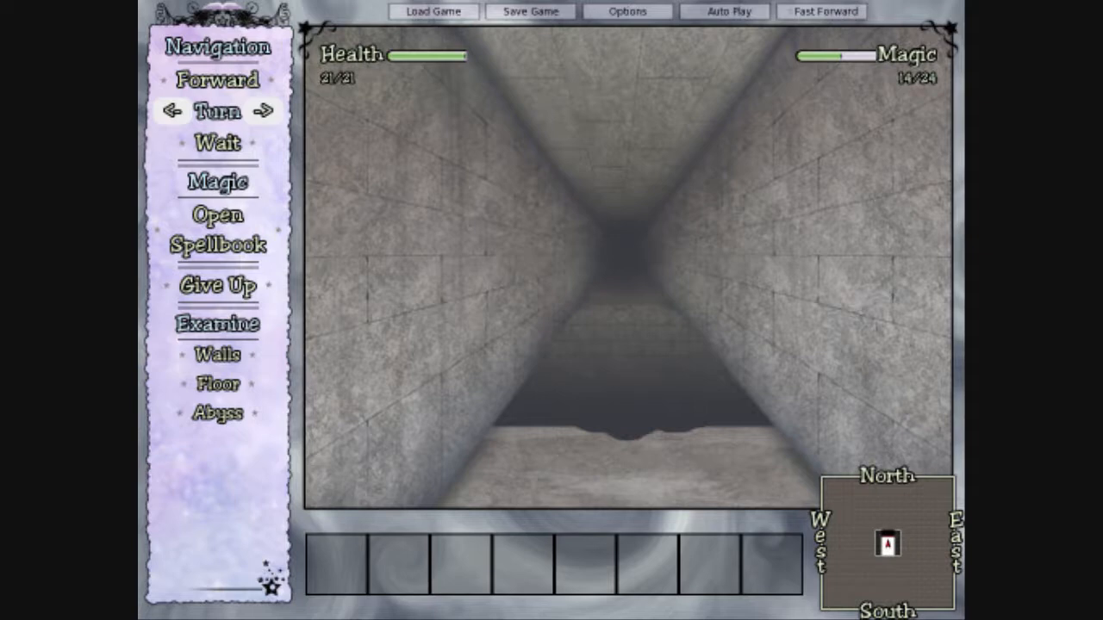
{"action": "mouse_move", "coordinate": [217, 228]}
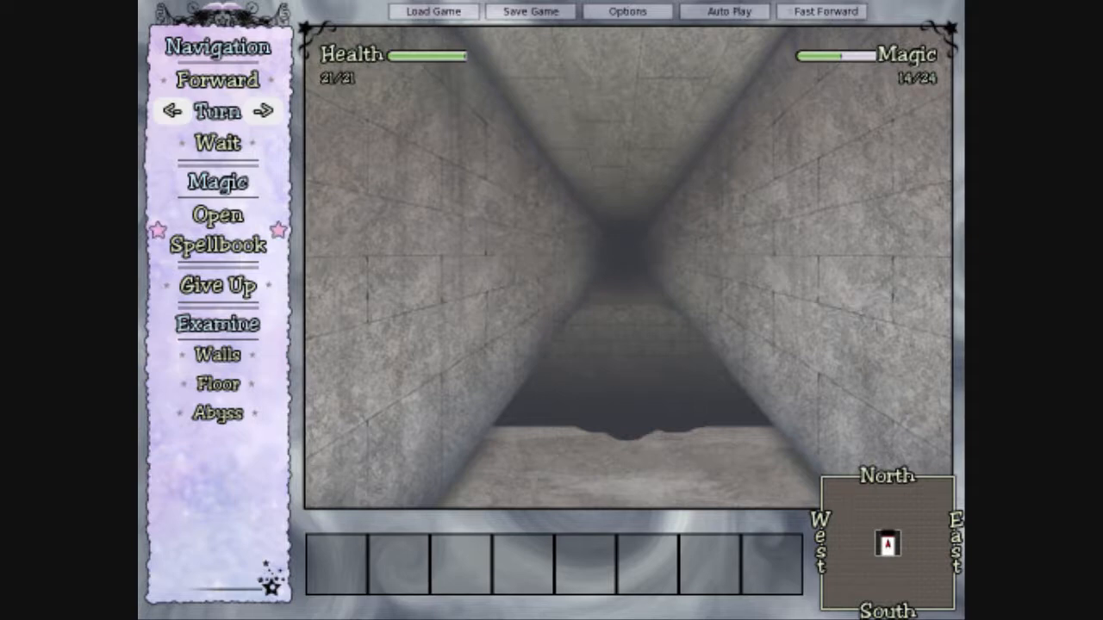
Step: Cast Push Object down the corridor toward the abyss and return to the corridor view
{"action": "left_click", "coordinate": [217, 324]}
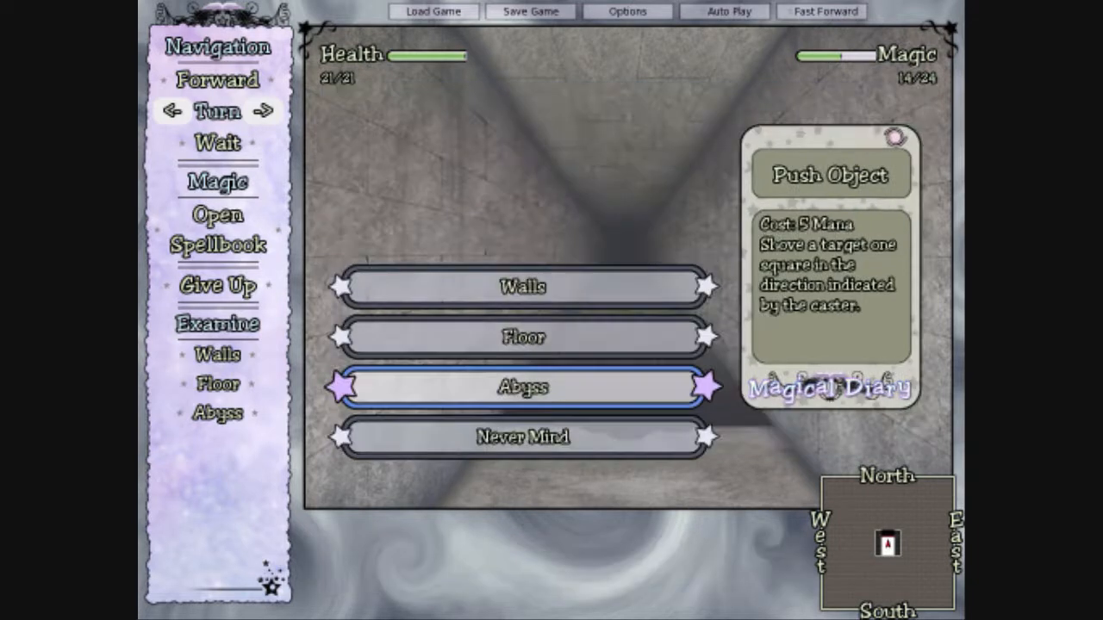
{"action": "left_click", "coordinate": [522, 386]}
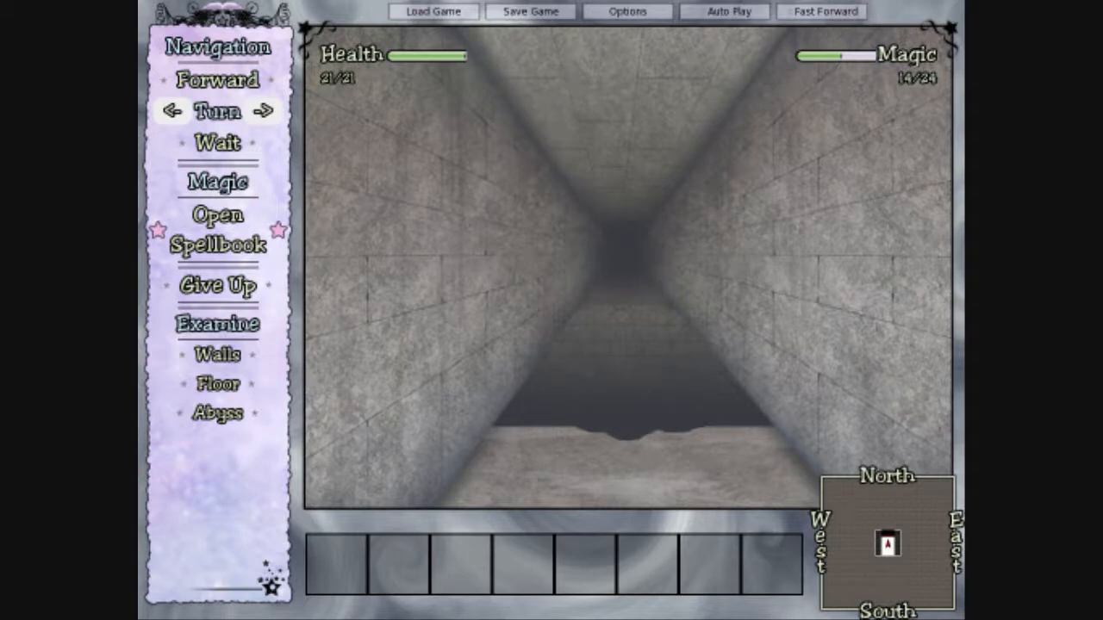
{"action": "left_click", "coordinate": [218, 231]}
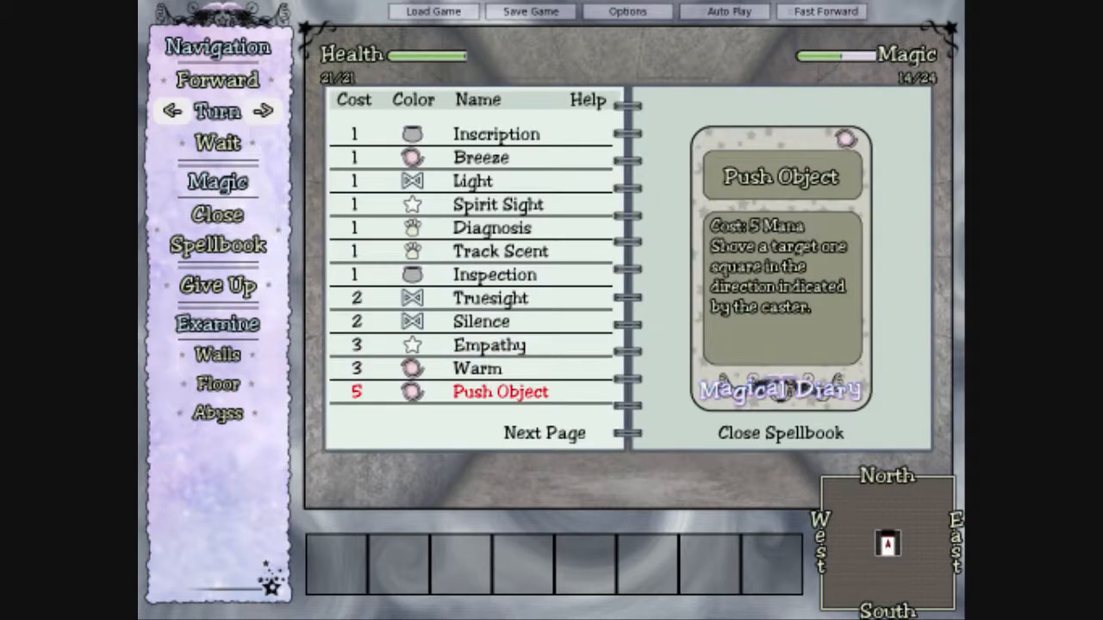
{"action": "left_click", "coordinate": [779, 432]}
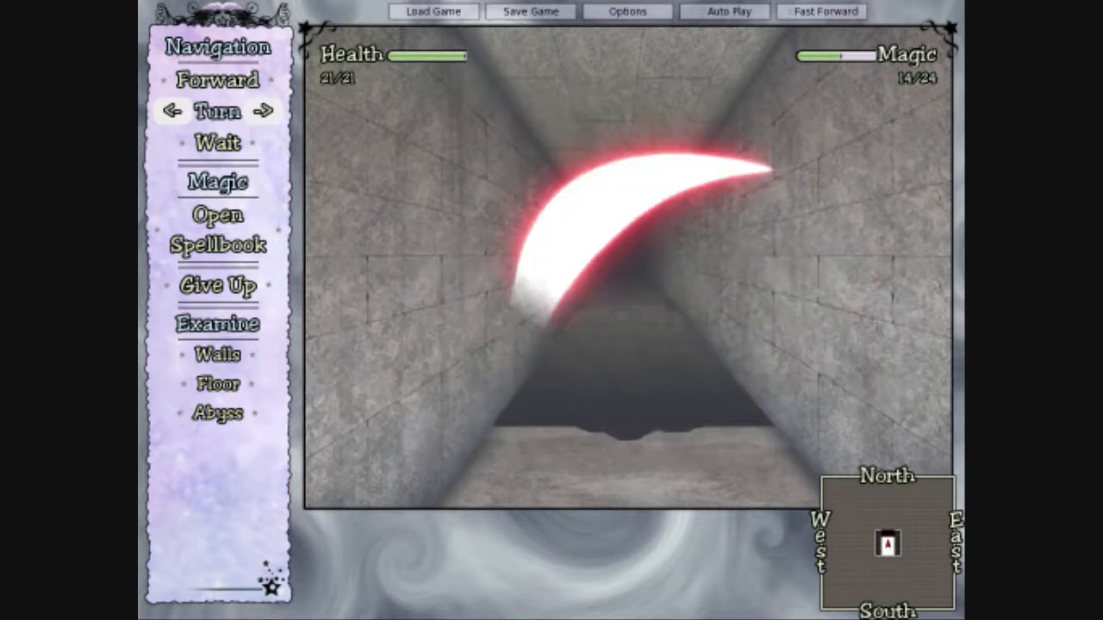
{"action": "left_click", "coordinate": [217, 414]}
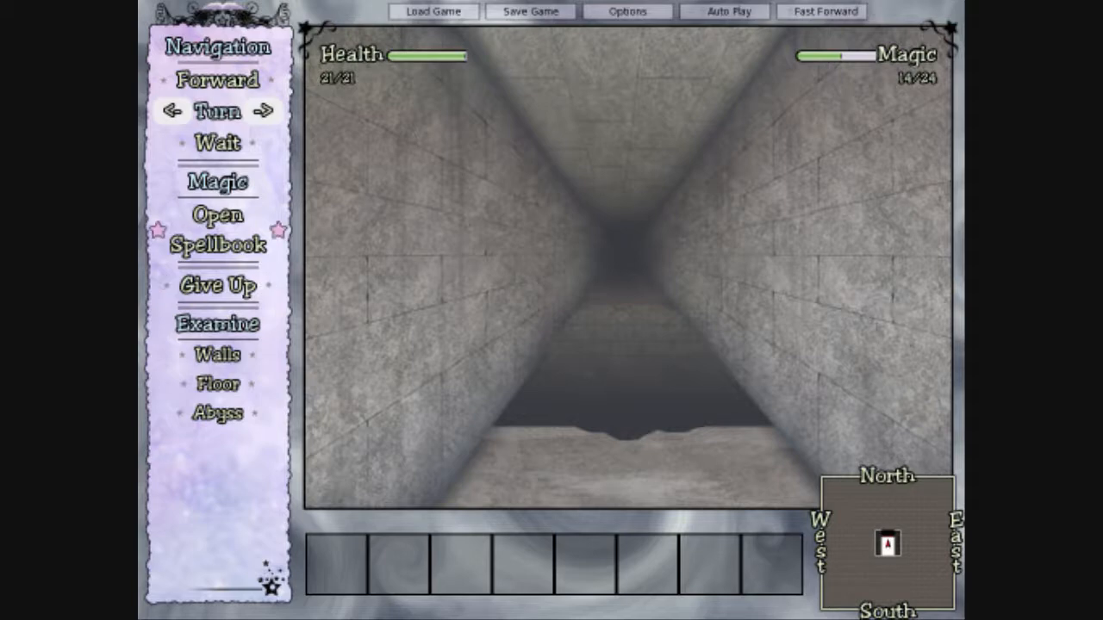
Step: Read Empathy, Breeze, Inscription and Silence in the spellbook, then bring up the Options screen
{"action": "left_click", "coordinate": [218, 214]}
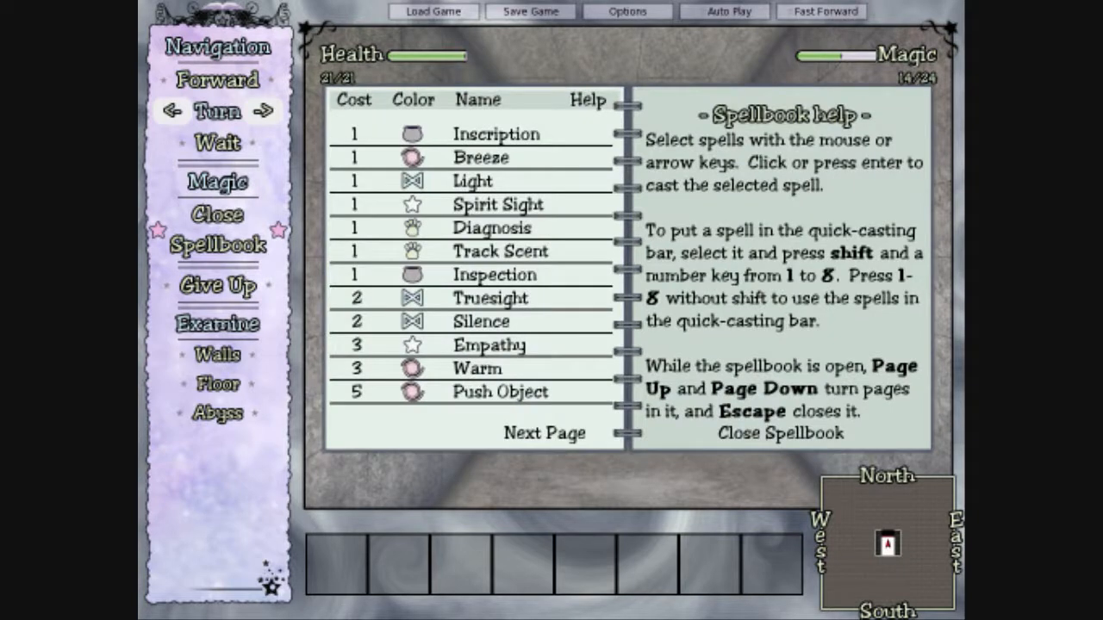
{"action": "left_click", "coordinate": [490, 345]}
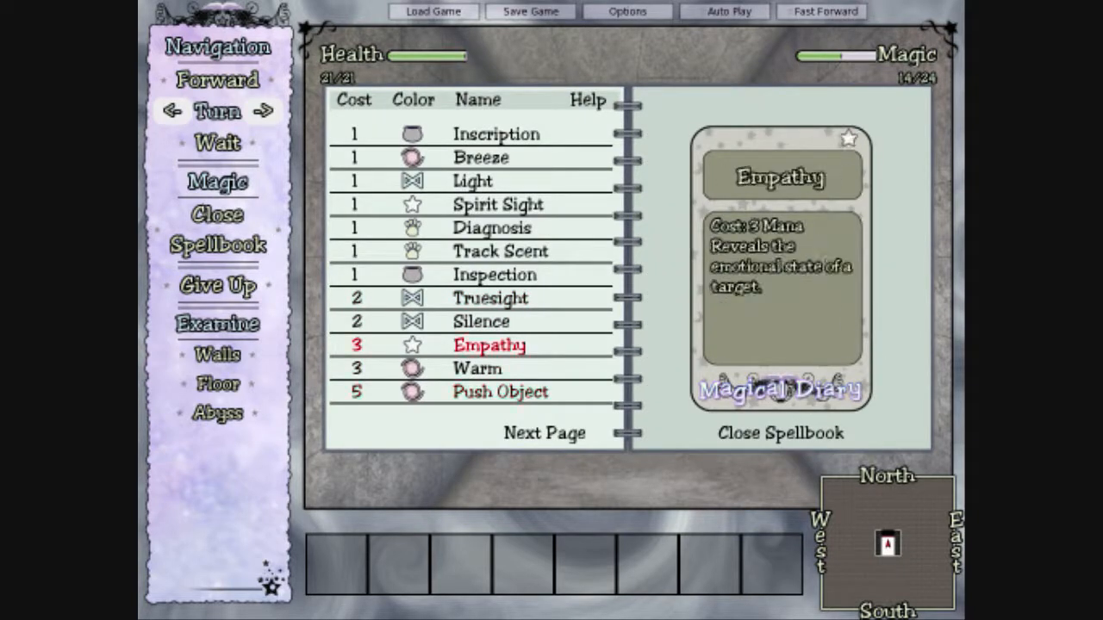
{"action": "left_click", "coordinate": [481, 159]}
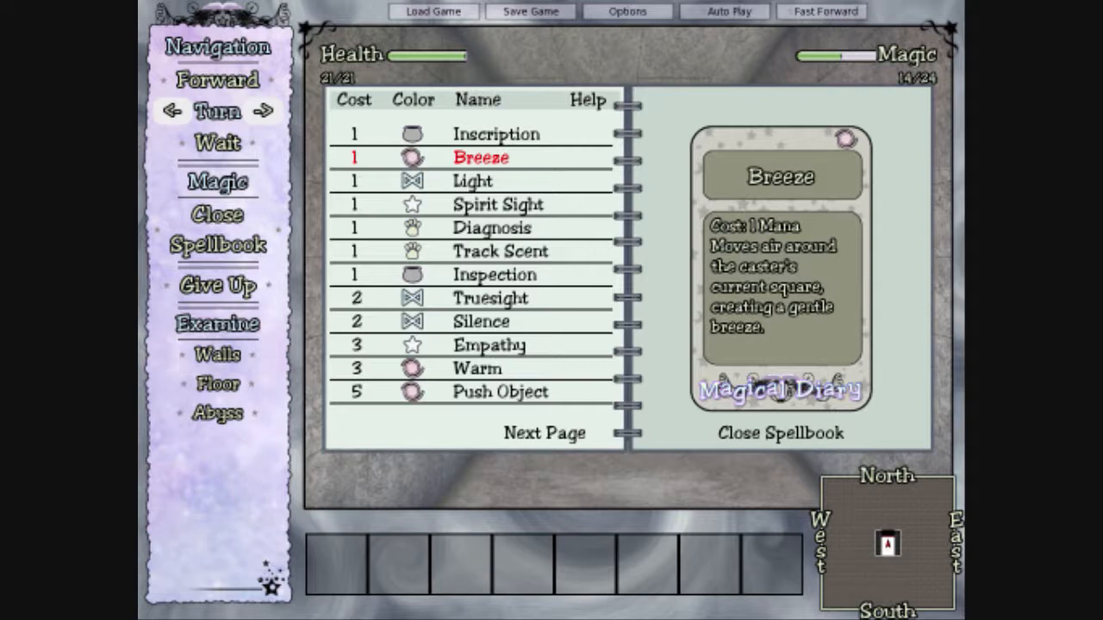
{"action": "left_click", "coordinate": [496, 134]}
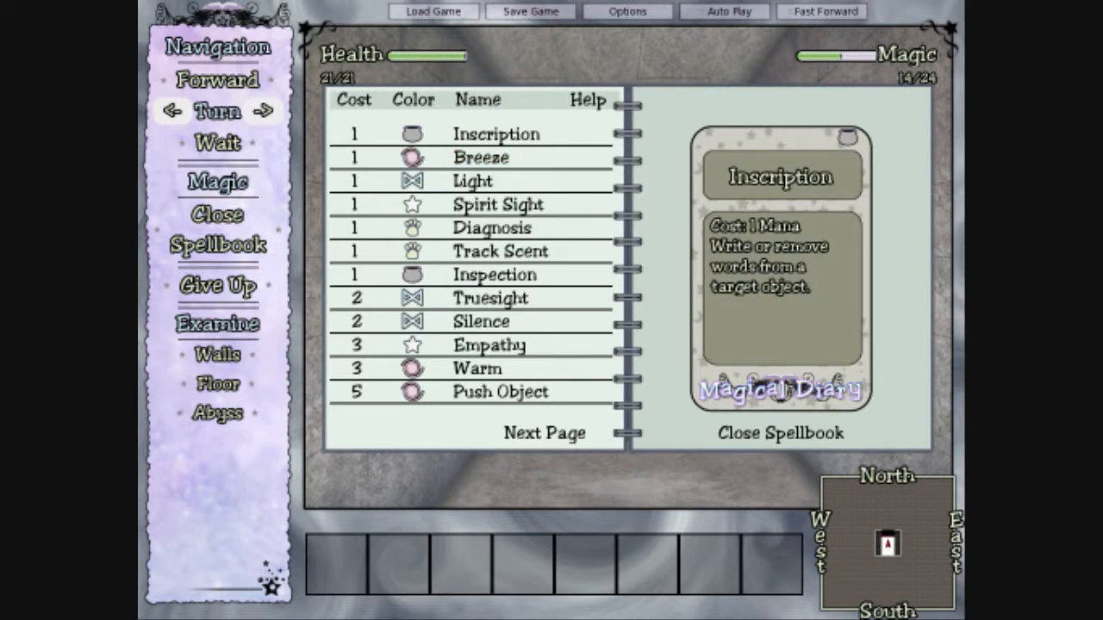
{"action": "left_click", "coordinate": [483, 321]}
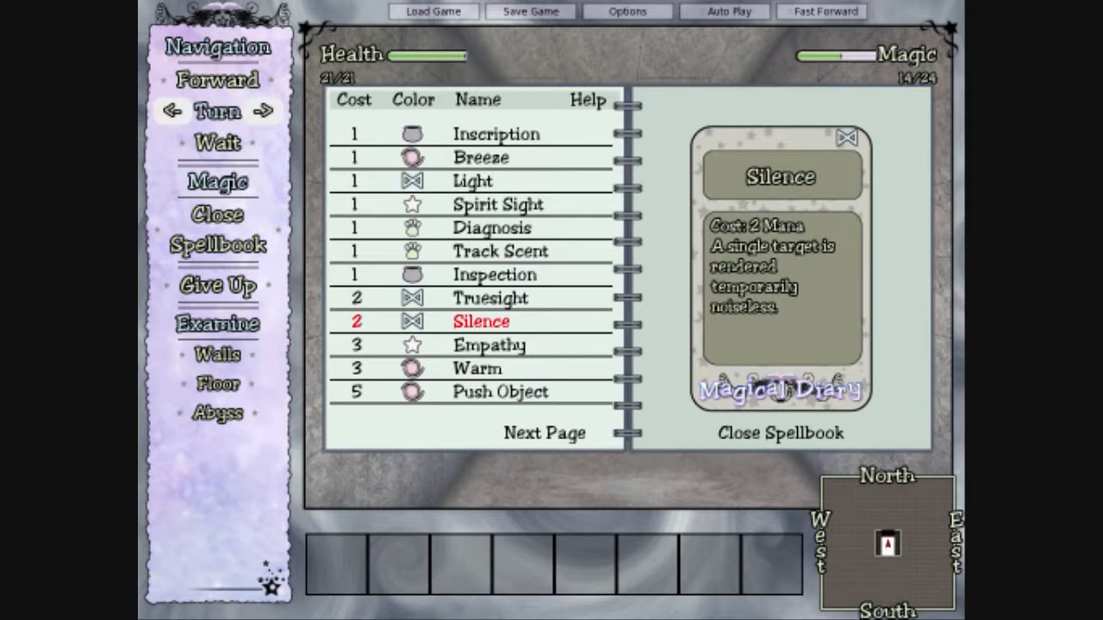
{"action": "left_click", "coordinate": [627, 10]}
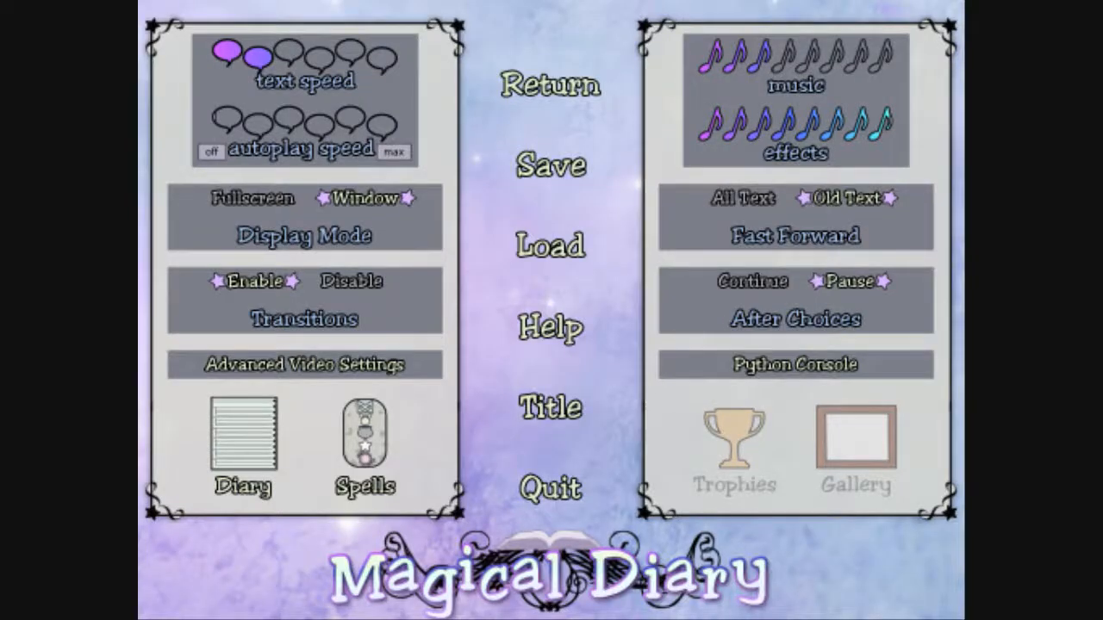
{"action": "mouse_move", "coordinate": [362, 442]}
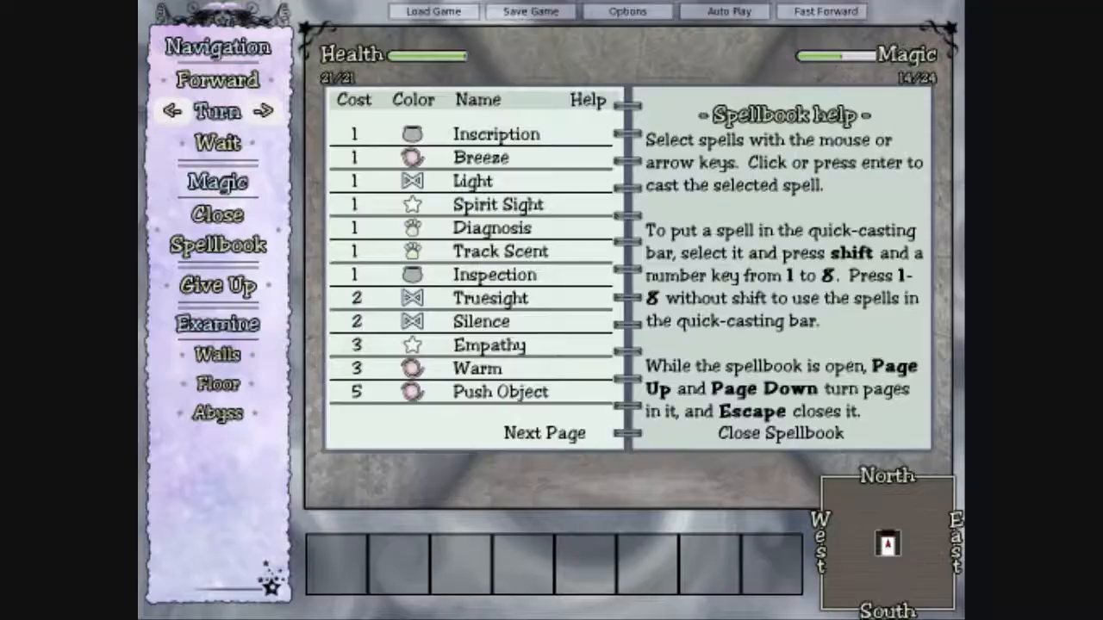
Step: Read the Push Object and Warm descriptions and close the spellbook on the corridor
{"action": "left_click", "coordinate": [500, 391]}
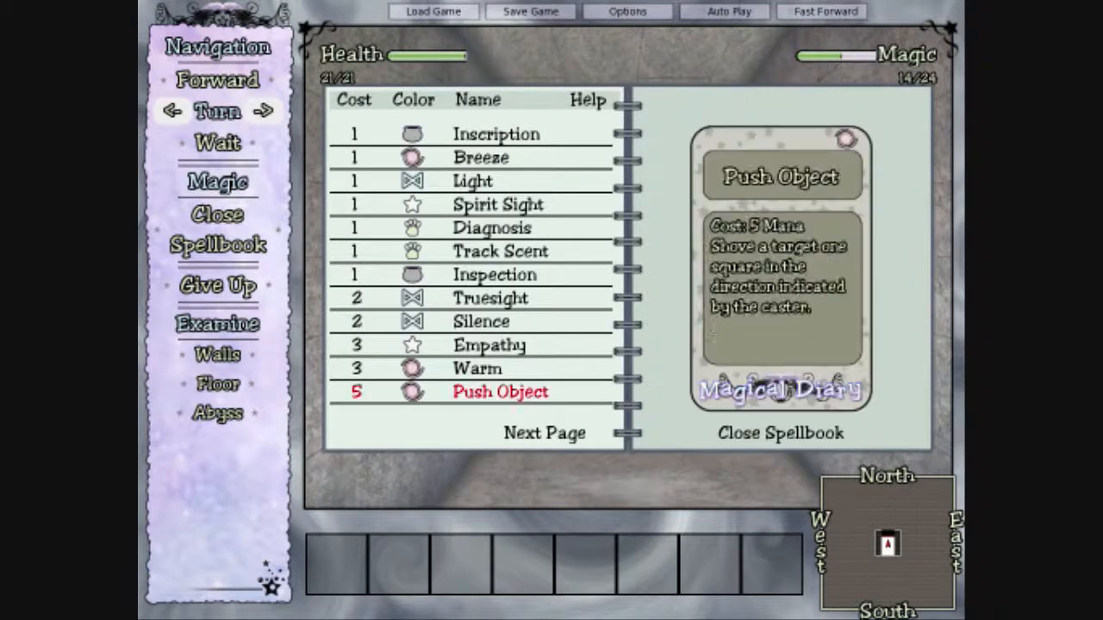
{"action": "left_click", "coordinate": [476, 369]}
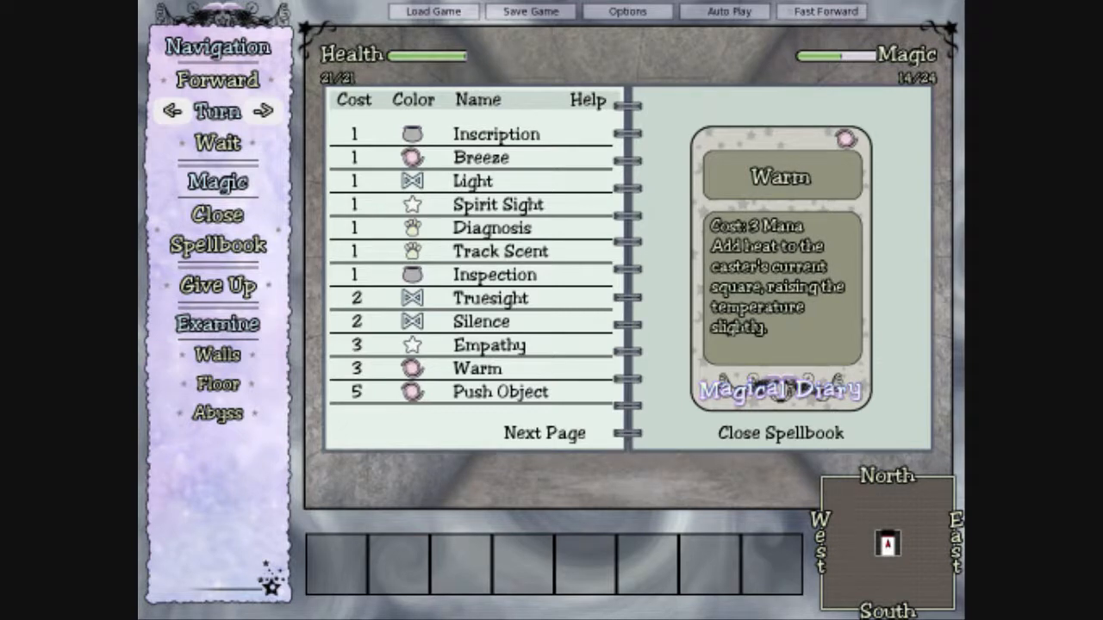
{"action": "left_click", "coordinate": [779, 432]}
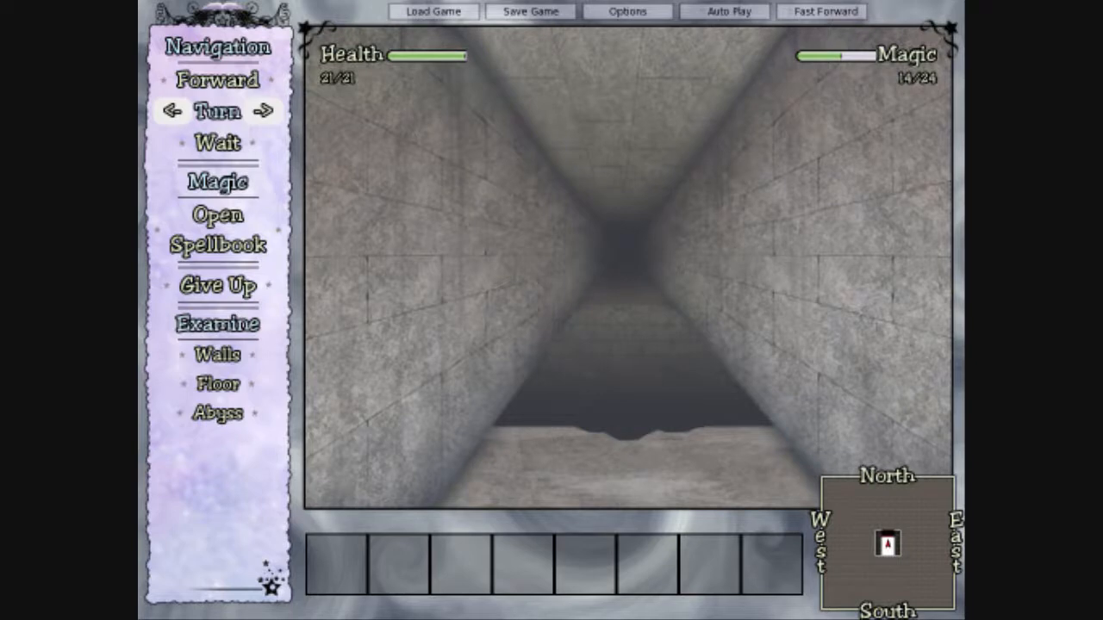
Step: Attempt to jump over the abyss, confirm Yes, and continue after Rain's fall
{"action": "left_click", "coordinate": [217, 413]}
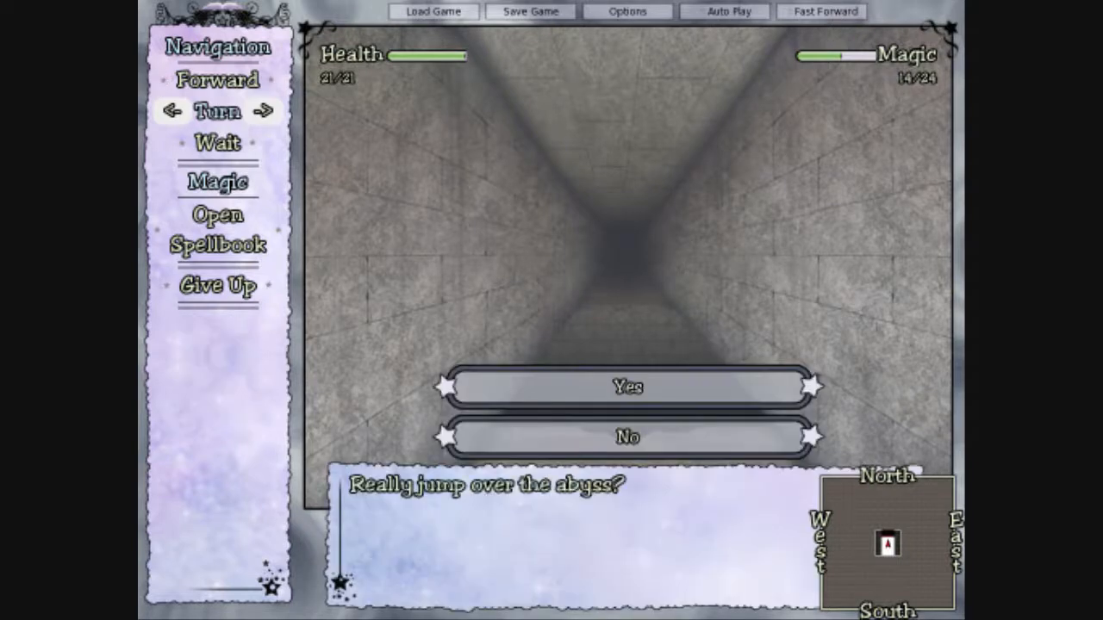
{"action": "mouse_move", "coordinate": [628, 438]}
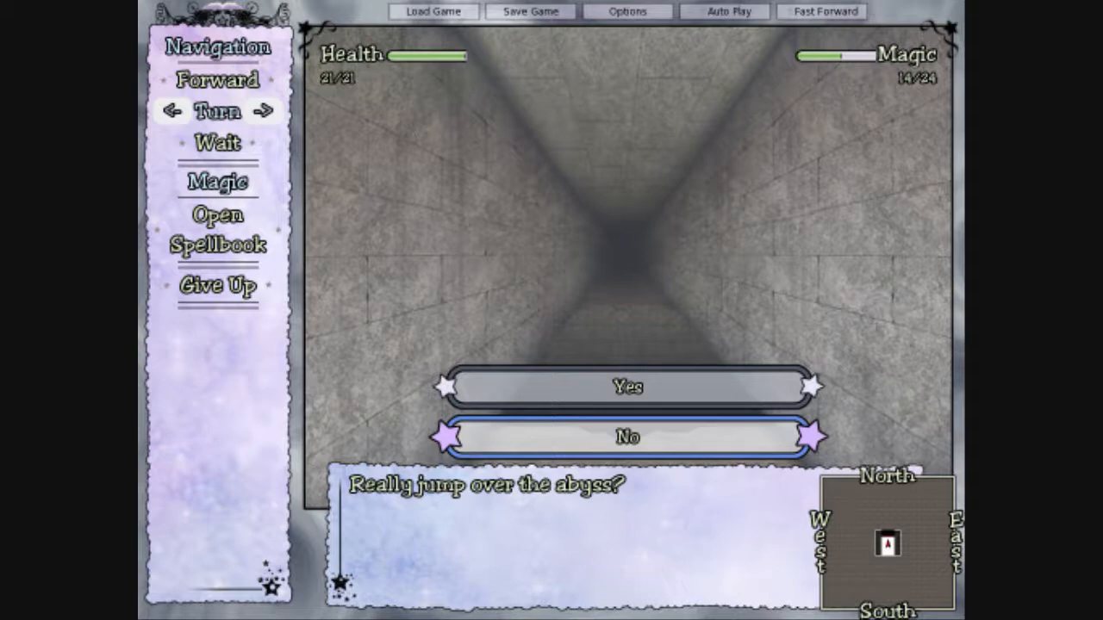
{"action": "left_click", "coordinate": [627, 386]}
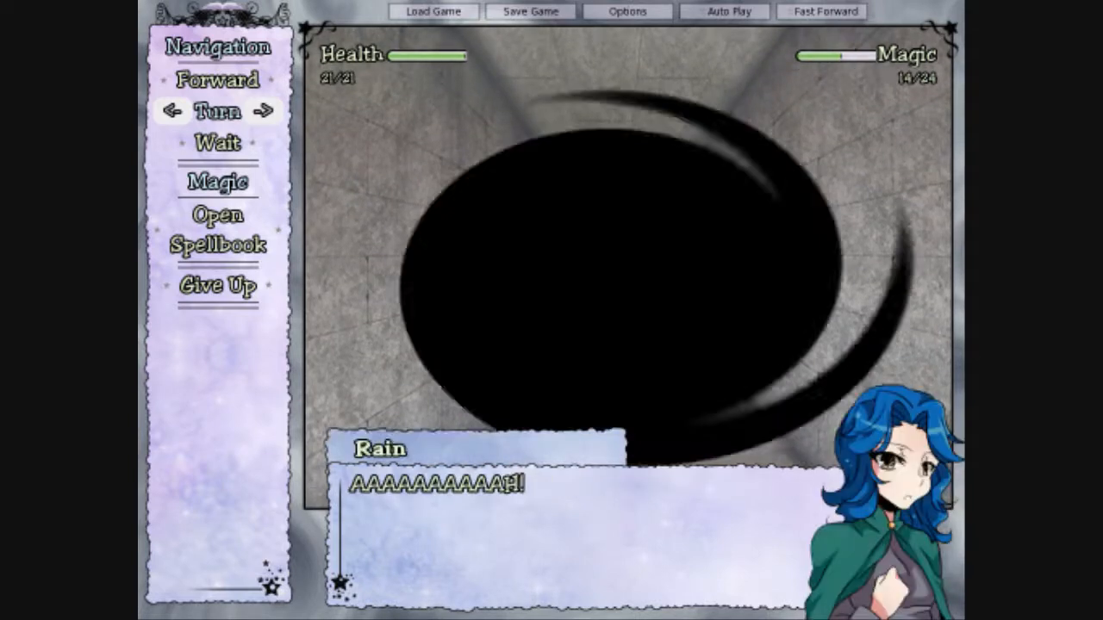
{"action": "left_click", "coordinate": [628, 10]}
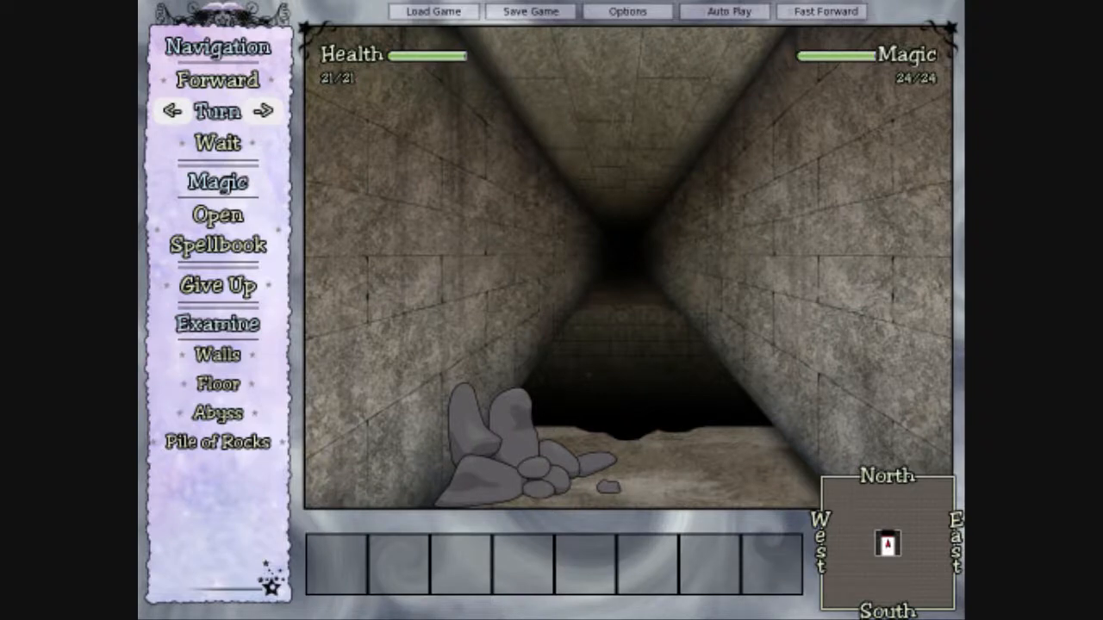
{"action": "mouse_move", "coordinate": [217, 441]}
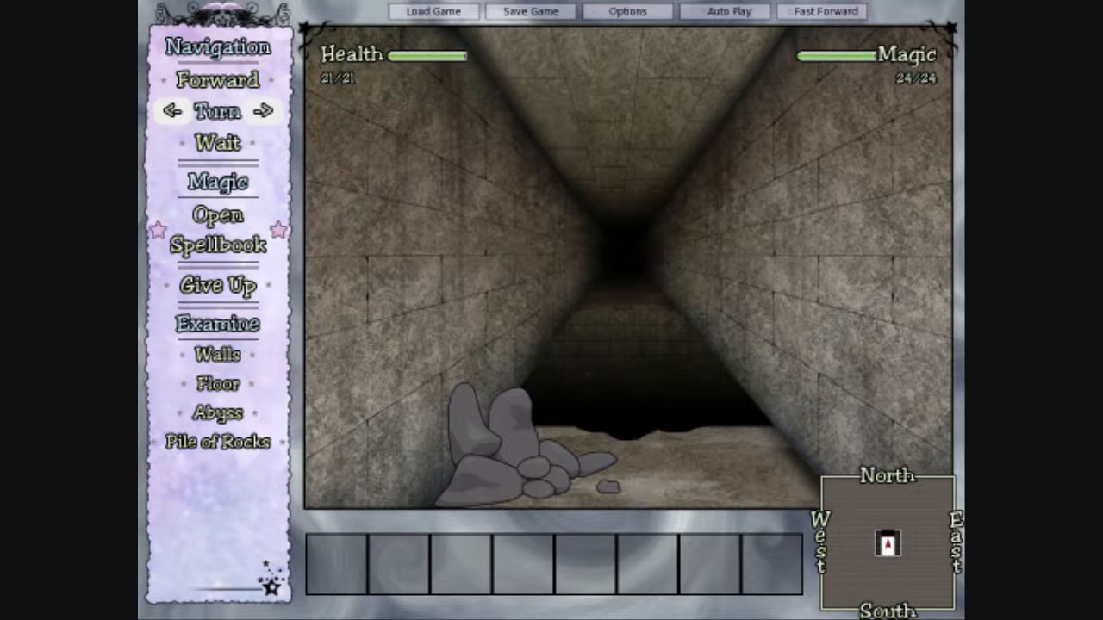
Step: Reopen the spellbook to the Inspection spell beside the rock pile
{"action": "left_click", "coordinate": [217, 229]}
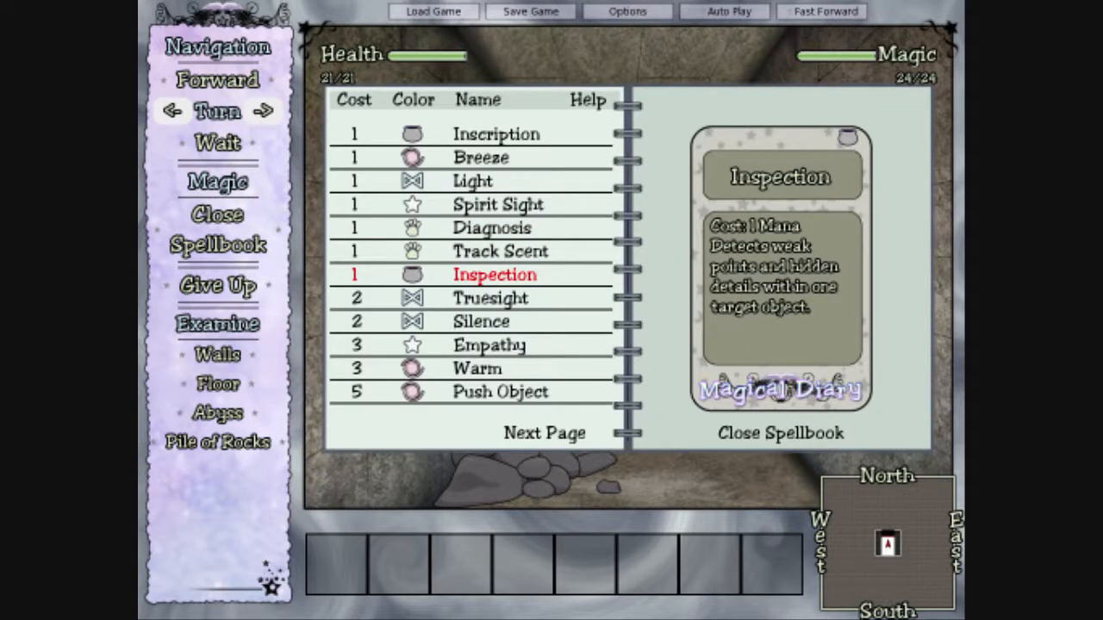
Step: Read the descriptions of Track Scent, Diagnosis, Spirit Sight, Breeze and Light
{"action": "left_click", "coordinate": [500, 251]}
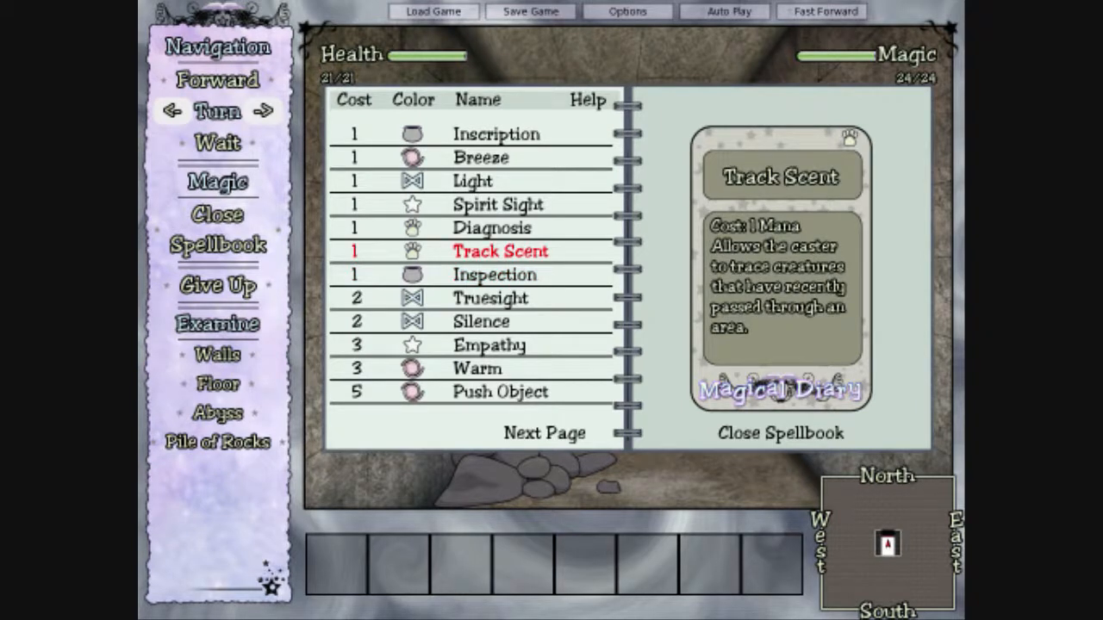
{"action": "left_click", "coordinate": [491, 228]}
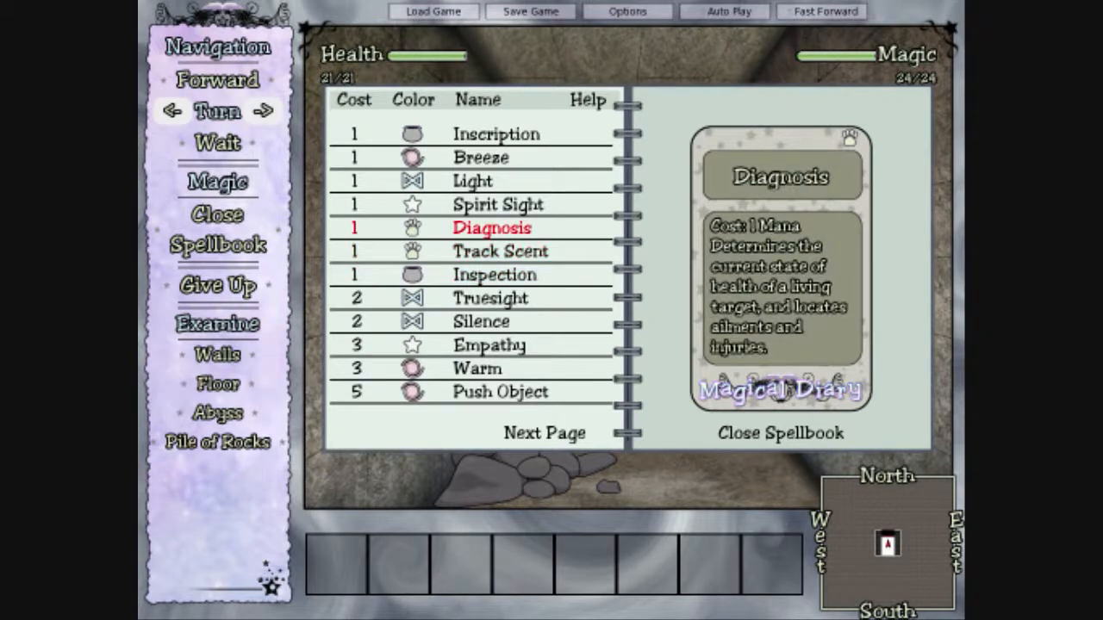
{"action": "left_click", "coordinate": [497, 204]}
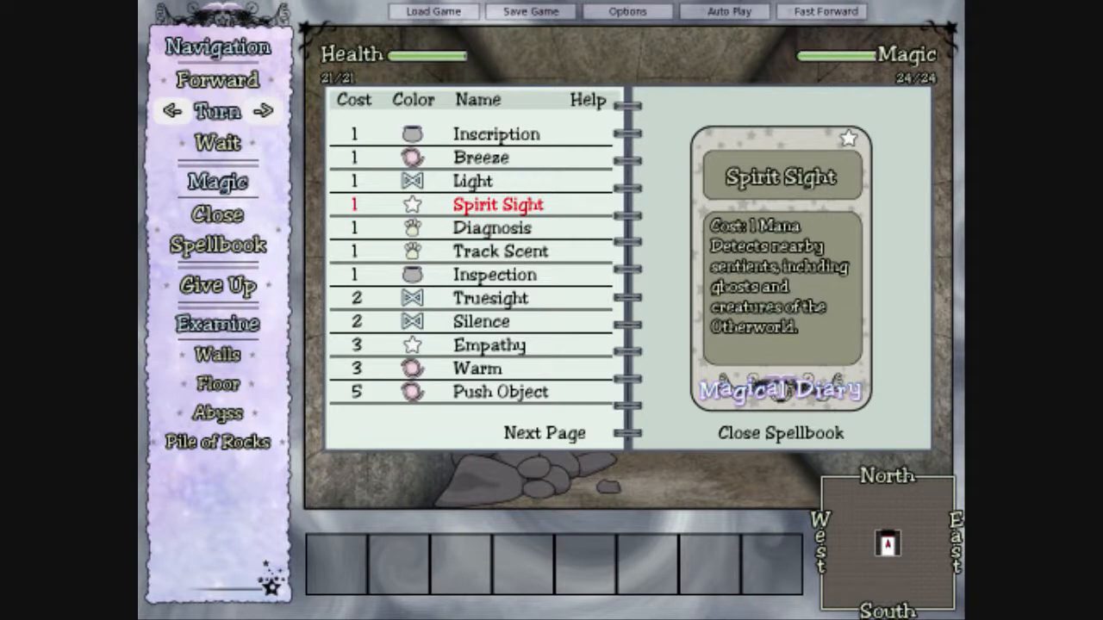
{"action": "left_click", "coordinate": [481, 157]}
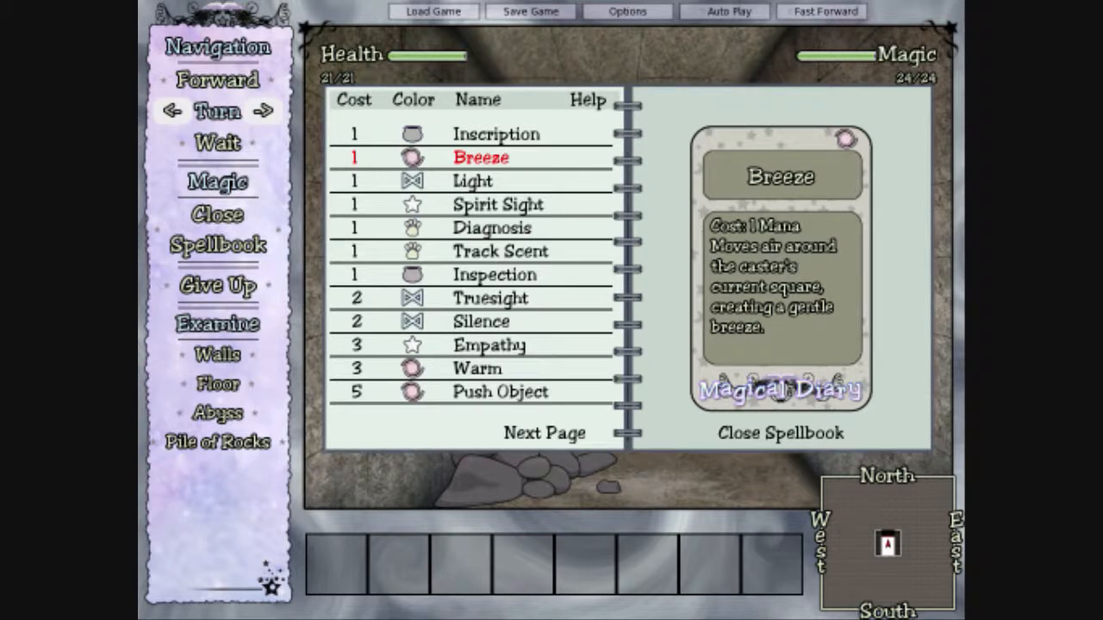
{"action": "left_click", "coordinate": [472, 181]}
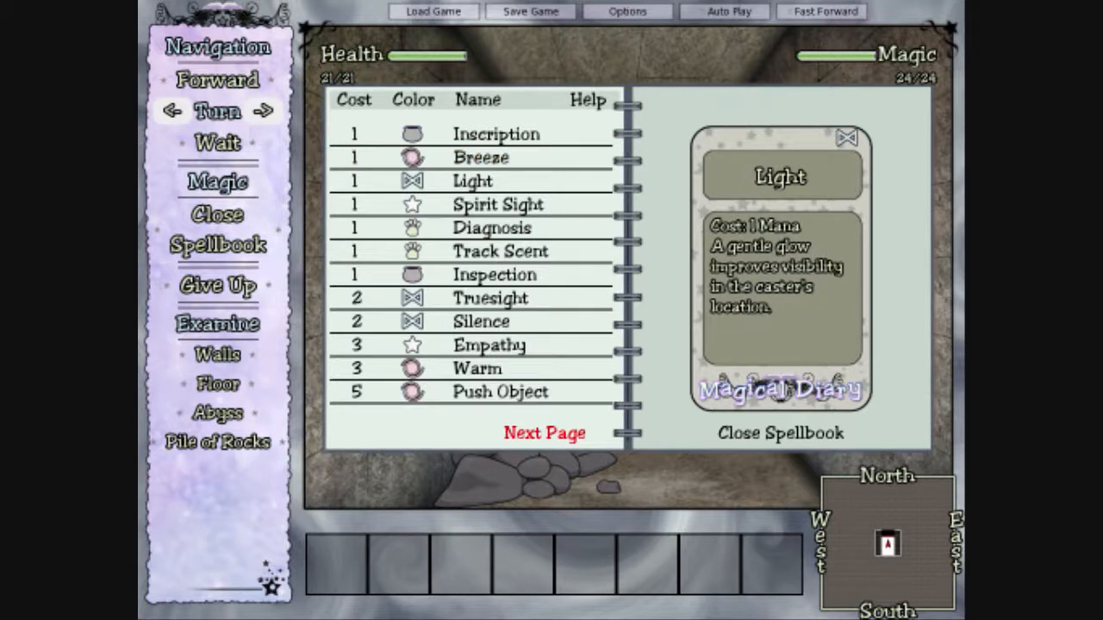
Step: Cast a spell from the spellbook's second page and return to the corridor view
{"action": "left_click", "coordinate": [545, 432]}
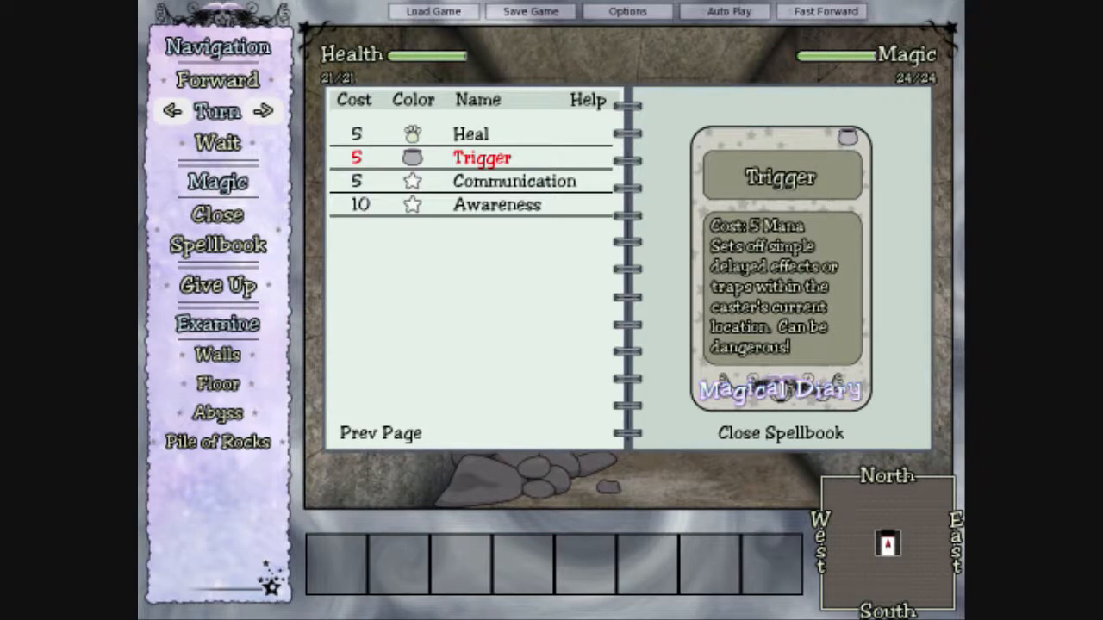
{"action": "left_click", "coordinate": [497, 203]}
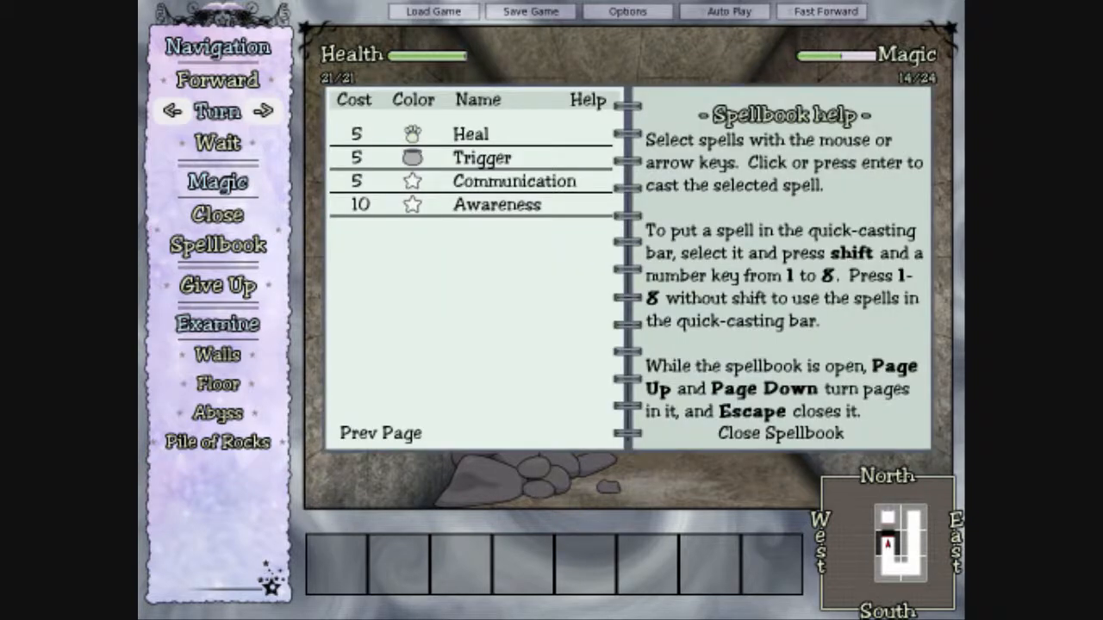
{"action": "left_click", "coordinate": [483, 157]}
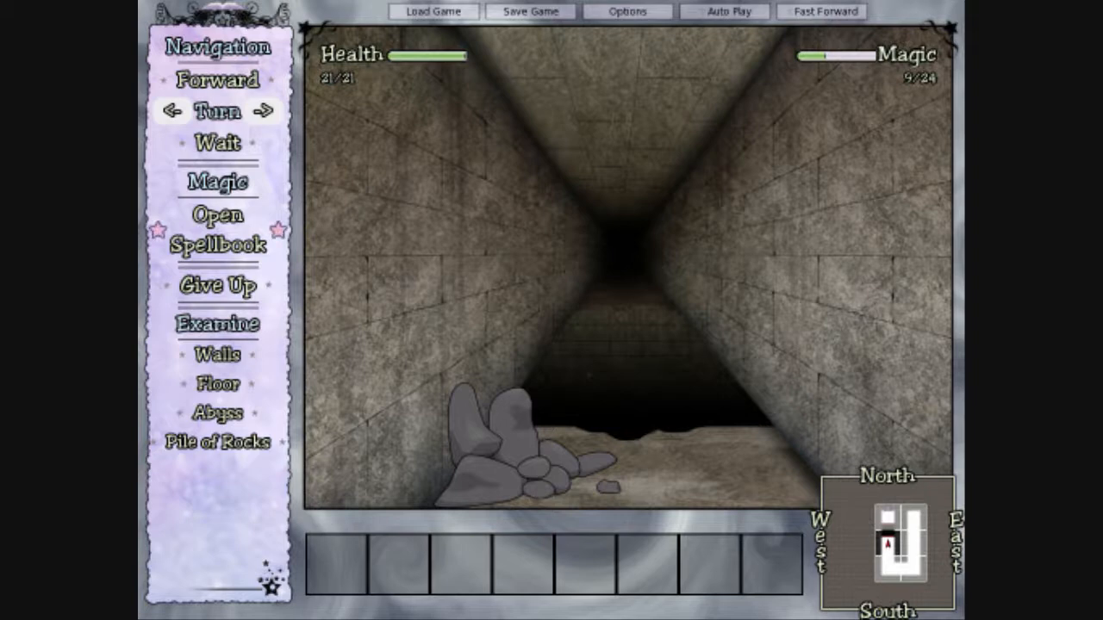
Step: Cast Breeze from the spellbook, revealing wind blowing north, magic now 7/24
{"action": "left_click", "coordinate": [217, 231]}
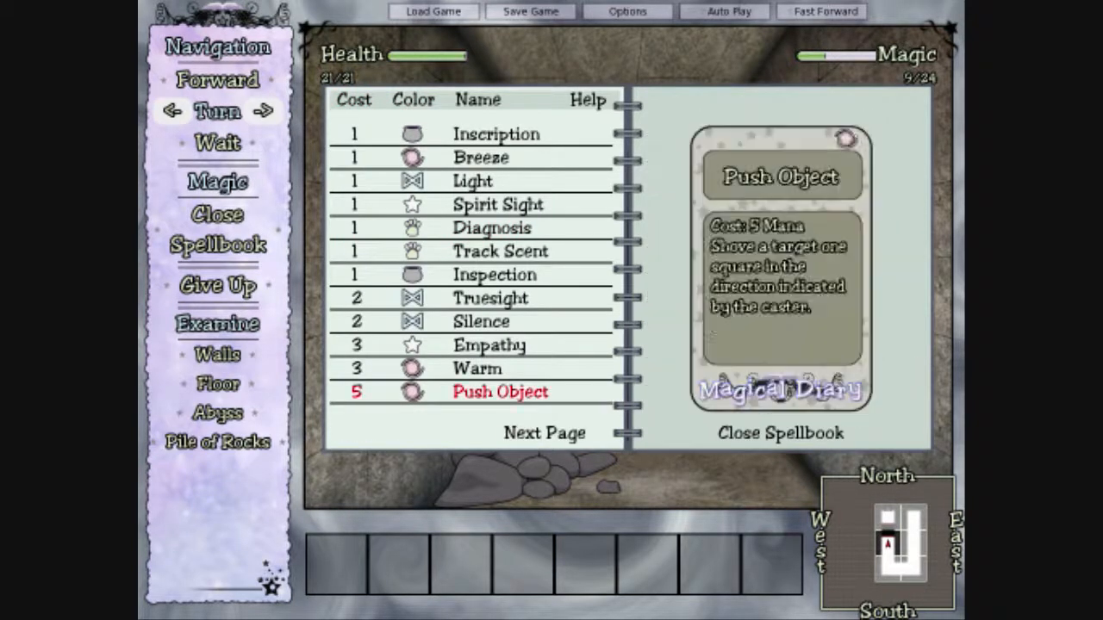
{"action": "left_click", "coordinate": [481, 159]}
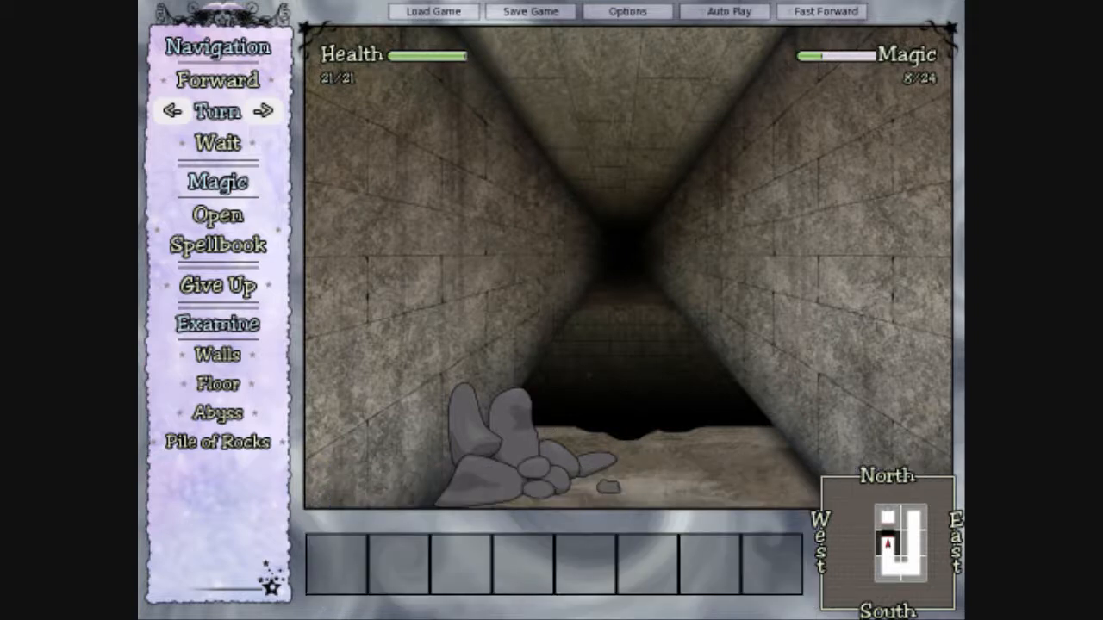
{"action": "left_click", "coordinate": [217, 227]}
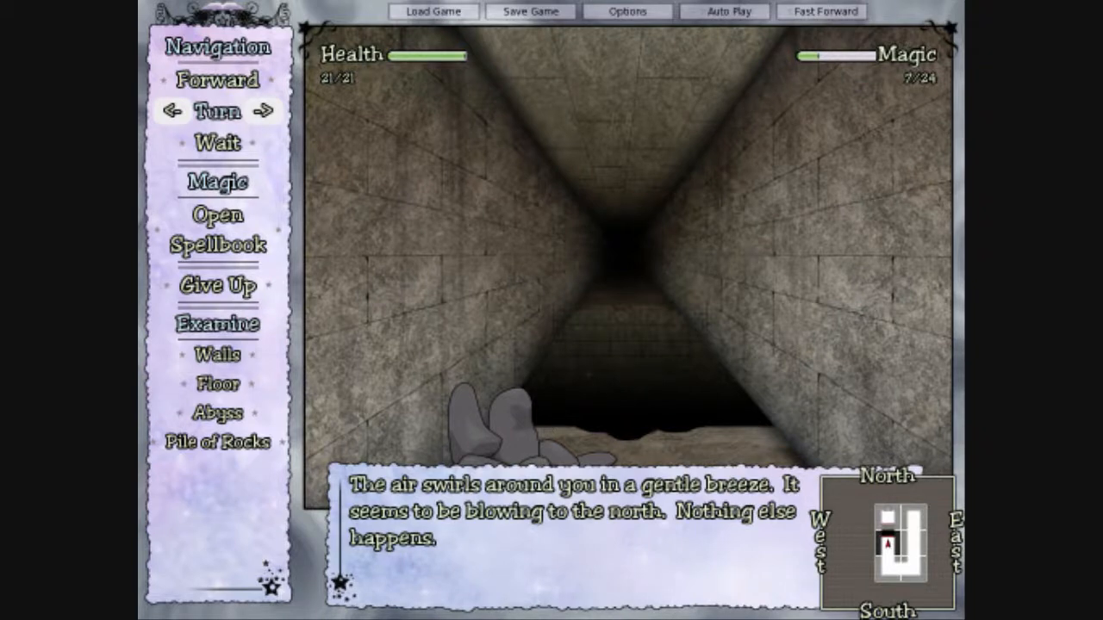
Step: Turn around to face away from the abyss toward the roofed corridor
{"action": "left_click", "coordinate": [172, 110]}
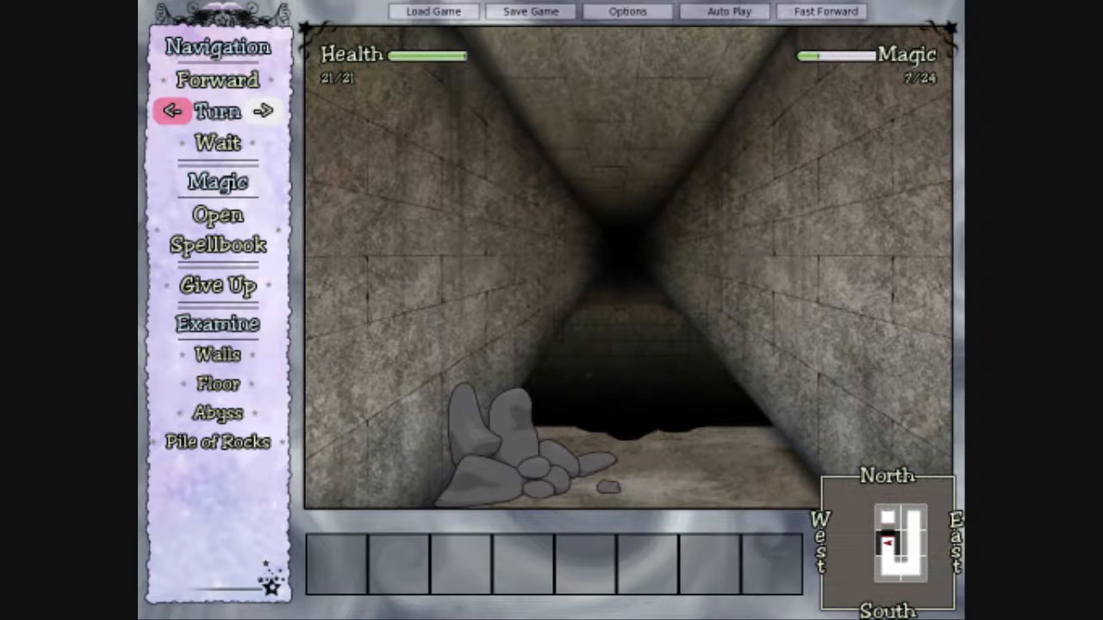
{"action": "left_click", "coordinate": [172, 111]}
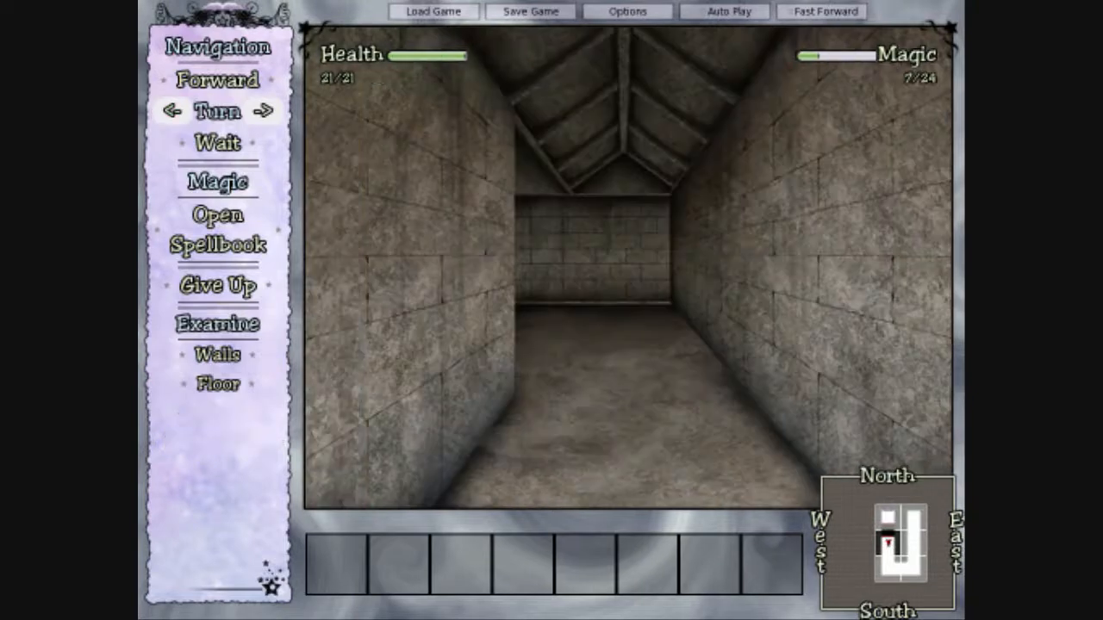
Step: Cast another Breeze showing wind blowing west and dismiss the message, magic 4/24
{"action": "left_click", "coordinate": [173, 111]}
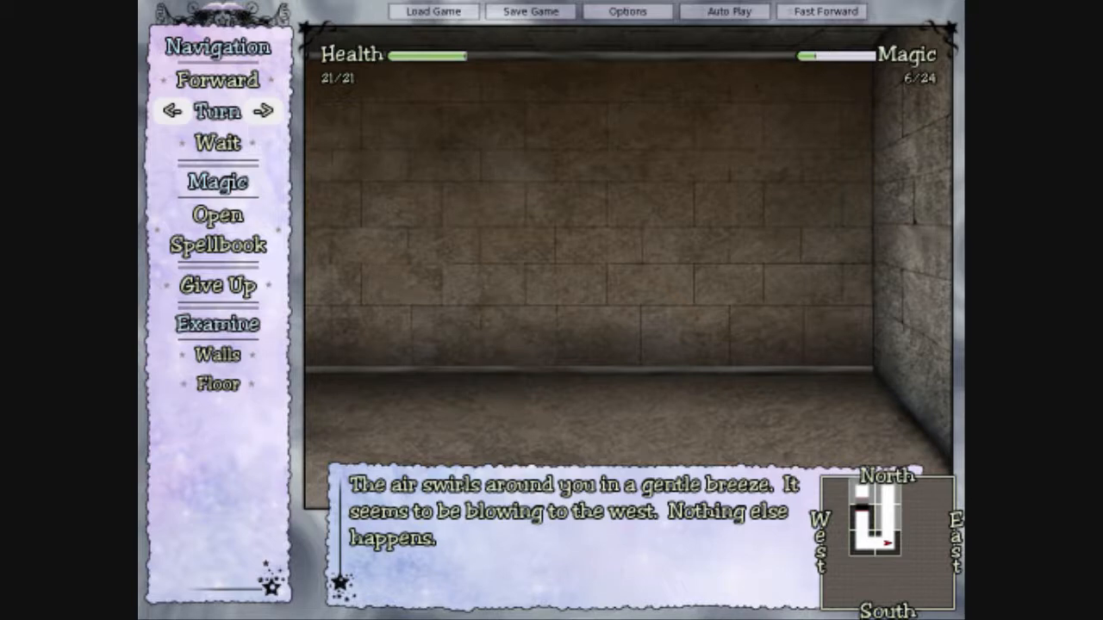
{"action": "left_click", "coordinate": [172, 111]}
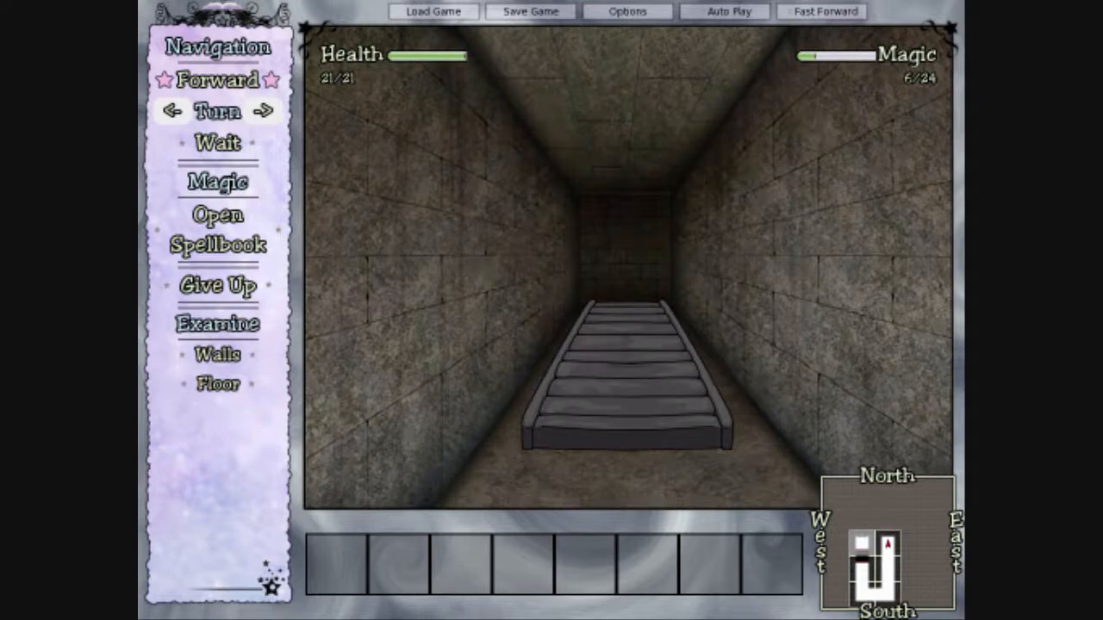
Step: Walk forward to the bridge, turn, and bring up the spellbook on Warm
{"action": "left_click", "coordinate": [217, 81]}
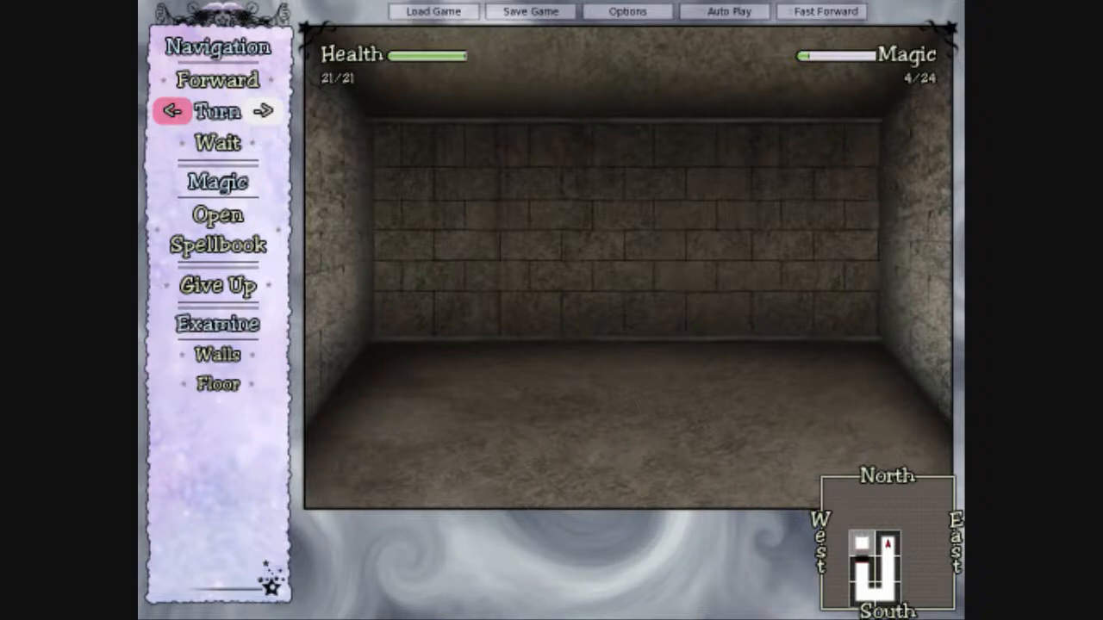
{"action": "left_click", "coordinate": [218, 79]}
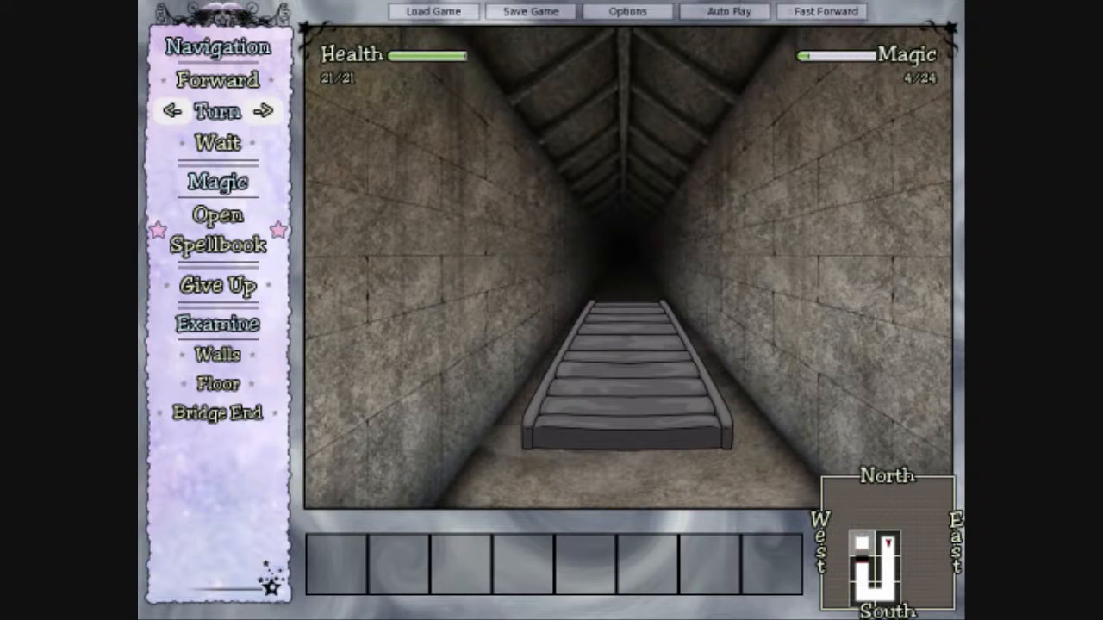
{"action": "left_click", "coordinate": [217, 411]}
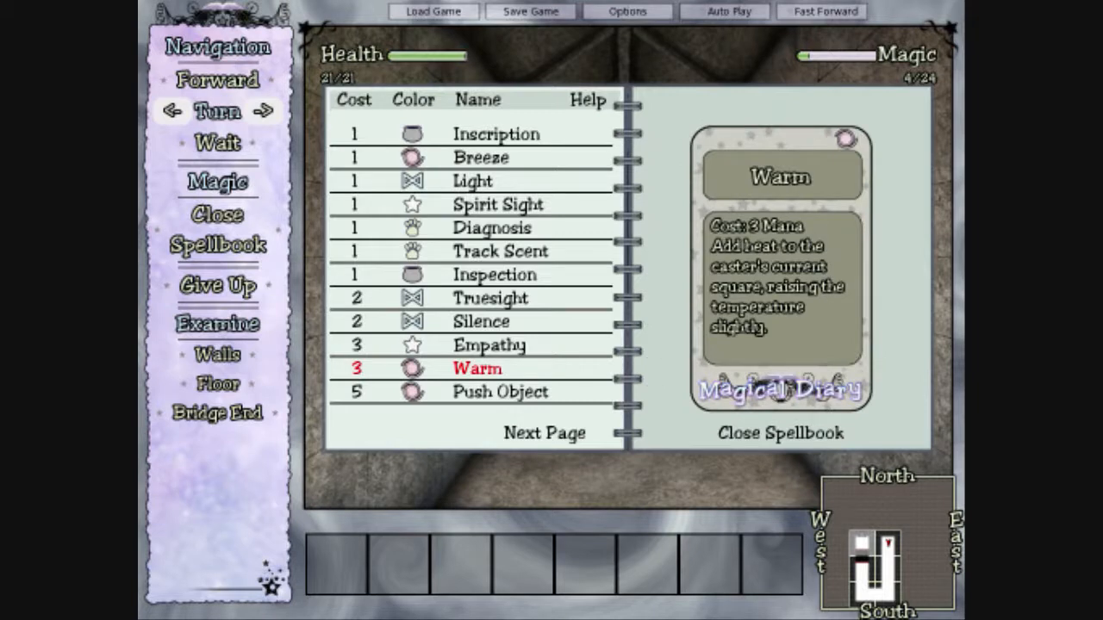
Step: Read Spirit Sight, Light, Inscription and Push Object, then close the spellbook facing the bridge
{"action": "left_click", "coordinate": [498, 204]}
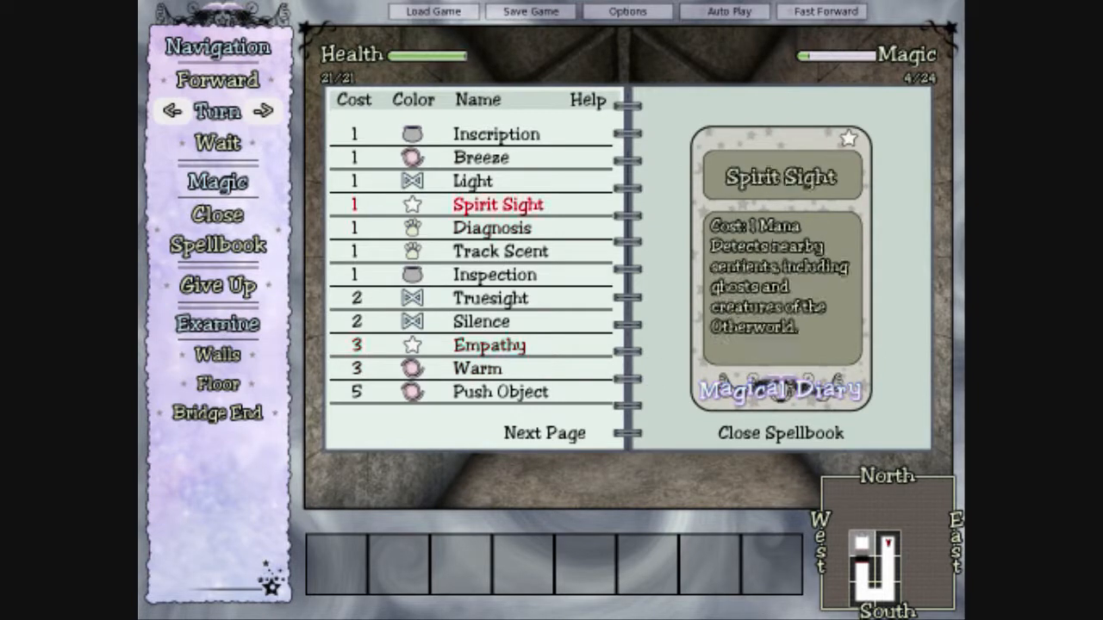
{"action": "left_click", "coordinate": [473, 181]}
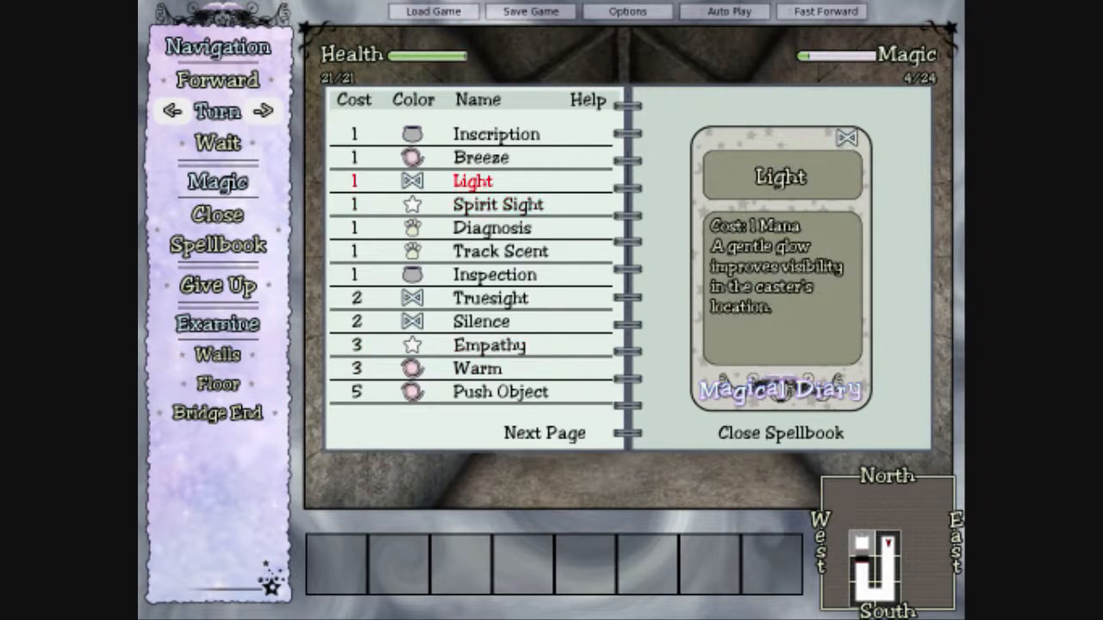
{"action": "left_click", "coordinate": [497, 134]}
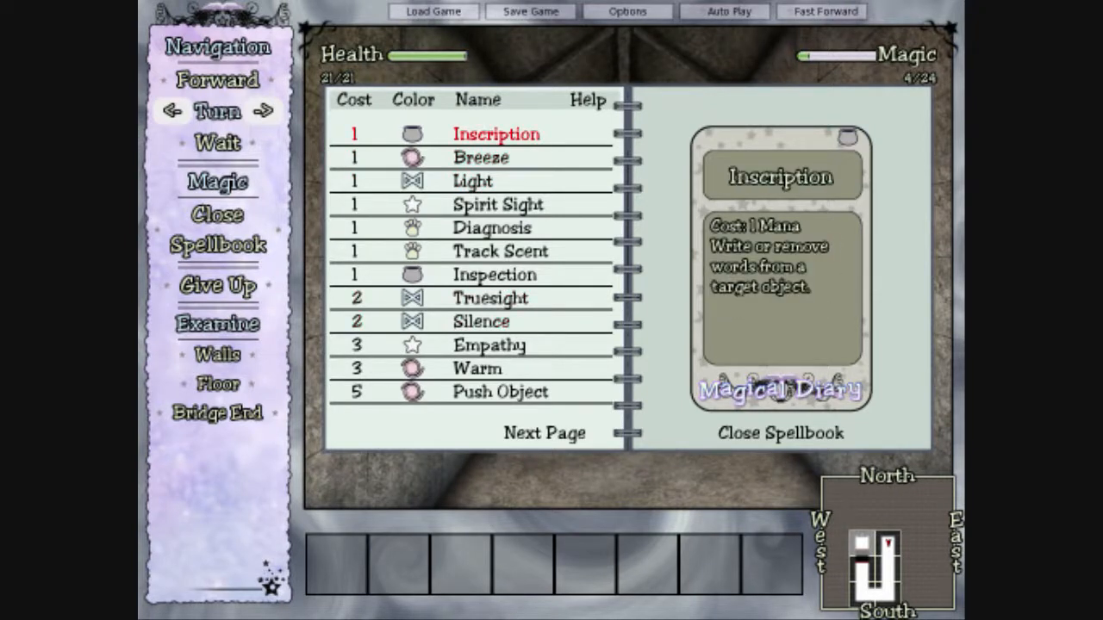
{"action": "left_click", "coordinate": [500, 391]}
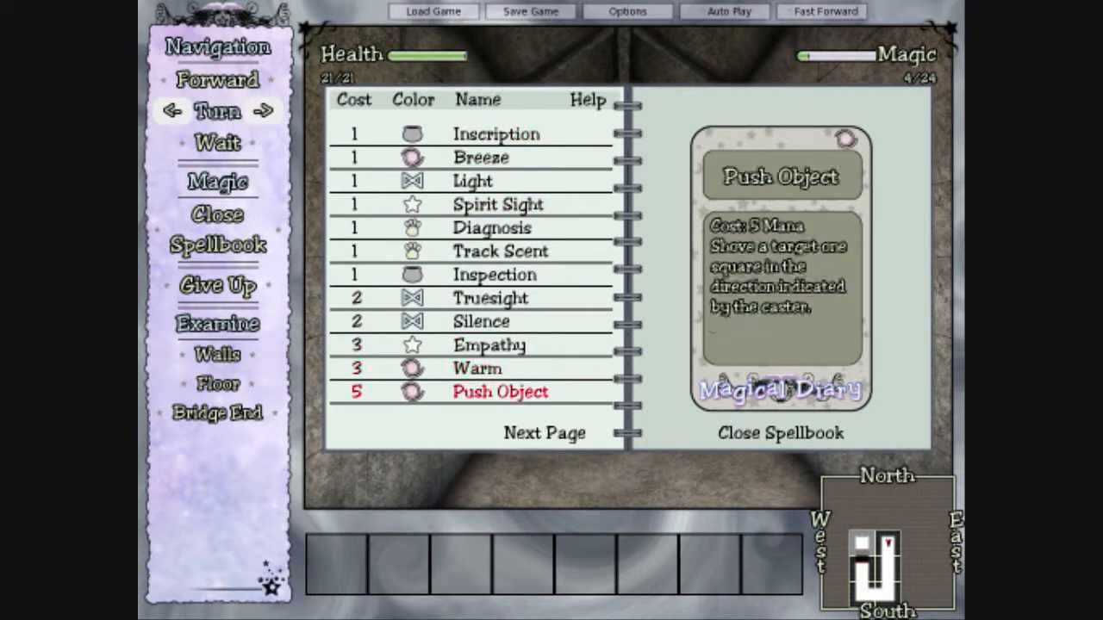
{"action": "left_click", "coordinate": [490, 296]}
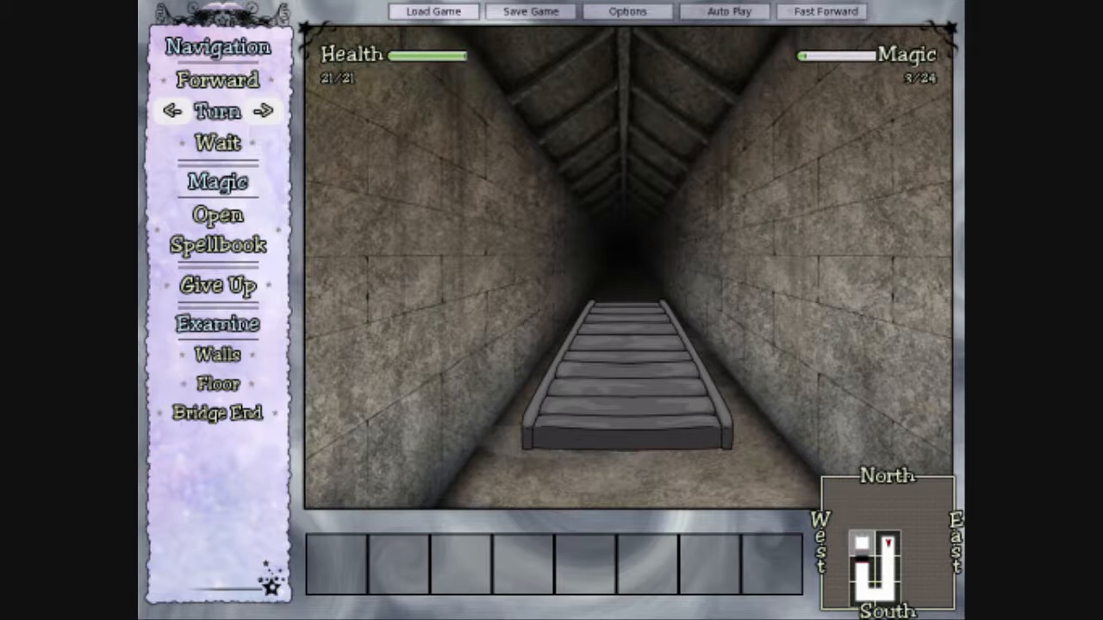
{"action": "mouse_move", "coordinate": [217, 79]}
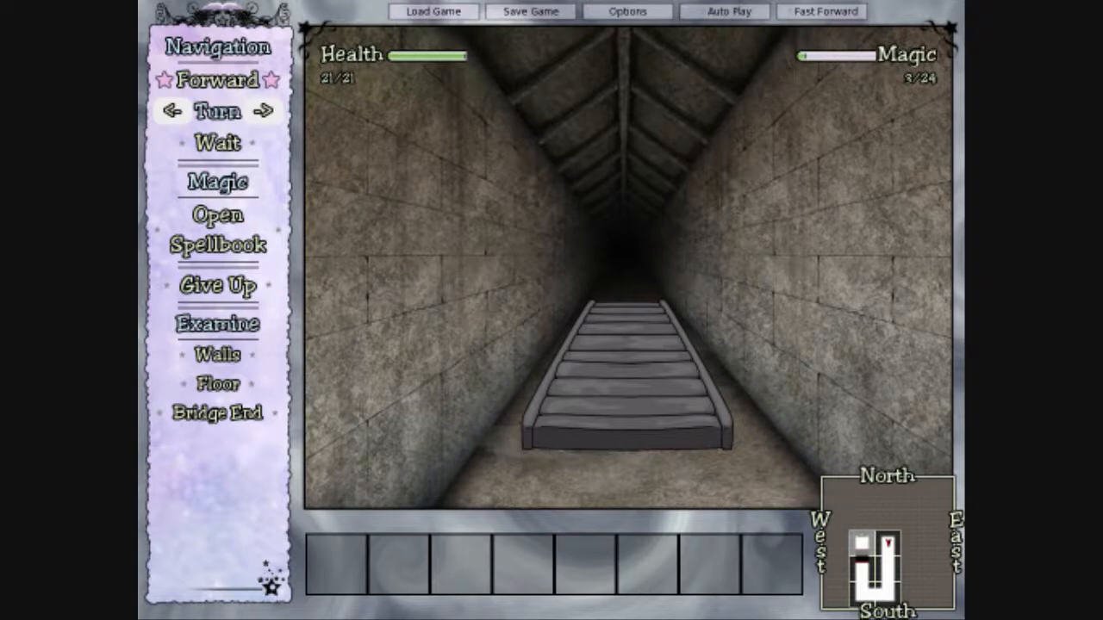
Step: Walk past the bridge, turn right and go down the corridor to the rock pile at the abyss
{"action": "left_click", "coordinate": [217, 81]}
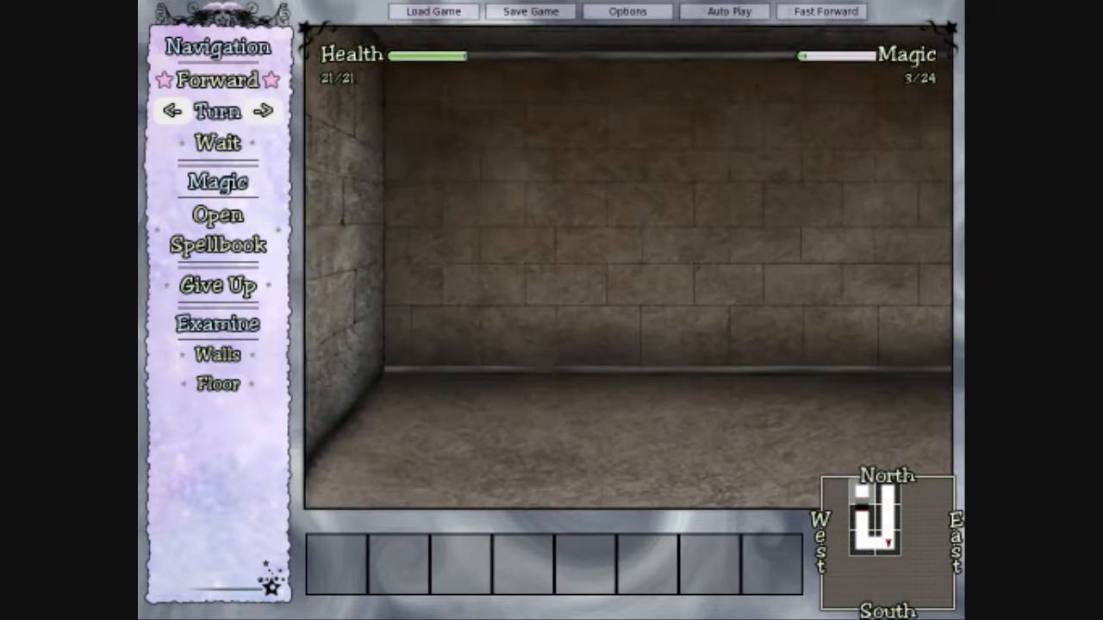
{"action": "left_click", "coordinate": [262, 110]}
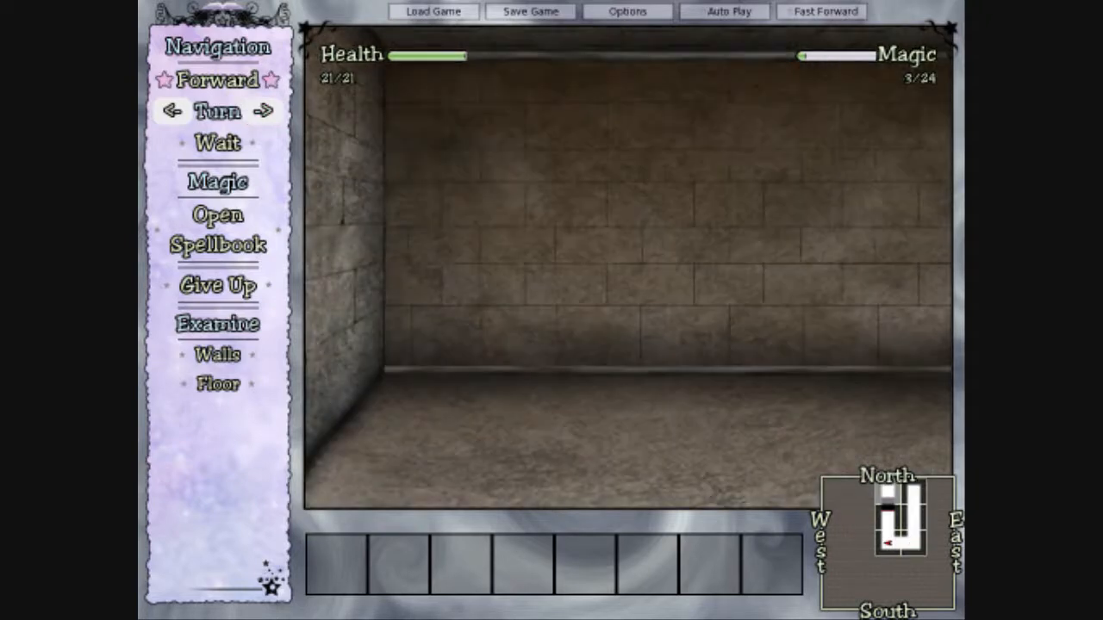
{"action": "left_click", "coordinate": [263, 110]}
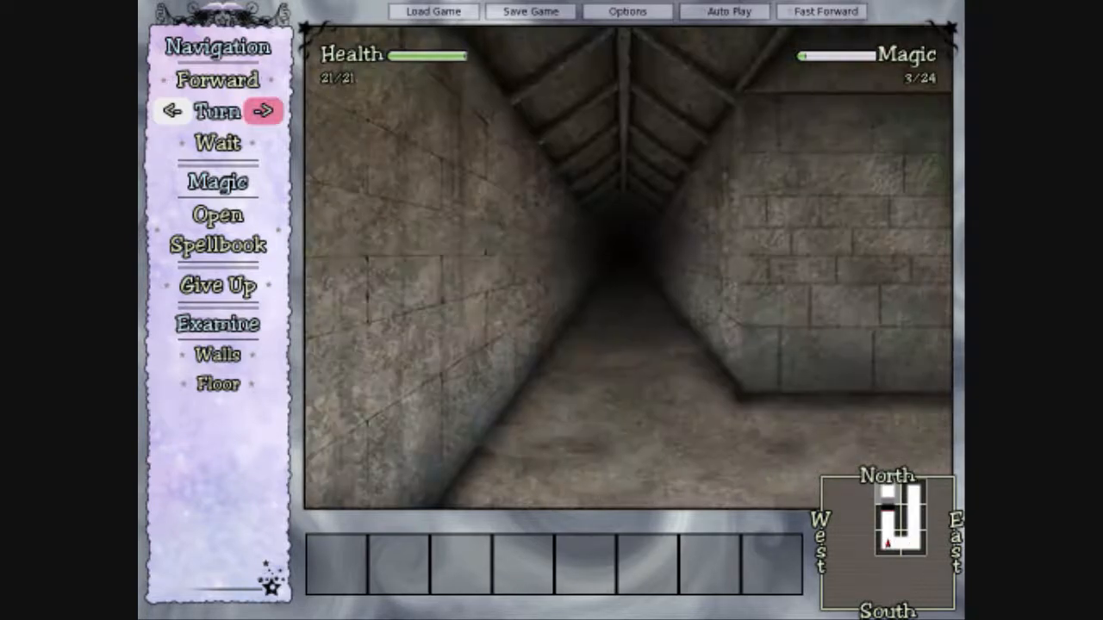
{"action": "left_click", "coordinate": [217, 79]}
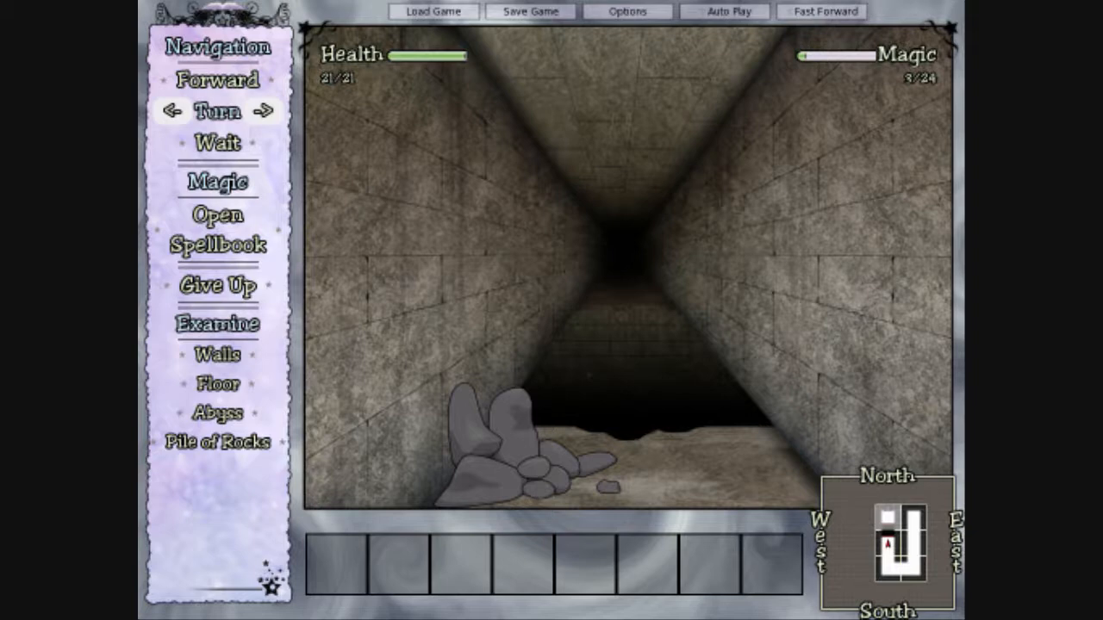
{"action": "mouse_move", "coordinate": [217, 286]}
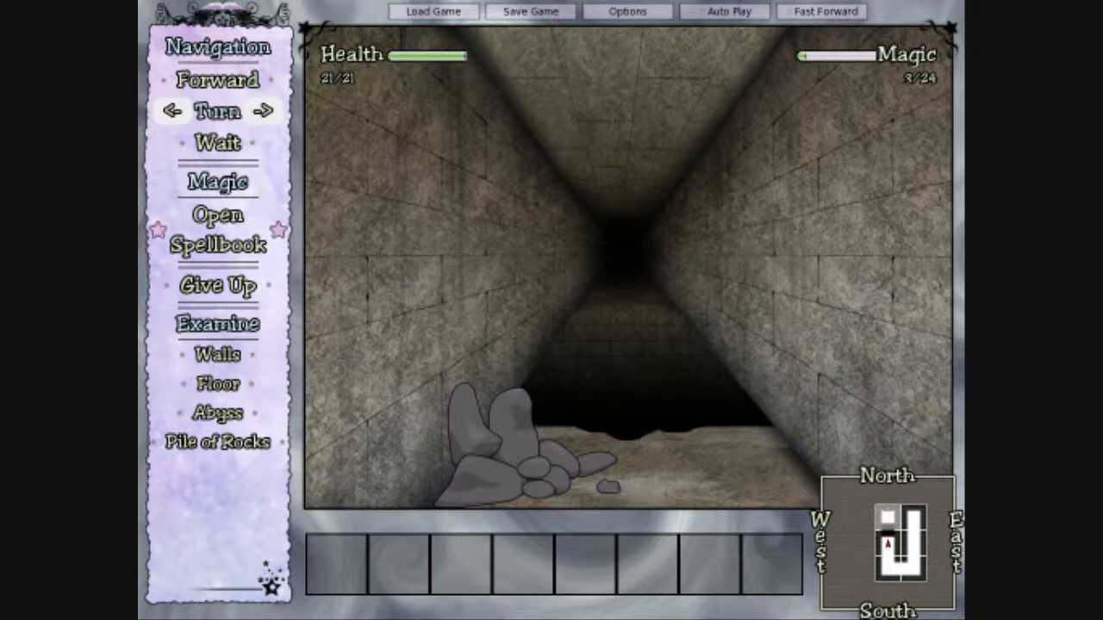
Step: Cast Breeze, confirm jumping the abyss, resetting at its edge with magic 24/24, and turn away
{"action": "left_click", "coordinate": [217, 231]}
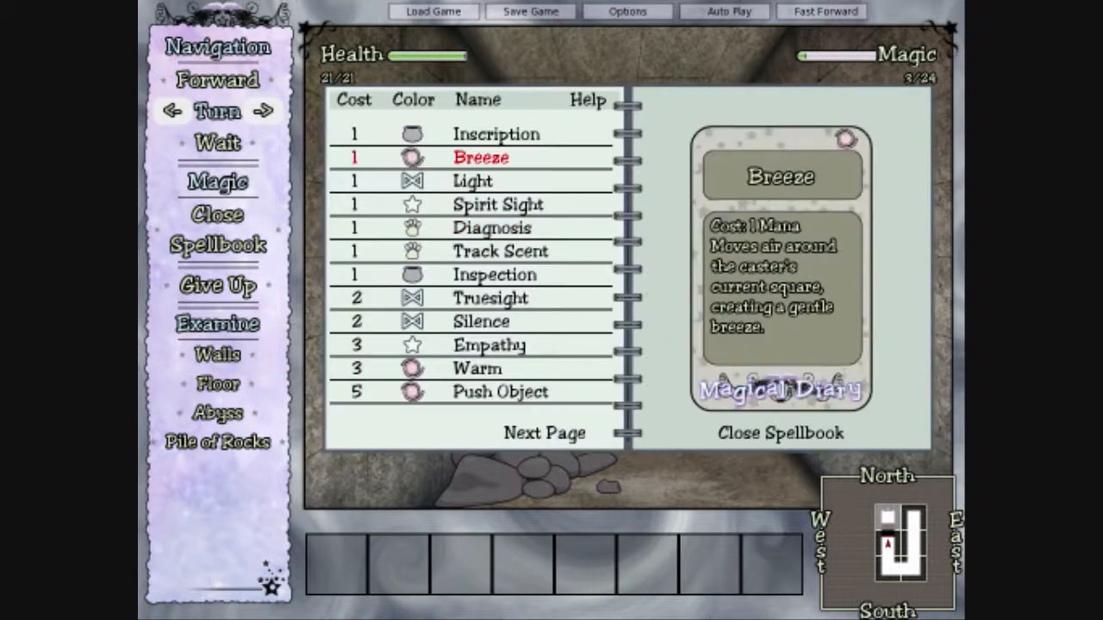
{"action": "left_click", "coordinate": [779, 433]}
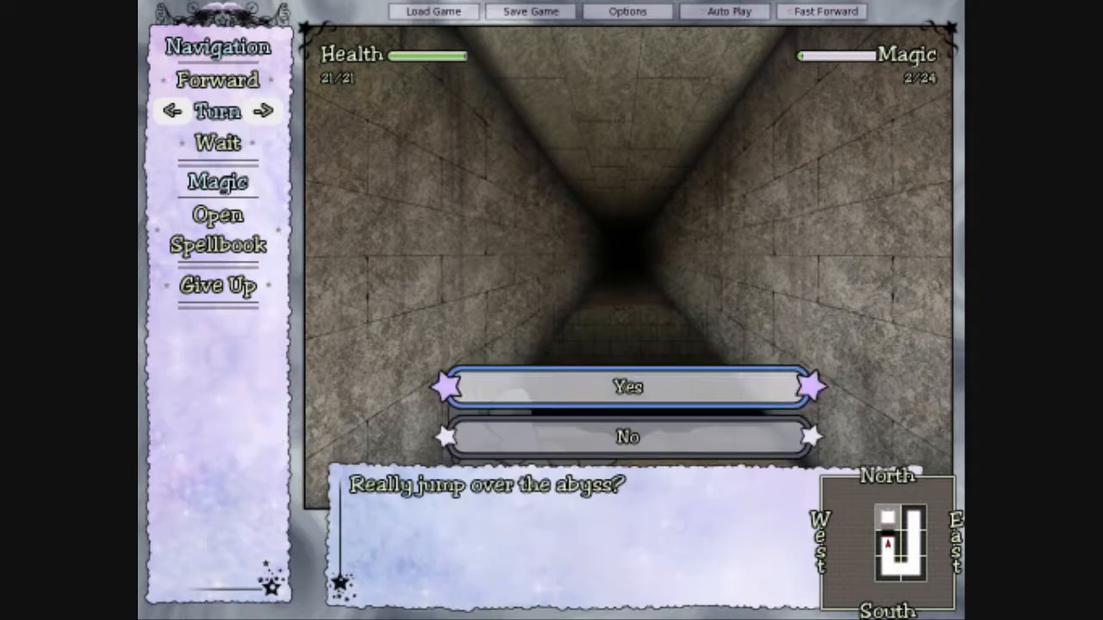
{"action": "left_click", "coordinate": [628, 386]}
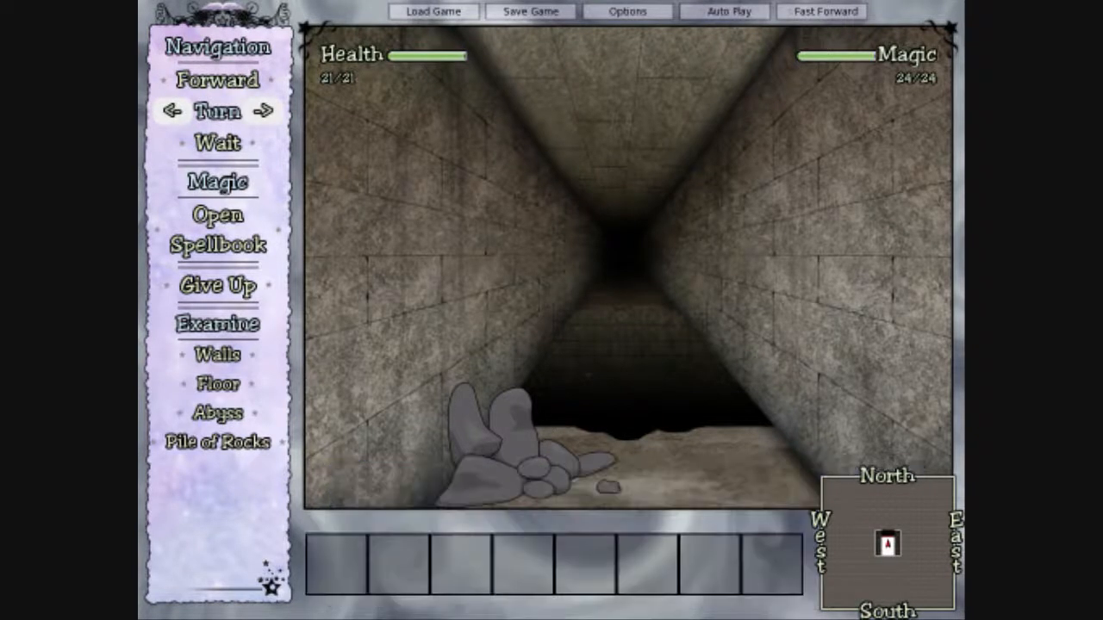
{"action": "left_click", "coordinate": [172, 111]}
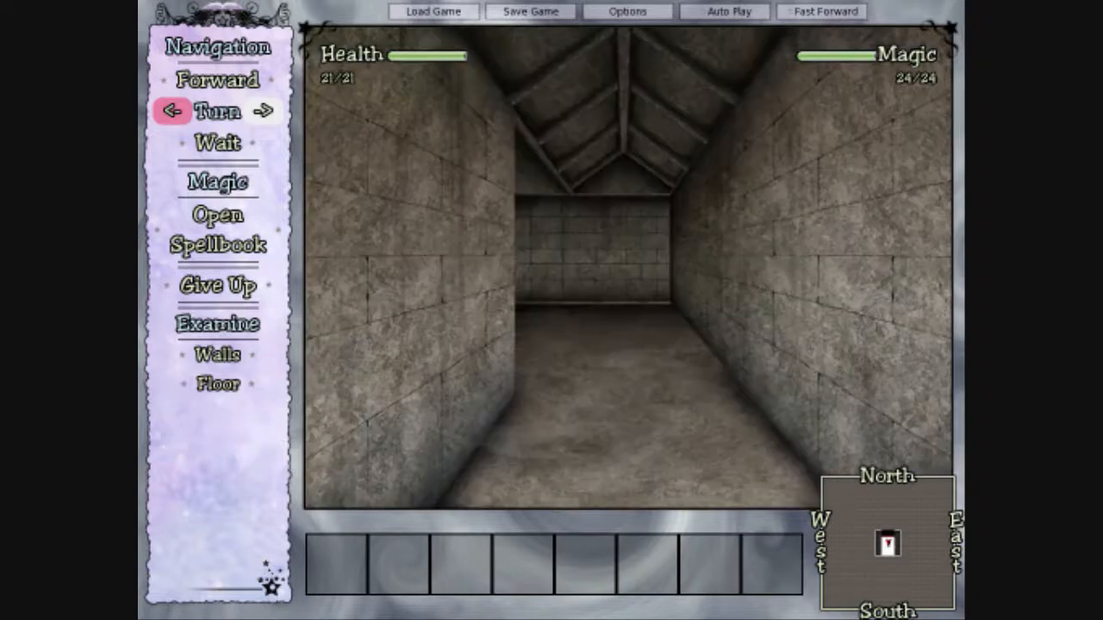
Step: Walk the roofed corridor to its end, turn and reach the bridge
{"action": "left_click", "coordinate": [217, 81]}
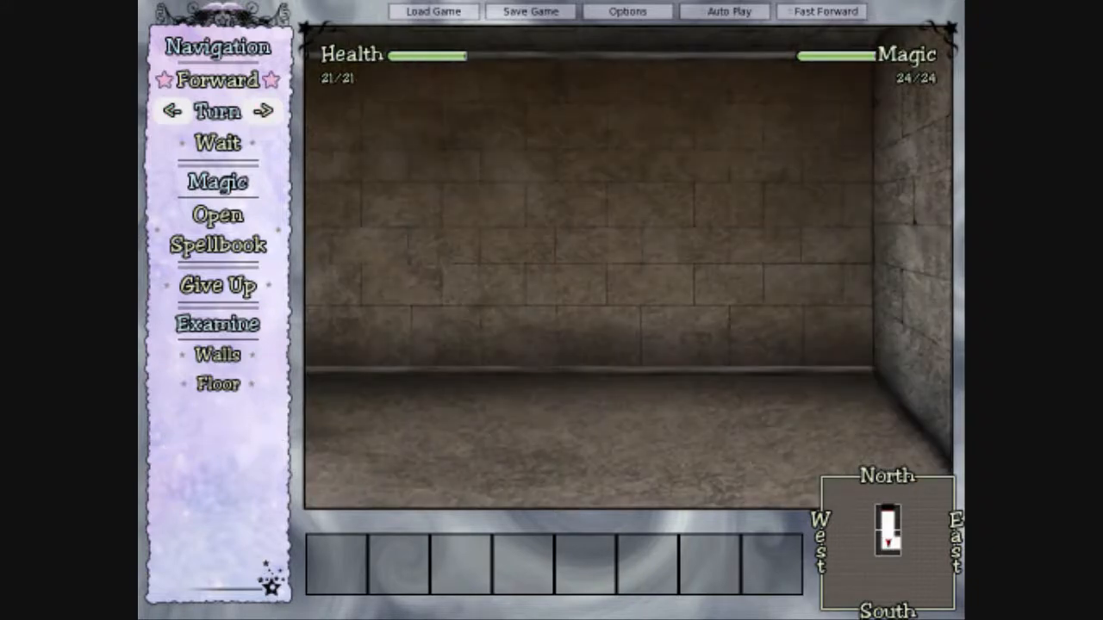
{"action": "left_click", "coordinate": [172, 110]}
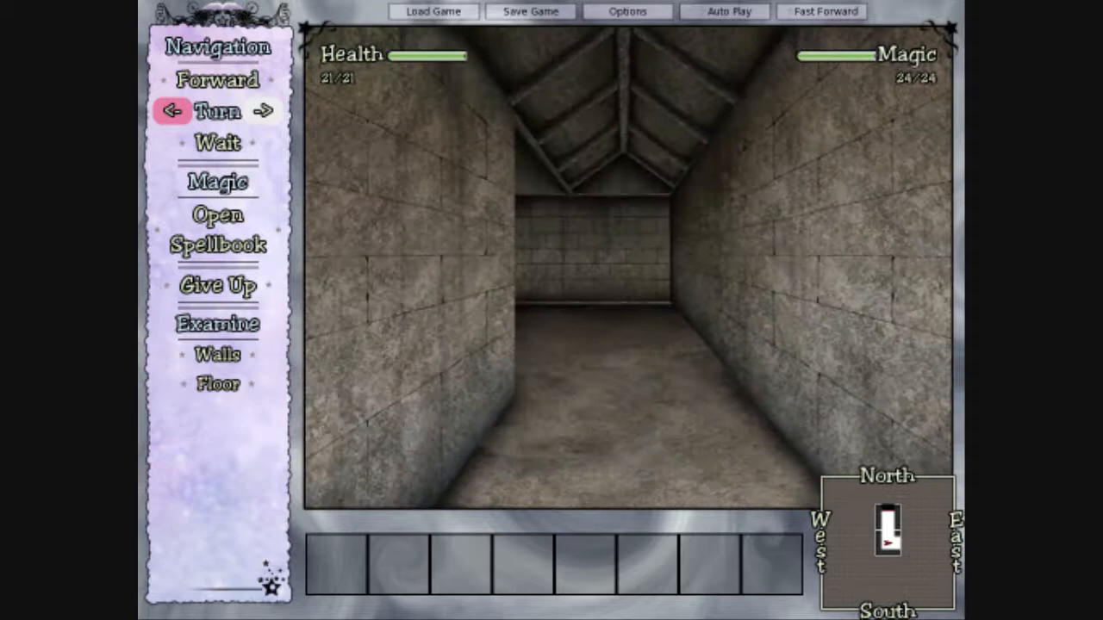
{"action": "left_click", "coordinate": [217, 80]}
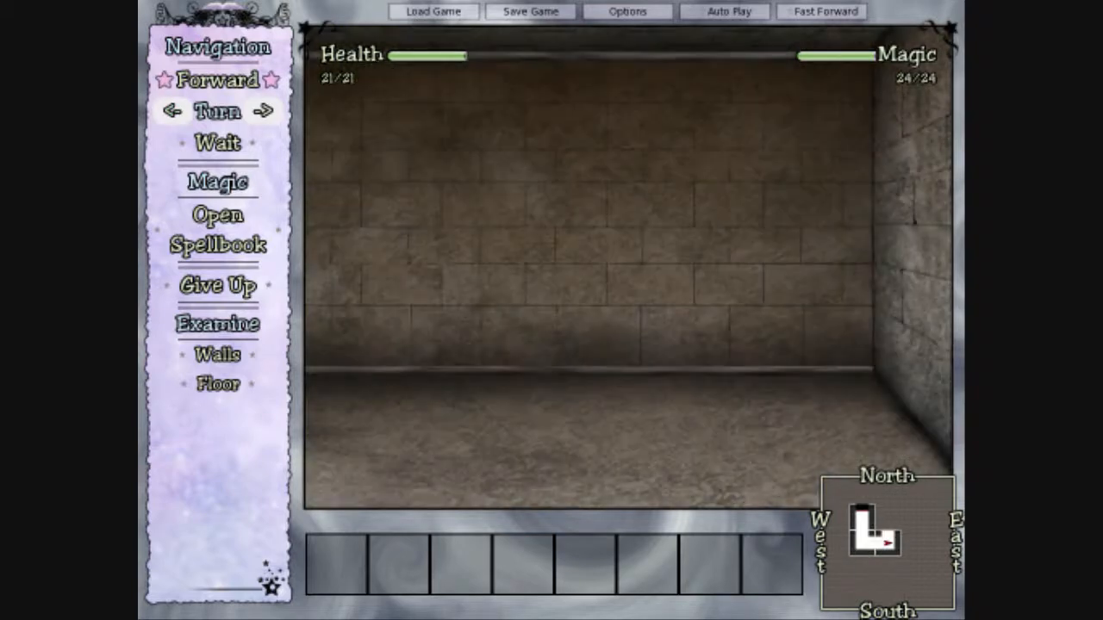
{"action": "left_click", "coordinate": [217, 79]}
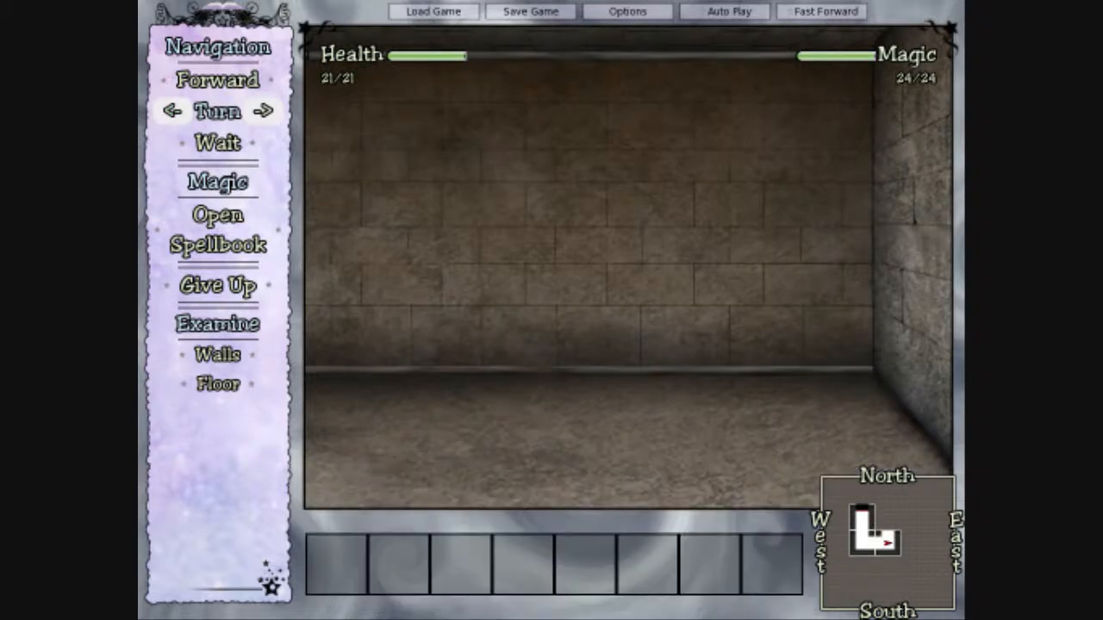
{"action": "left_click", "coordinate": [262, 111]}
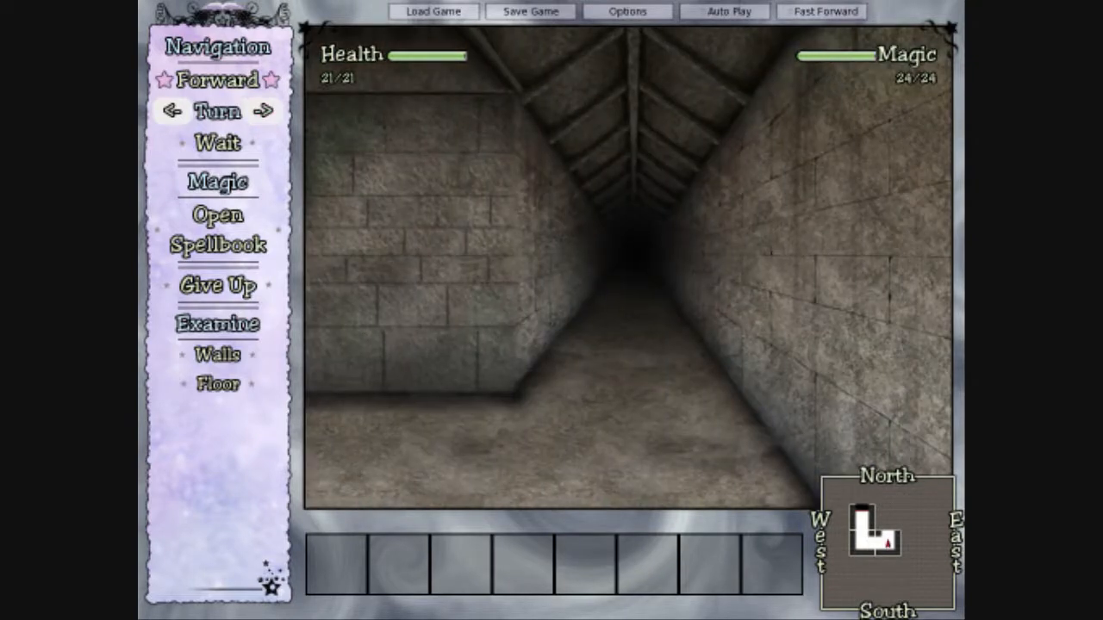
{"action": "left_click", "coordinate": [217, 79]}
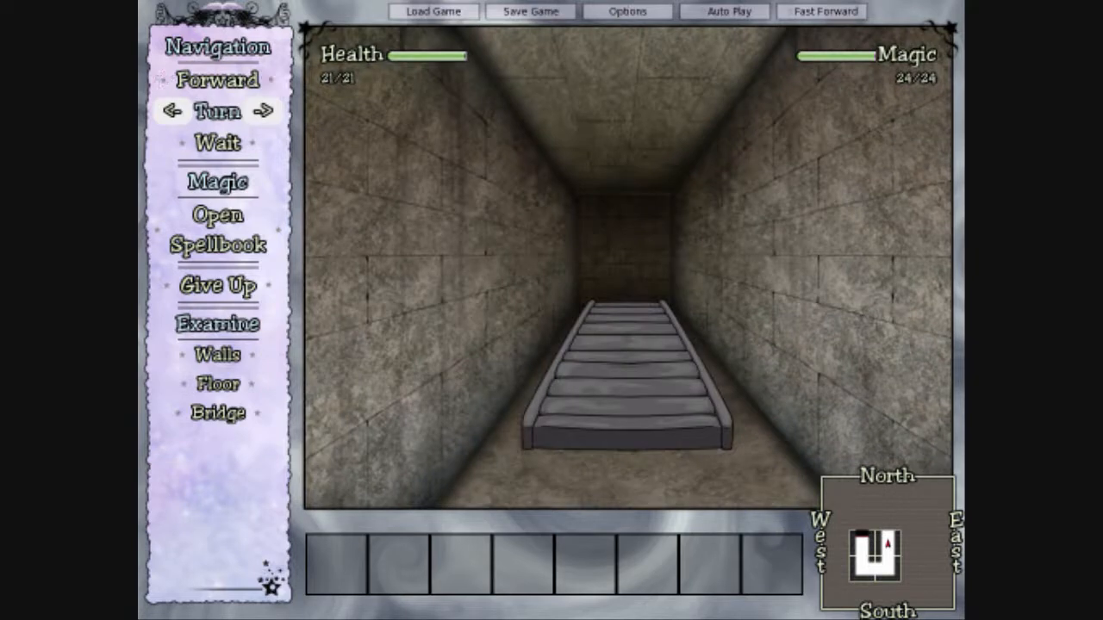
Step: Turn around at the junction and advance through the corridors to the abyss and rock pile
{"action": "left_click", "coordinate": [172, 110]}
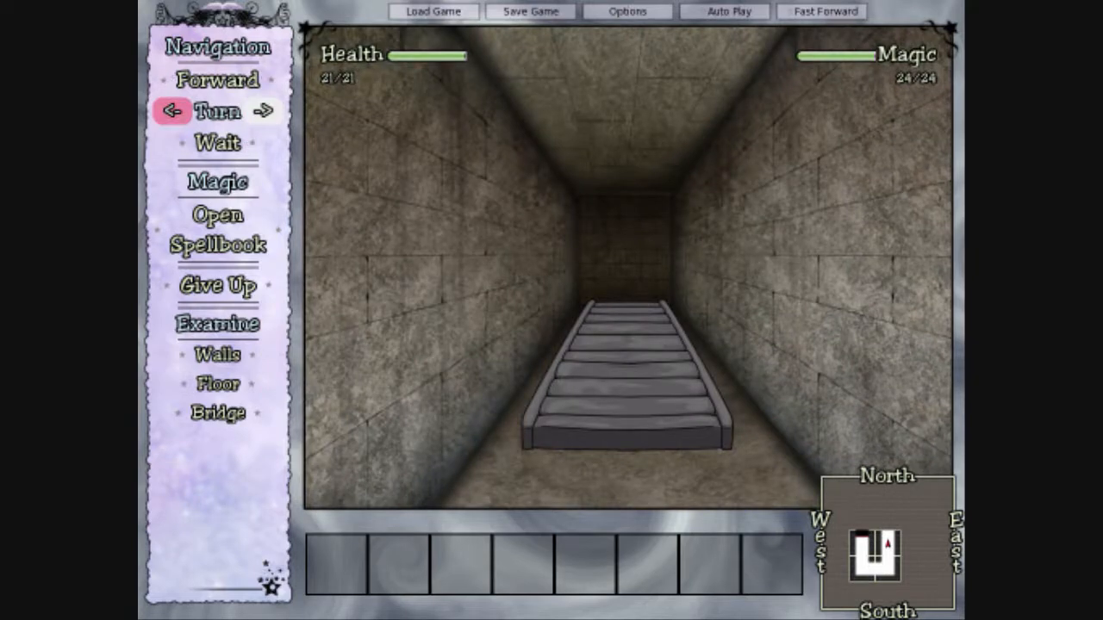
{"action": "left_click", "coordinate": [172, 110]}
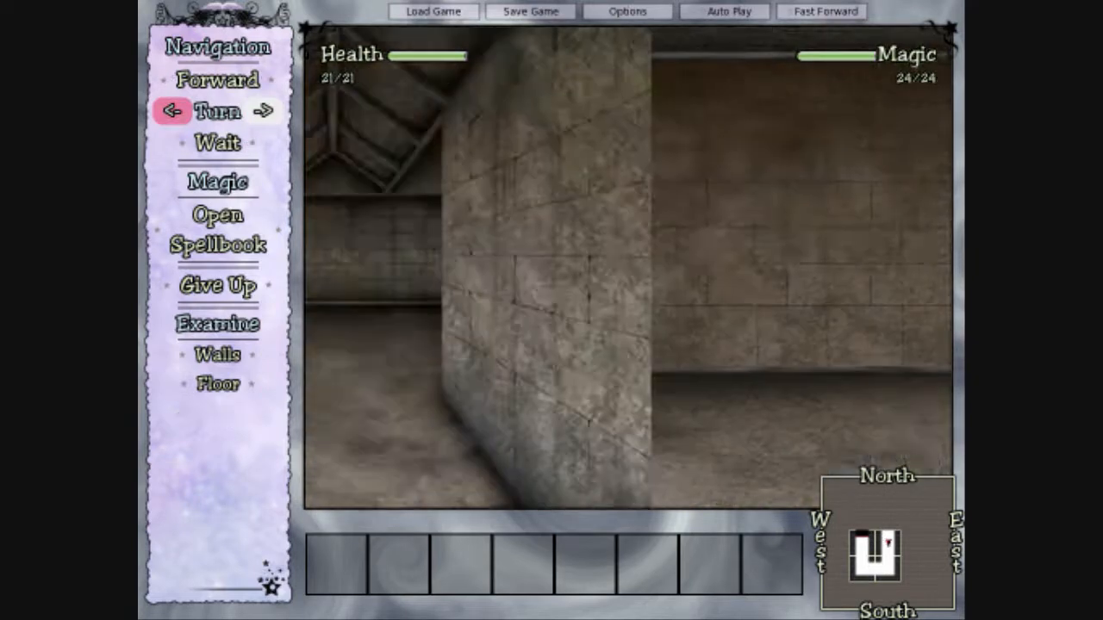
{"action": "left_click", "coordinate": [173, 111]}
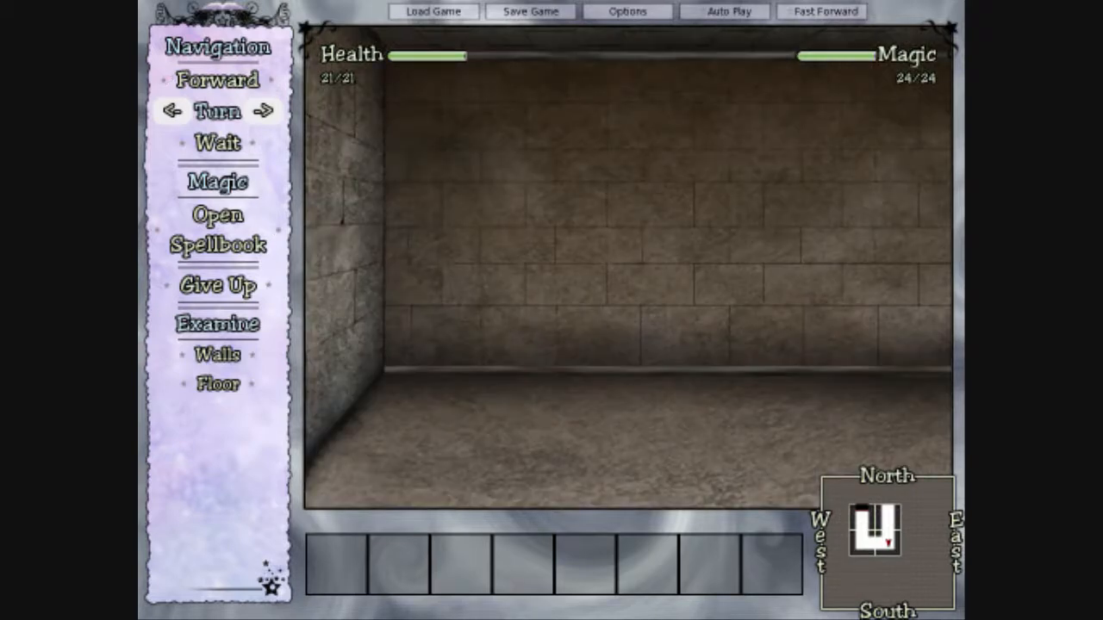
{"action": "left_click", "coordinate": [264, 111]}
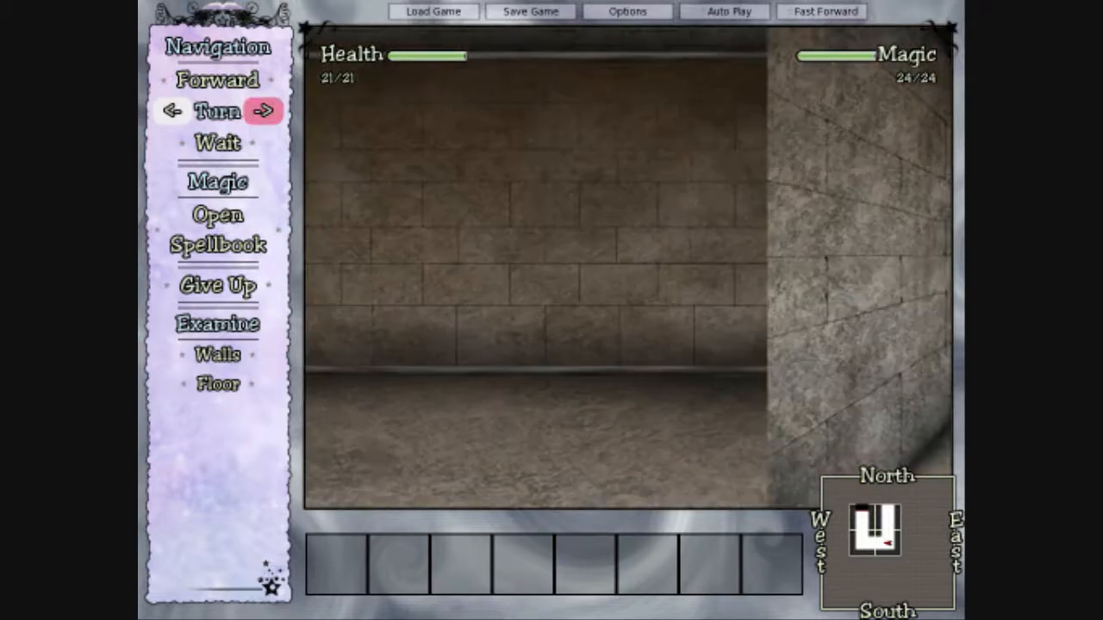
{"action": "left_click", "coordinate": [266, 110]}
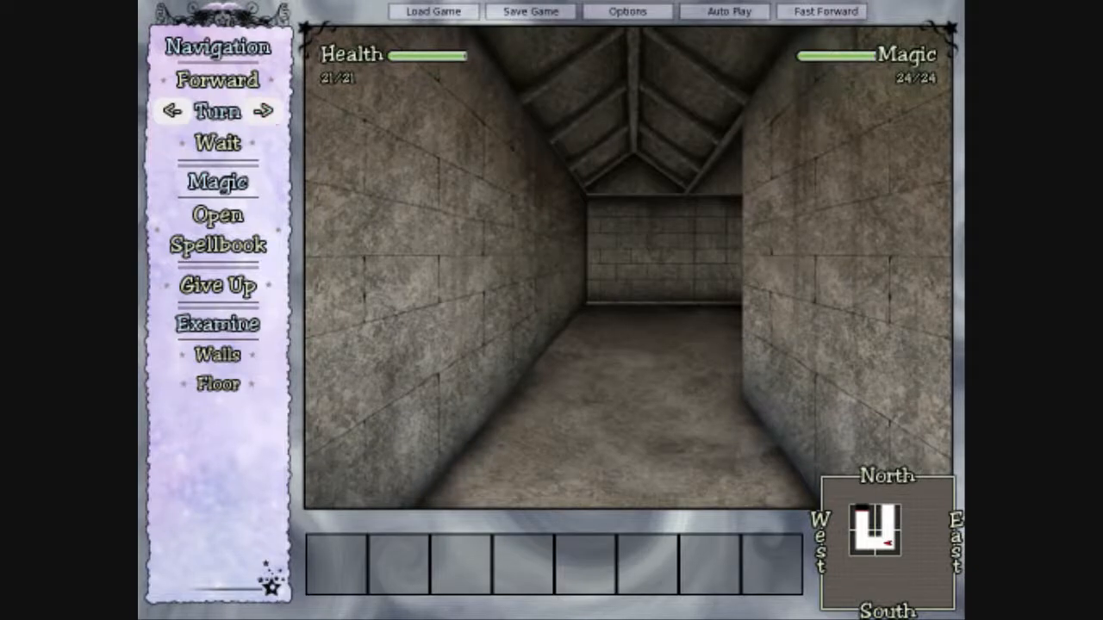
{"action": "left_click", "coordinate": [217, 80]}
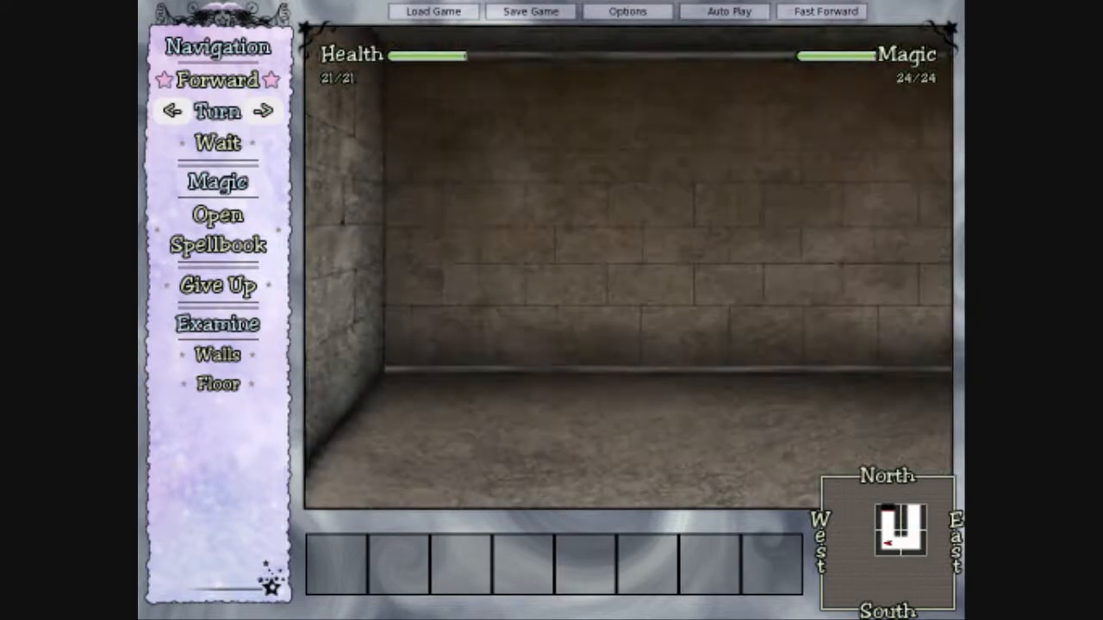
{"action": "left_click", "coordinate": [263, 110]}
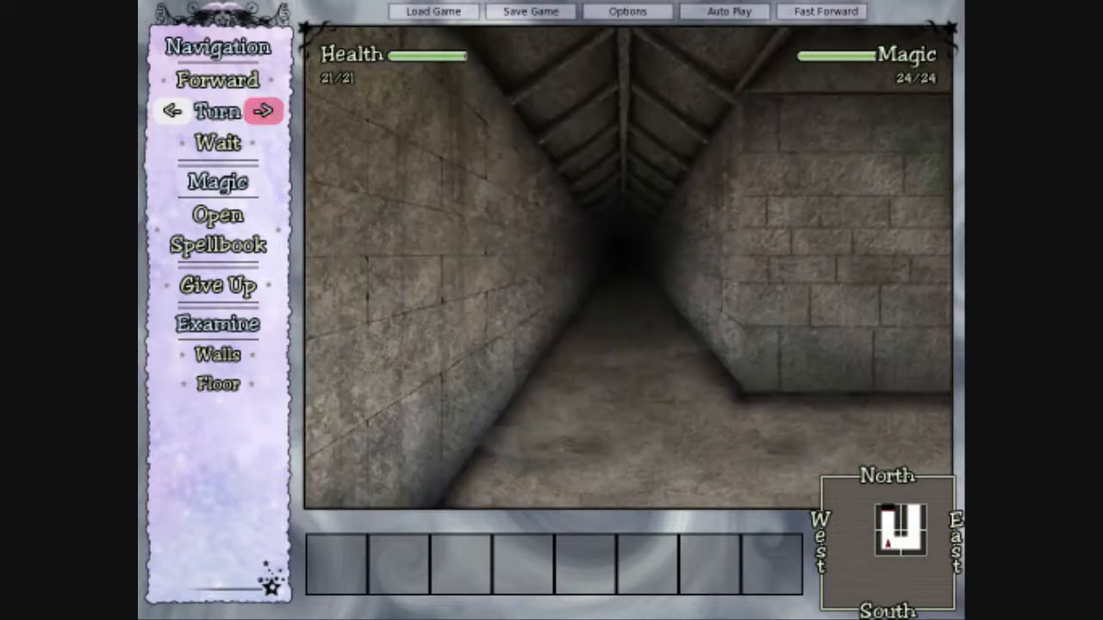
{"action": "left_click", "coordinate": [218, 80]}
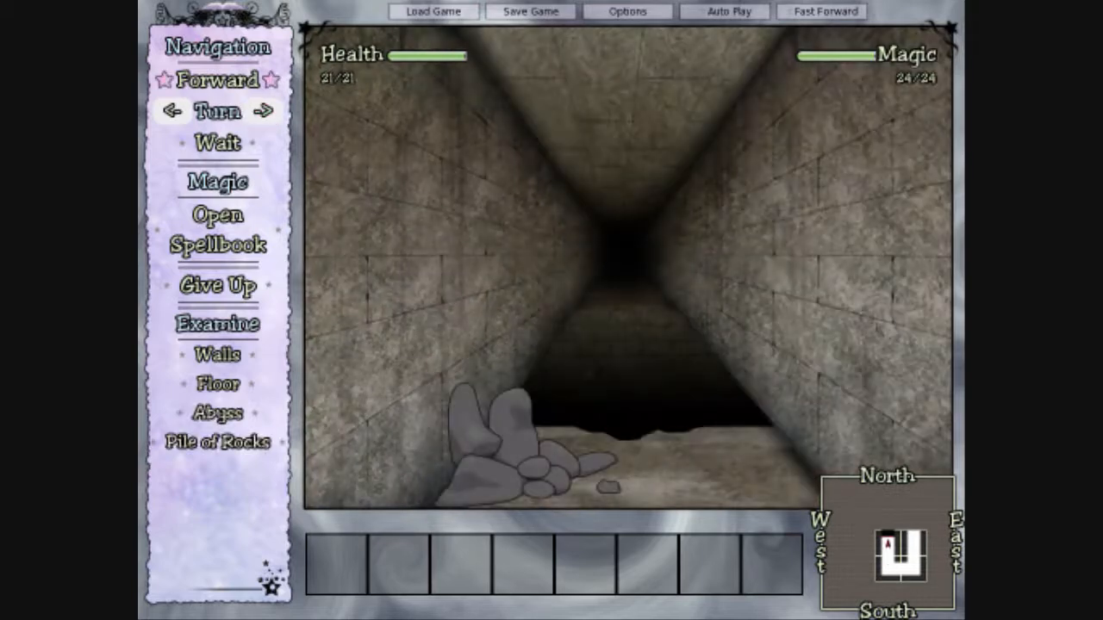
Step: Move into the next corridor, turn right to the end wall and bring up the spellbook on Inscription
{"action": "left_click", "coordinate": [172, 110]}
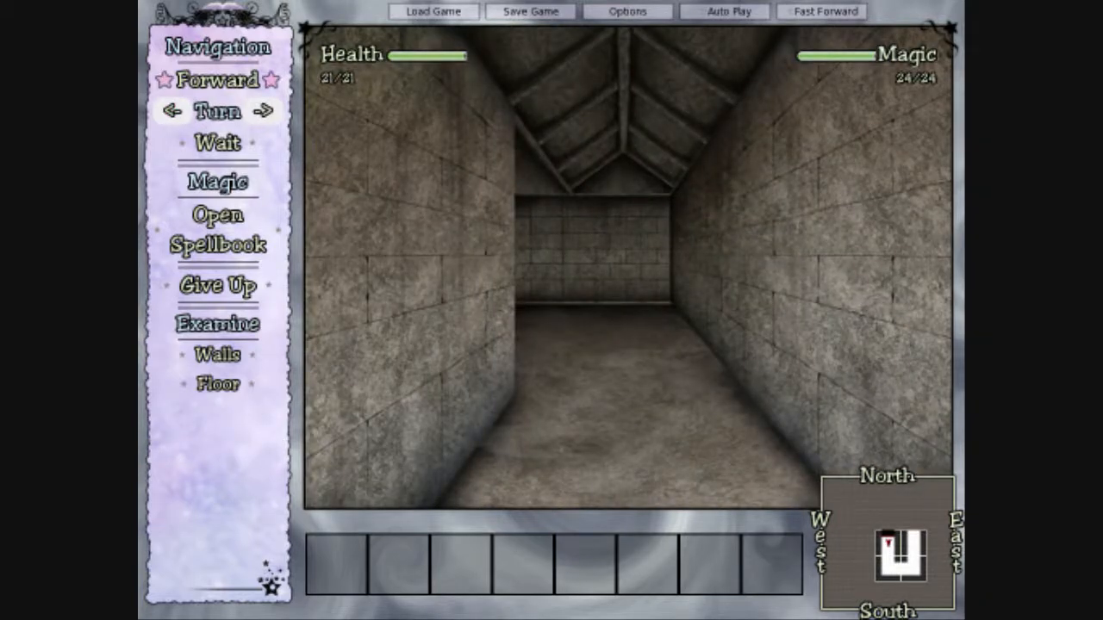
{"action": "left_click", "coordinate": [262, 110]}
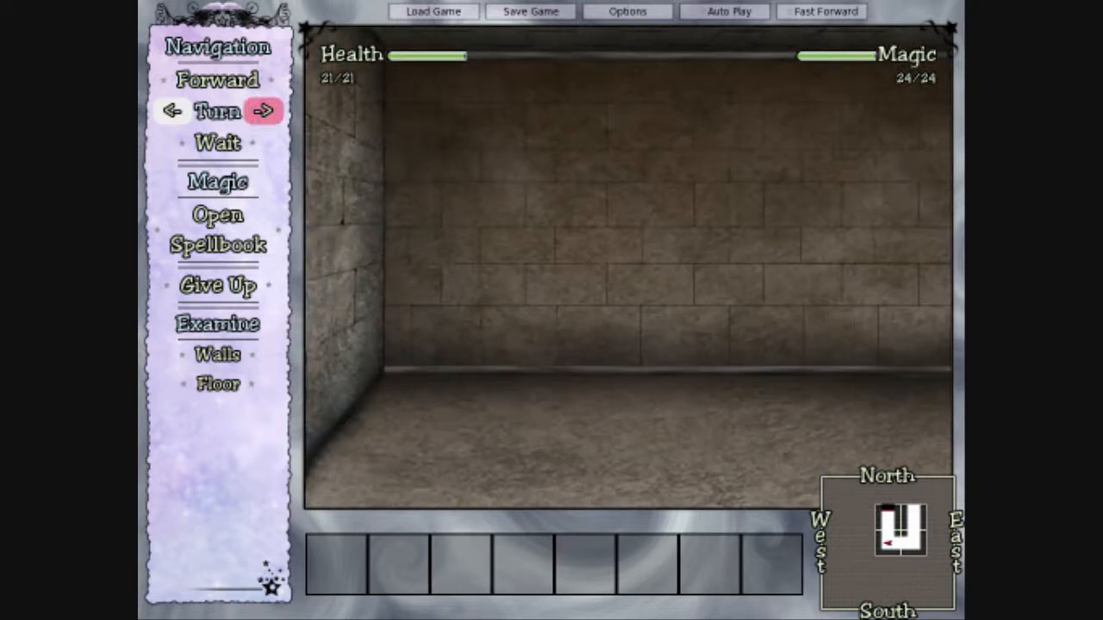
{"action": "left_click", "coordinate": [217, 356]}
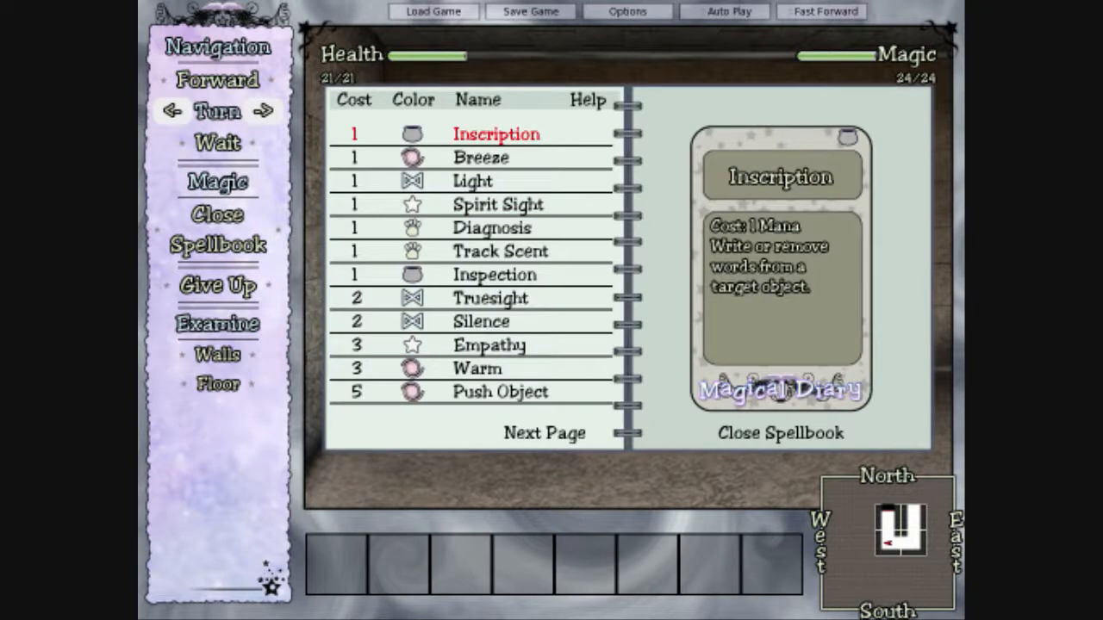
Step: Cast the one-point Inscription spell at the end wall, dropping magic to 23/24
{"action": "left_click", "coordinate": [495, 274]}
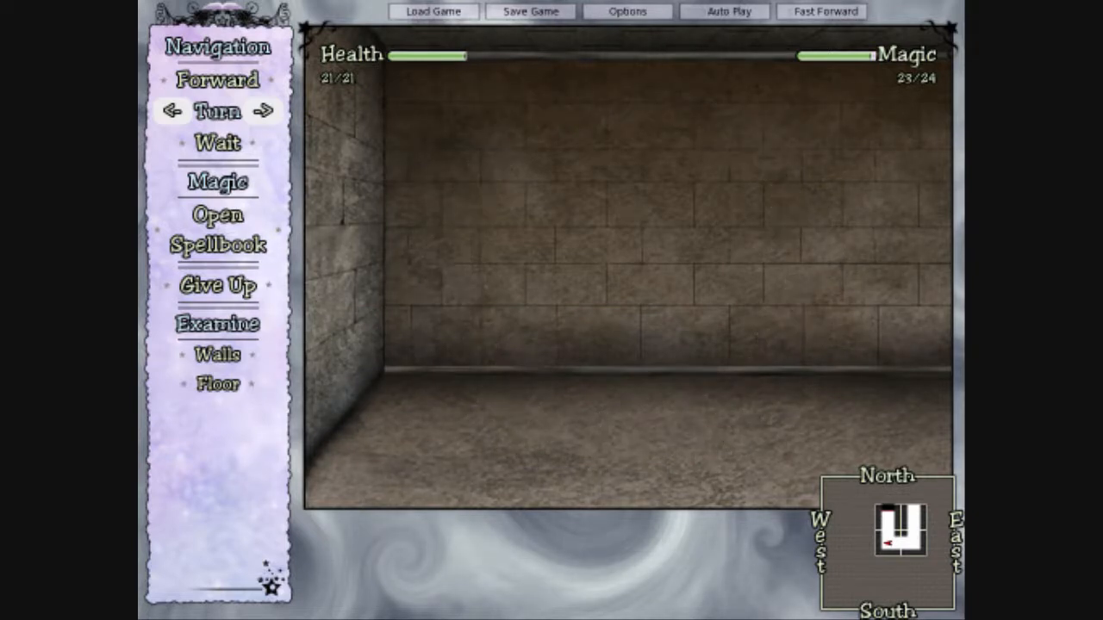
{"action": "left_click", "coordinate": [217, 355]}
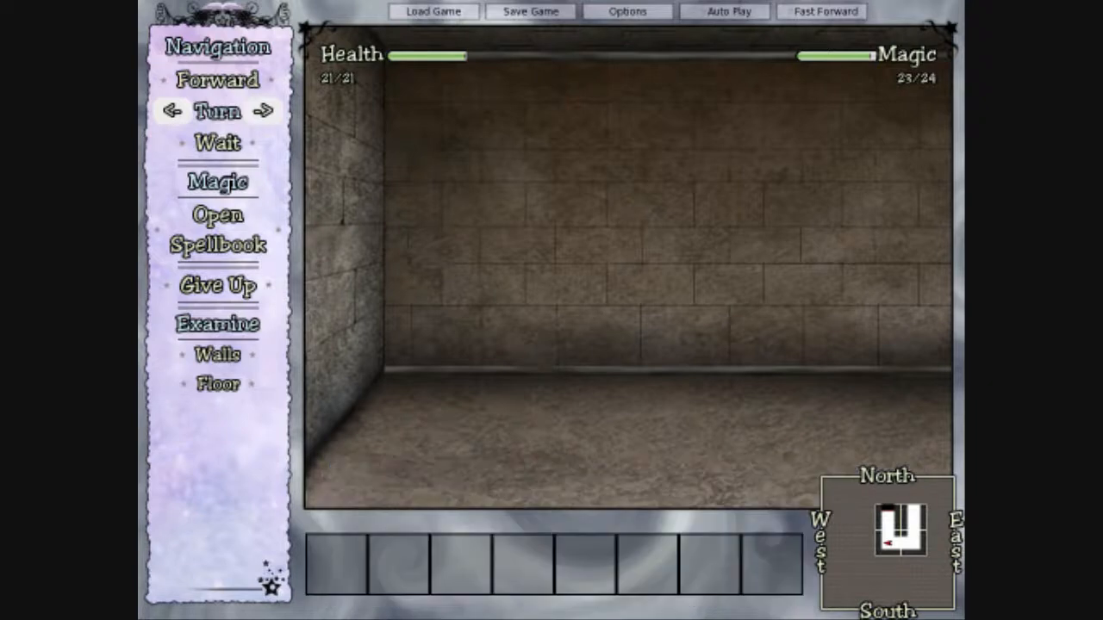
Step: Turn right several times to face another wall and bring up the spellbook on Inspection
{"action": "left_click", "coordinate": [264, 112]}
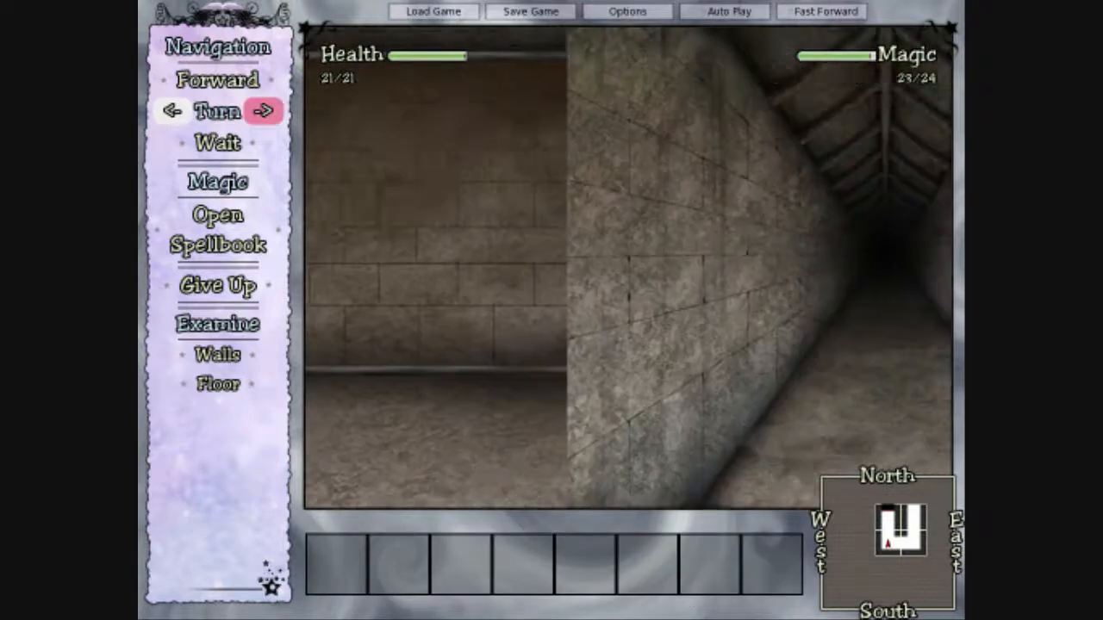
{"action": "left_click", "coordinate": [265, 114]}
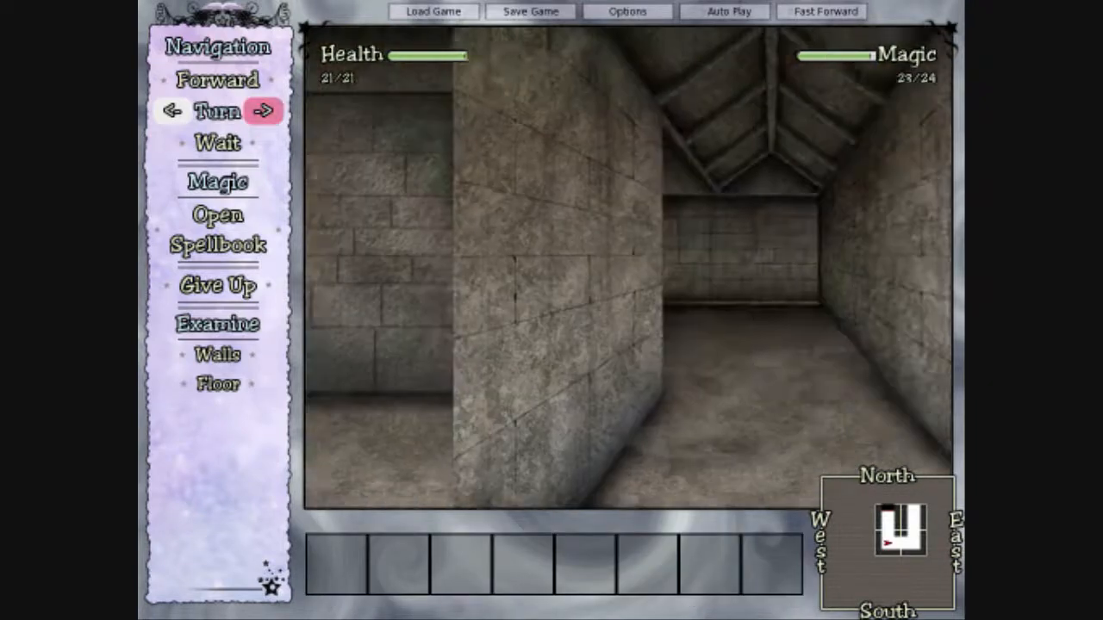
{"action": "left_click", "coordinate": [266, 110]}
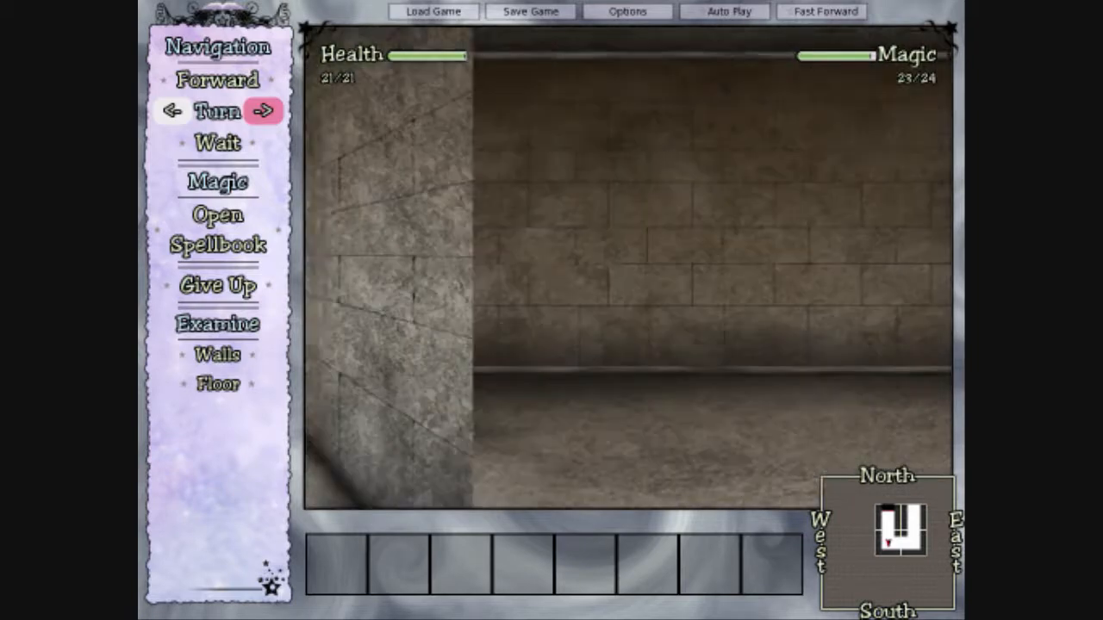
{"action": "left_click", "coordinate": [217, 355]}
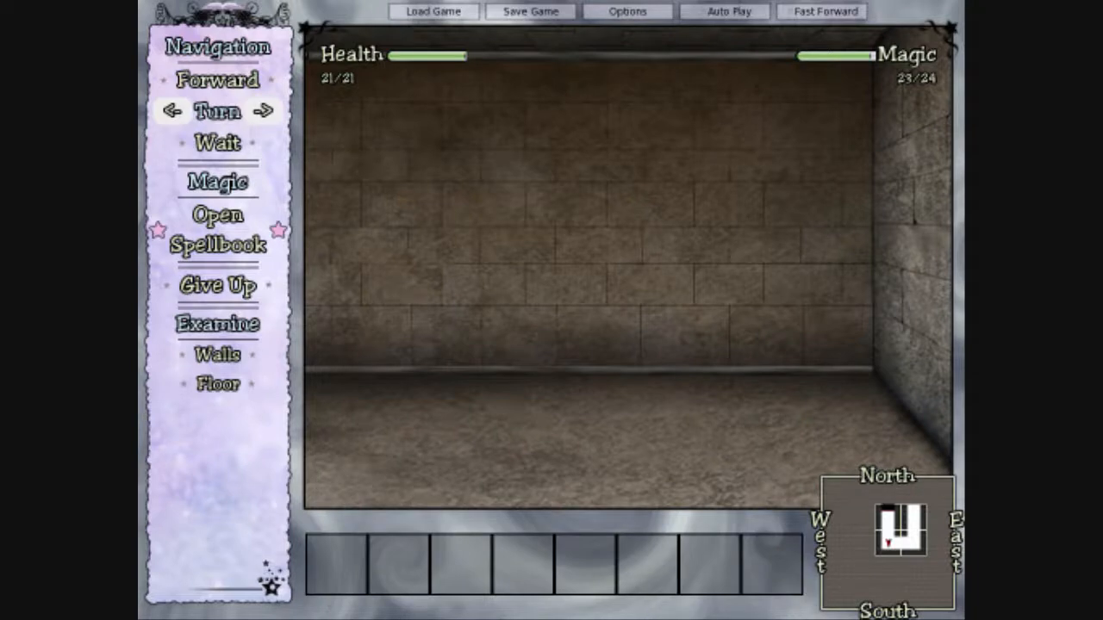
{"action": "left_click", "coordinate": [217, 228]}
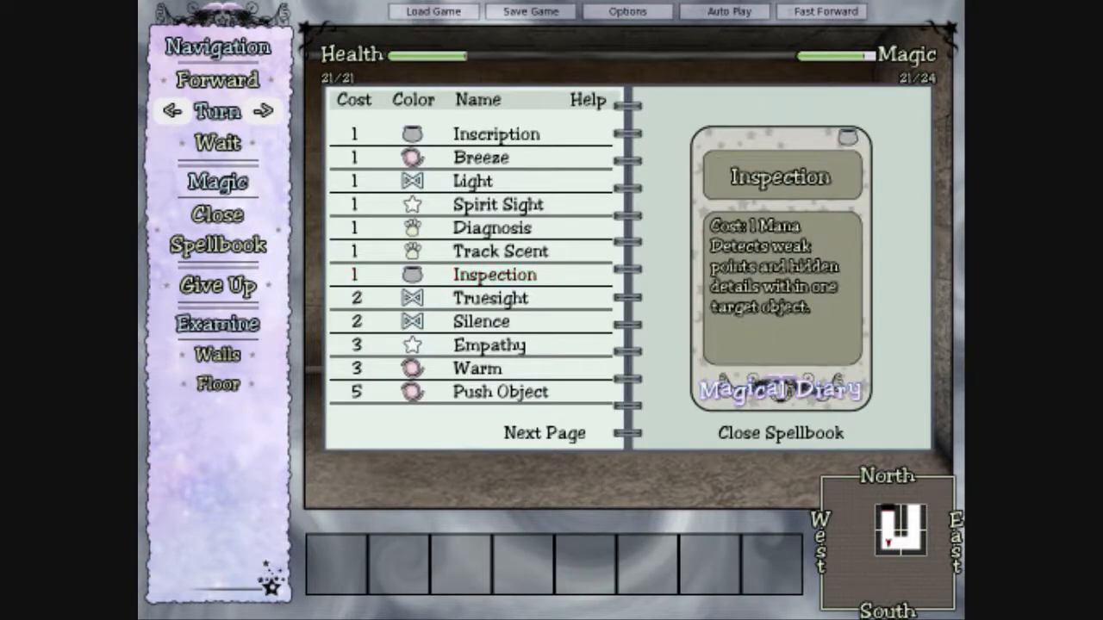
Step: Review Diagnosis and Spirit Sight, then Trigger, Communication and Awareness on the second spellbook page
{"action": "left_click", "coordinate": [491, 227]}
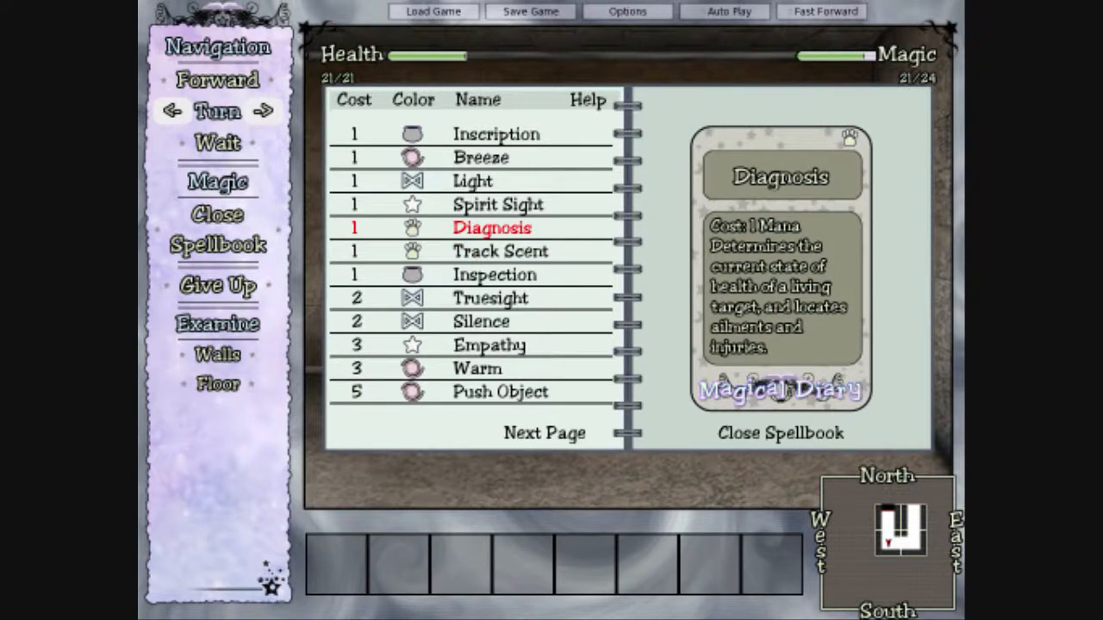
{"action": "left_click", "coordinate": [498, 203]}
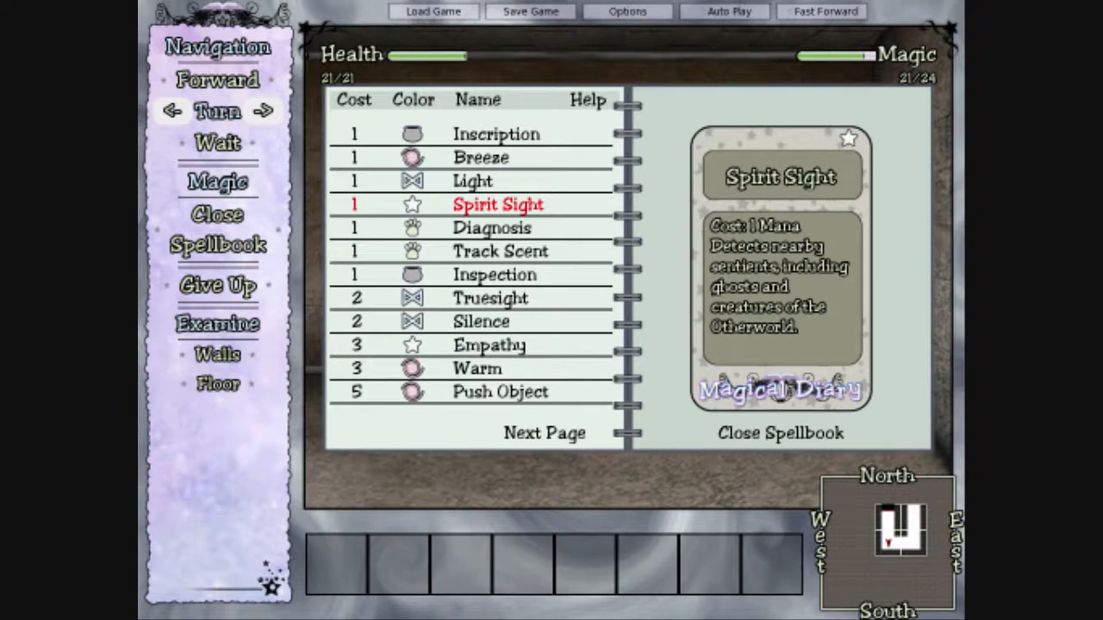
{"action": "left_click", "coordinate": [500, 391]}
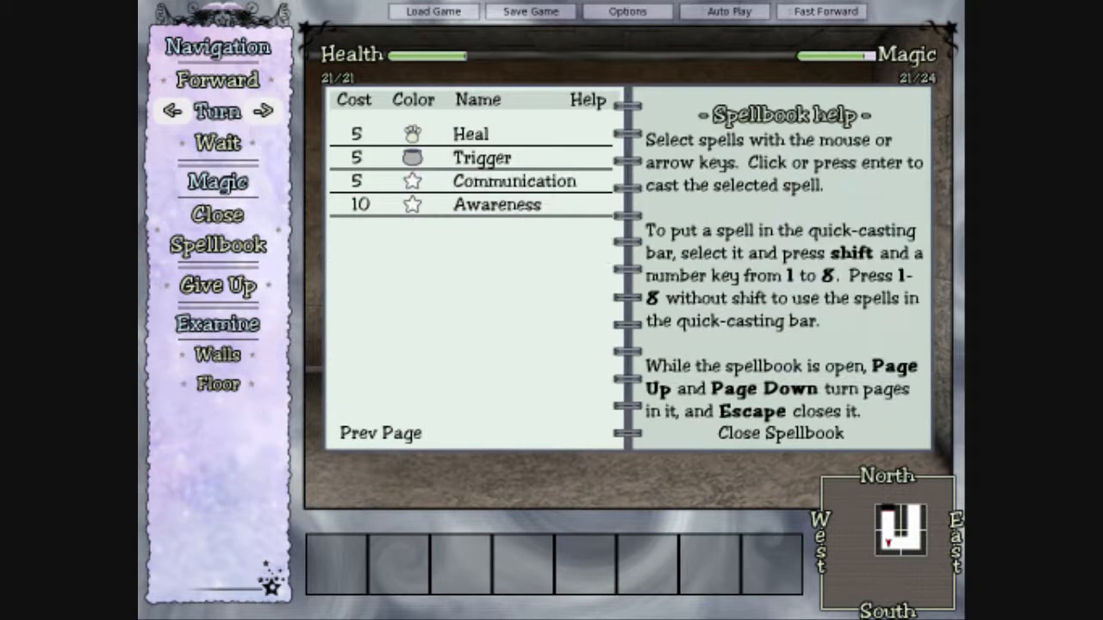
{"action": "left_click", "coordinate": [482, 158]}
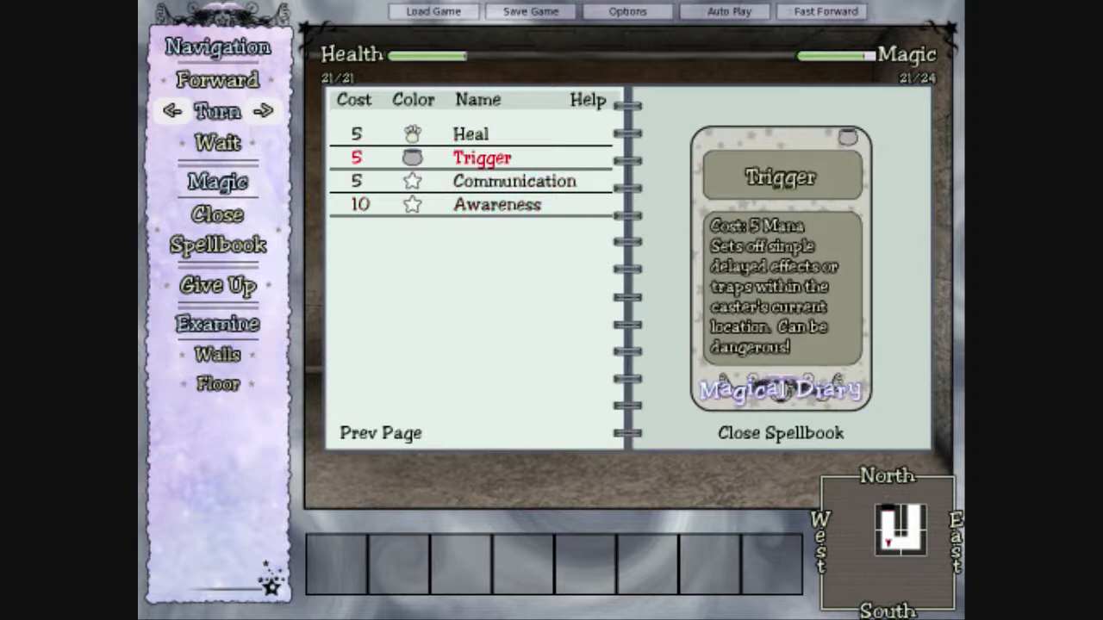
{"action": "left_click", "coordinate": [514, 181]}
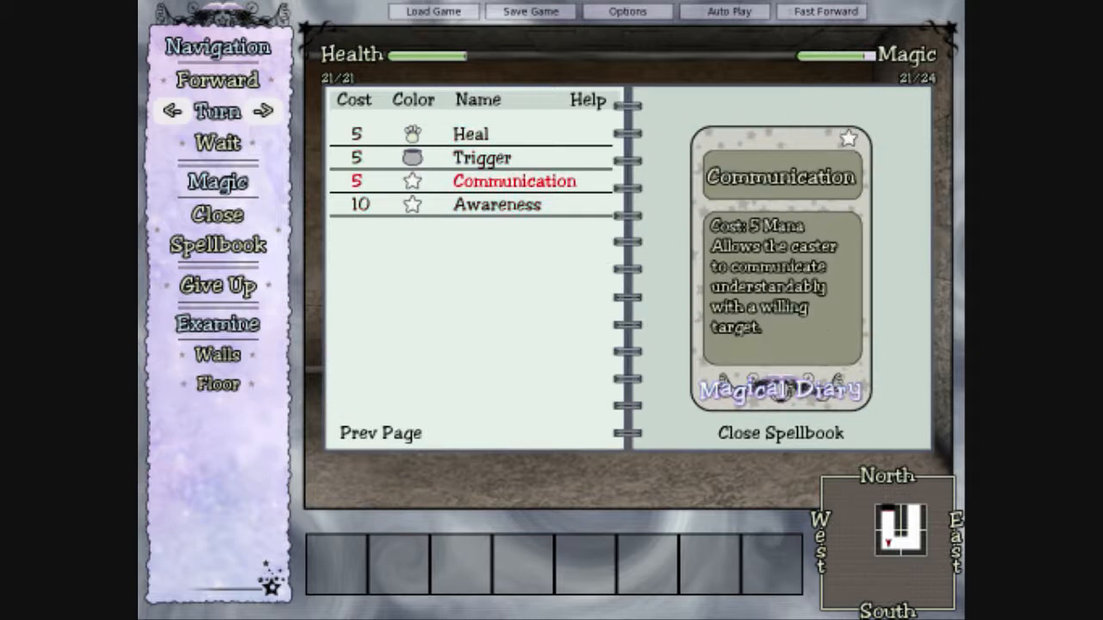
{"action": "left_click", "coordinate": [496, 203]}
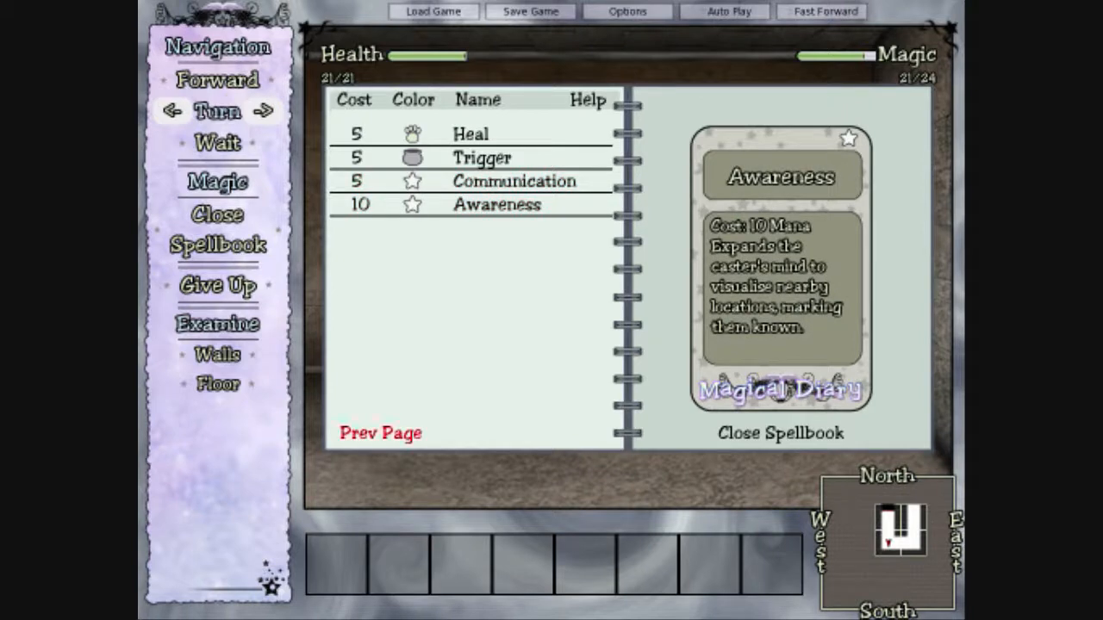
Step: Return to the first page and cast Diagnosis, bringing up its target list
{"action": "left_click", "coordinate": [381, 433]}
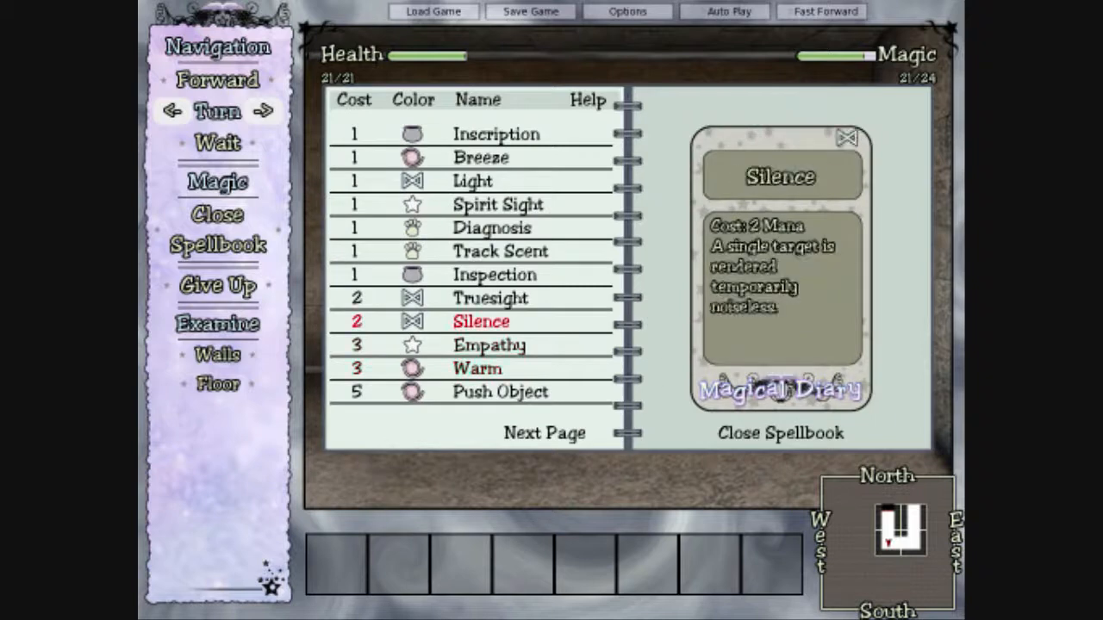
{"action": "left_click", "coordinate": [495, 274]}
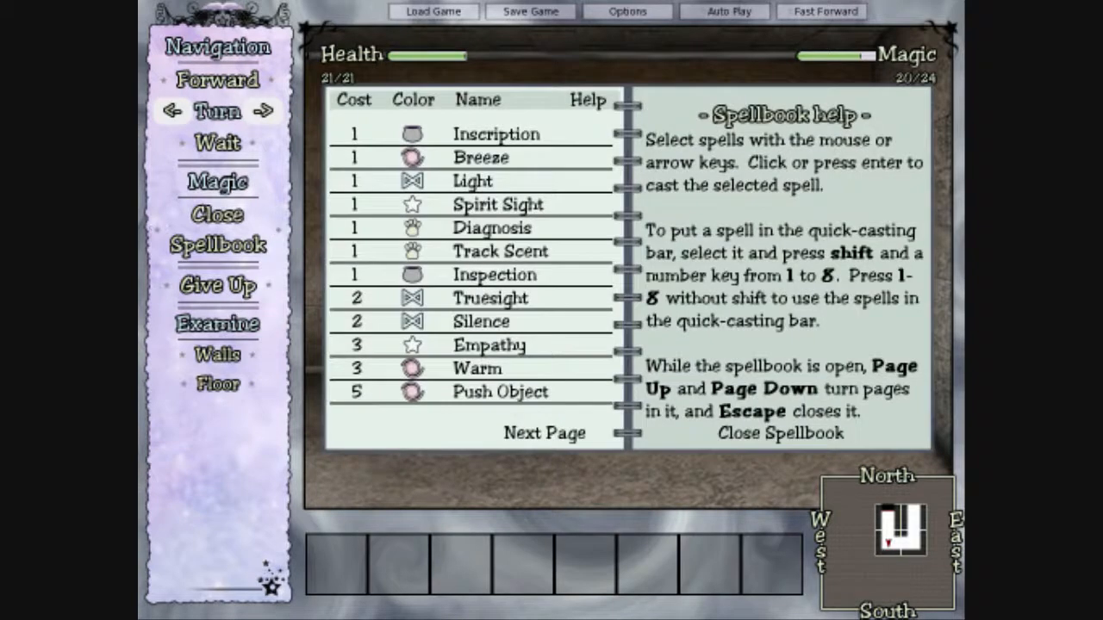
{"action": "left_click", "coordinate": [492, 227]}
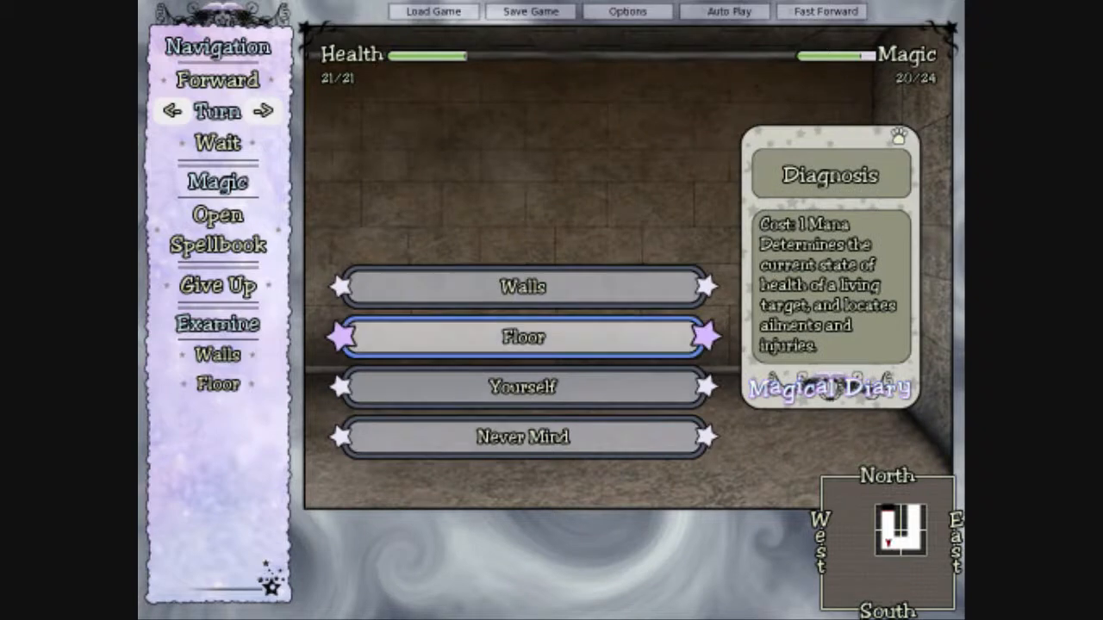
Step: Aim Diagnosis at the floor, then cast Inscription on the walls to get its writing prompt
{"action": "left_click", "coordinate": [521, 336]}
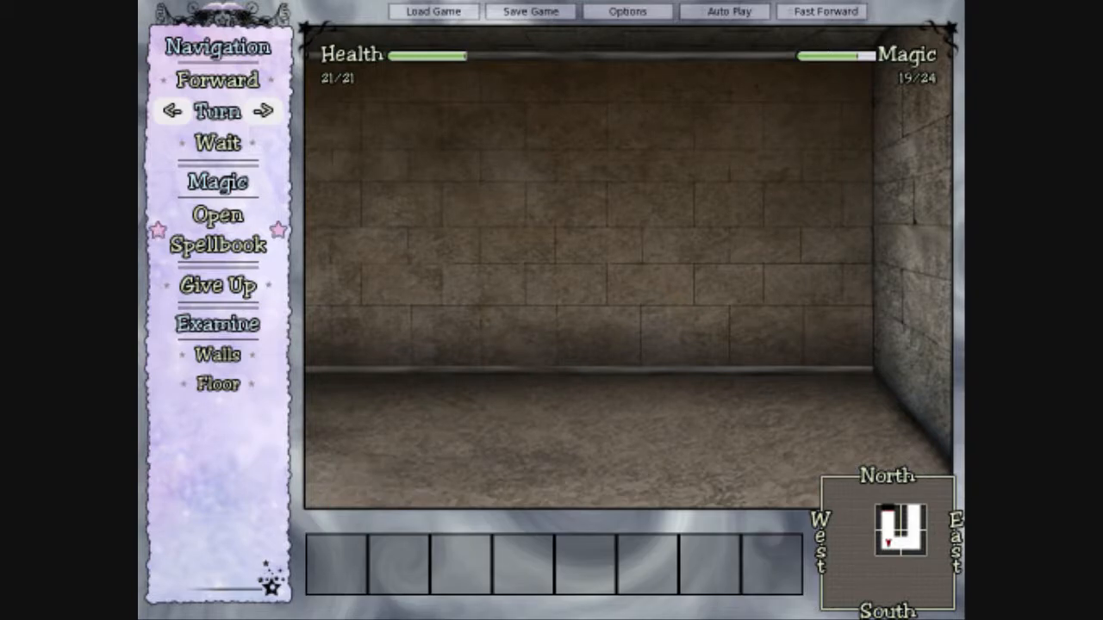
{"action": "left_click", "coordinate": [217, 213]}
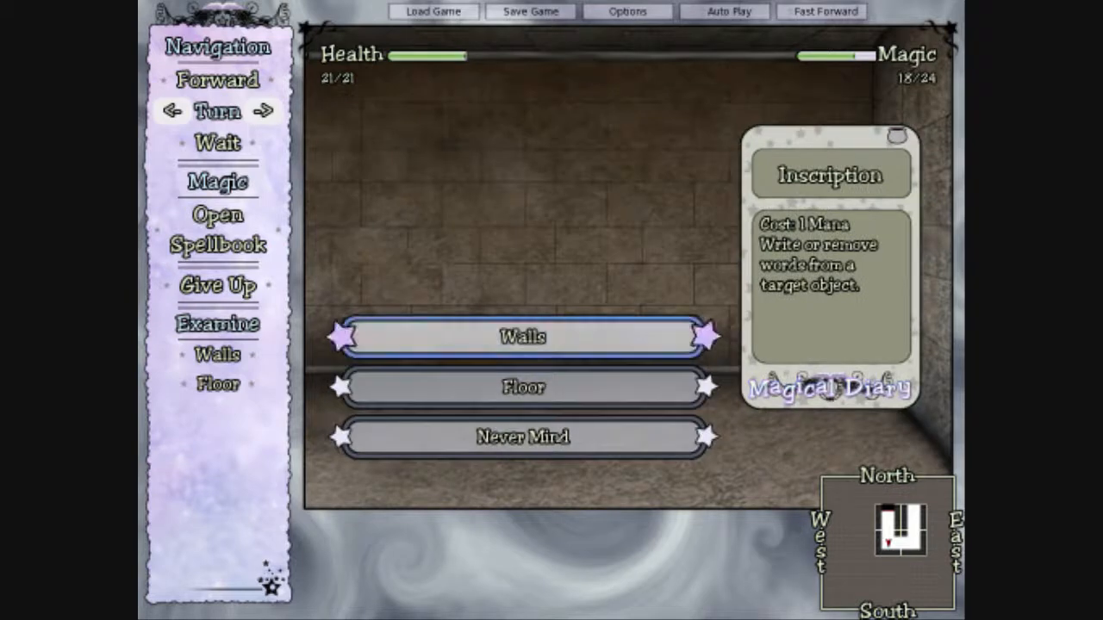
{"action": "left_click", "coordinate": [521, 336]}
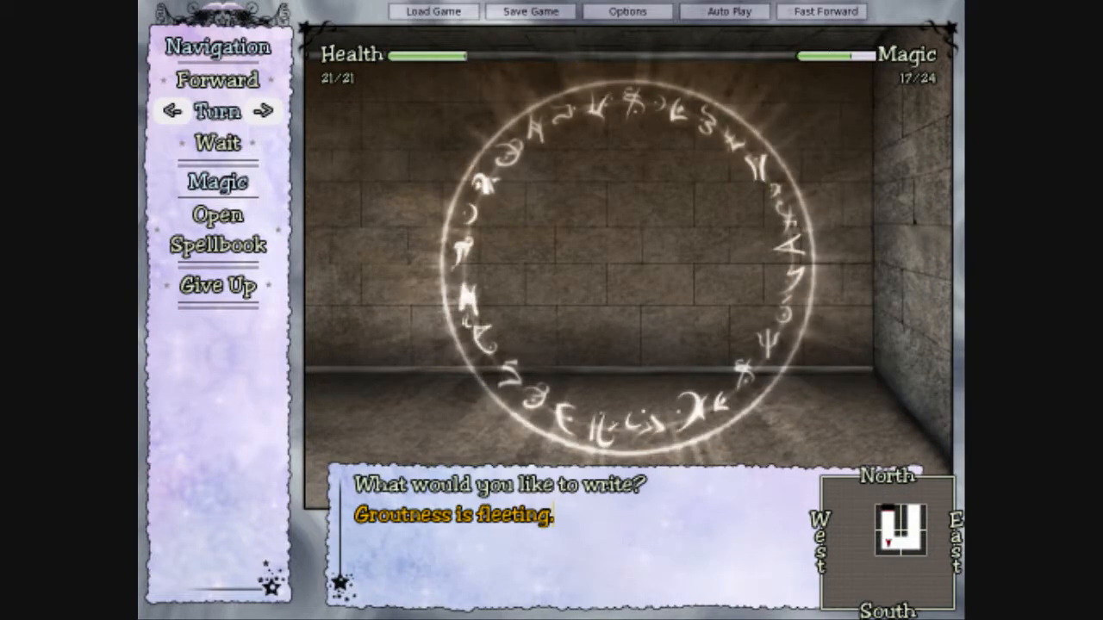